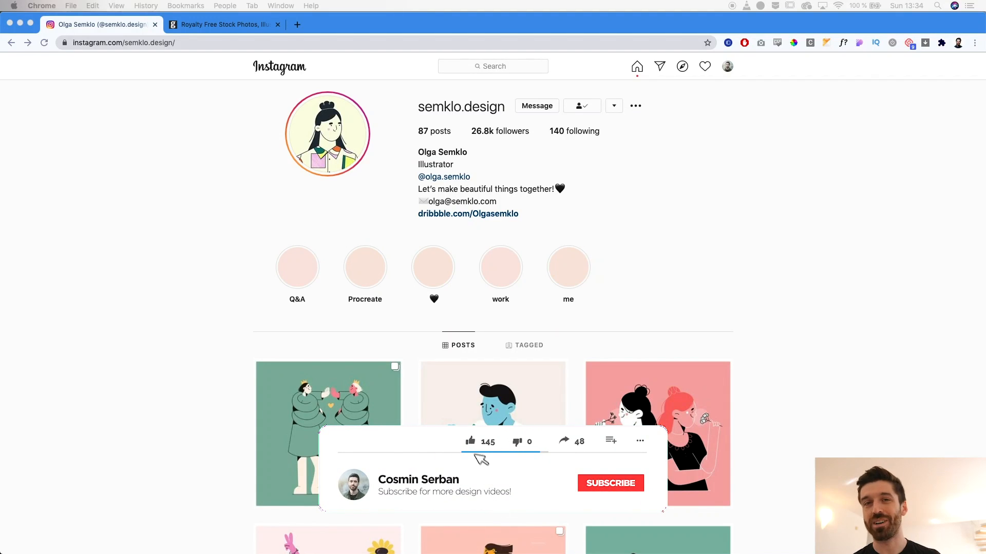
Browse the current Getty Images page, scrolling through the photo results
{"action": "left_click", "coordinate": [609, 483]}
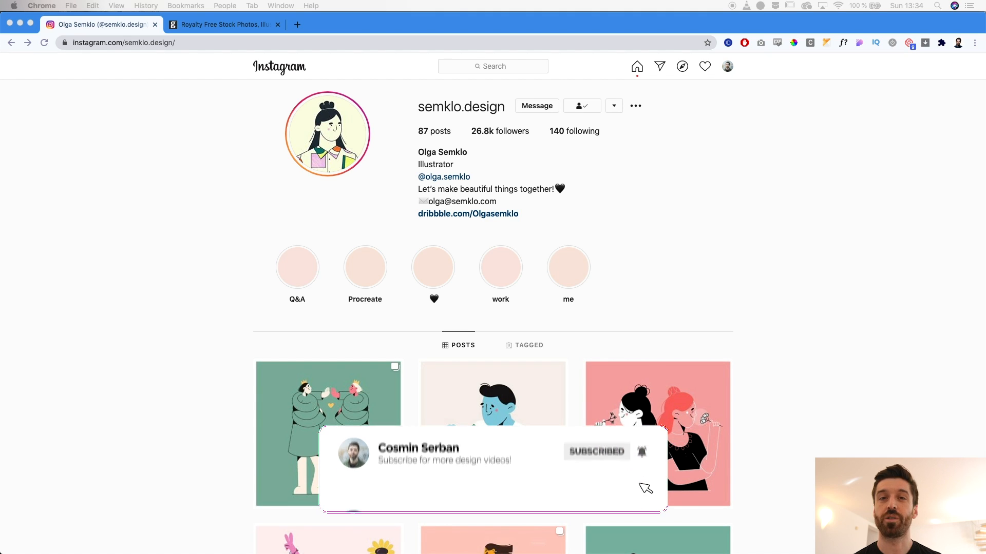
{"action": "left_click", "coordinate": [616, 483]}
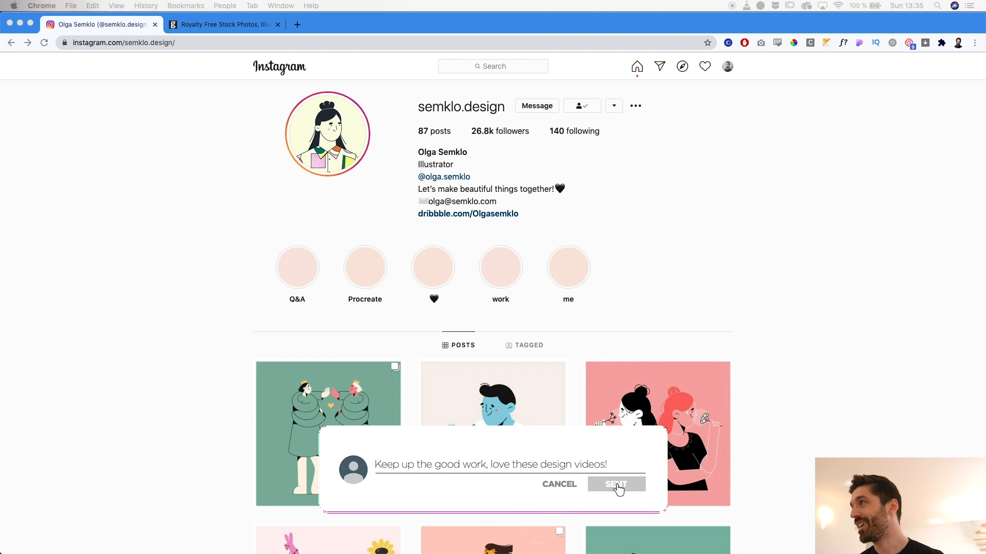
{"action": "left_click", "coordinate": [615, 483]}
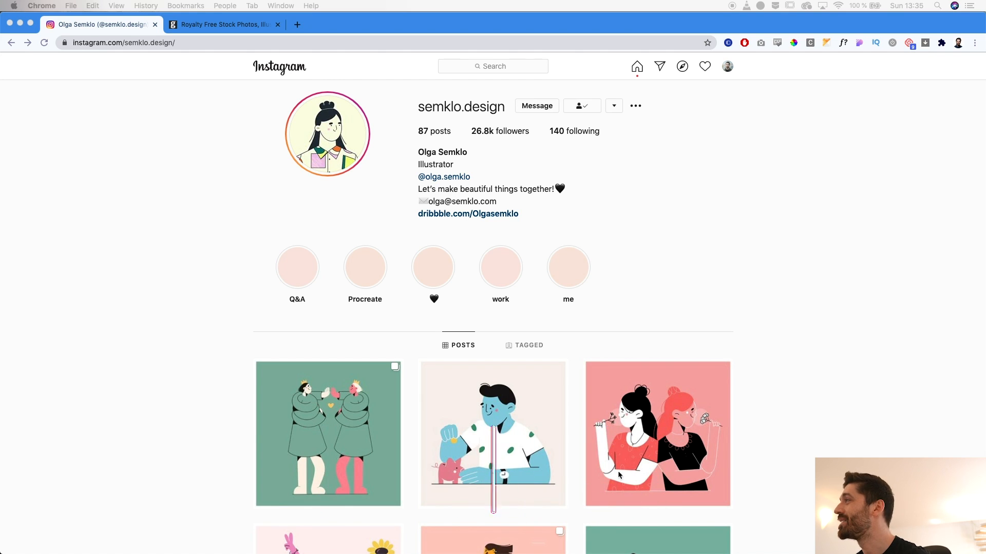
{"action": "mouse_move", "coordinate": [794, 280]}
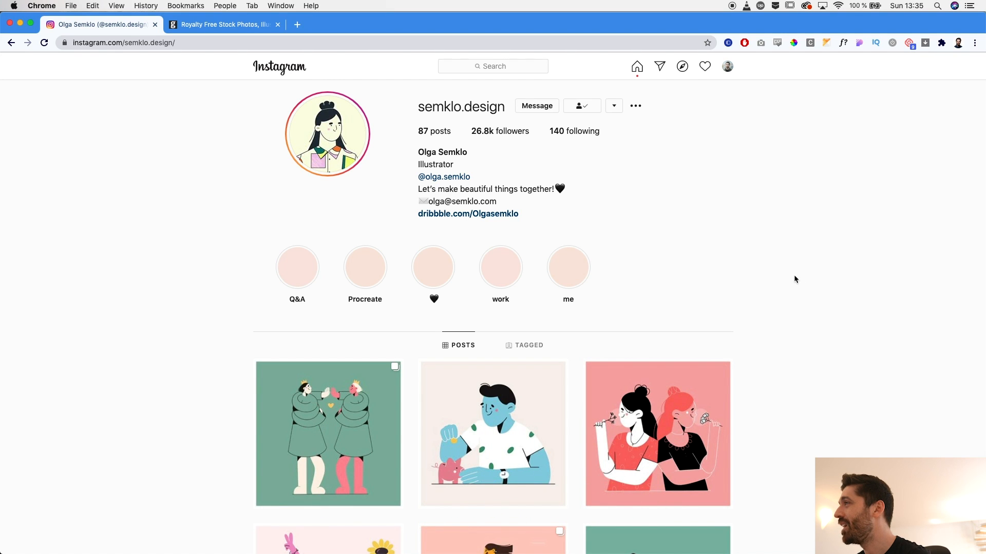
{"action": "scroll", "scroll_direction": "down", "scroll_amount": 3}
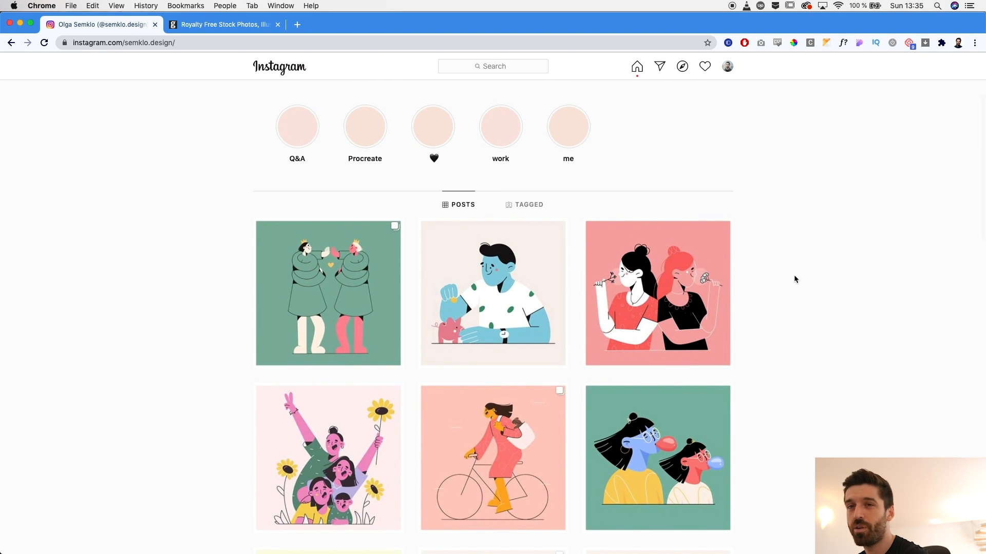
{"action": "scroll", "scroll_direction": "up", "scroll_amount": 3}
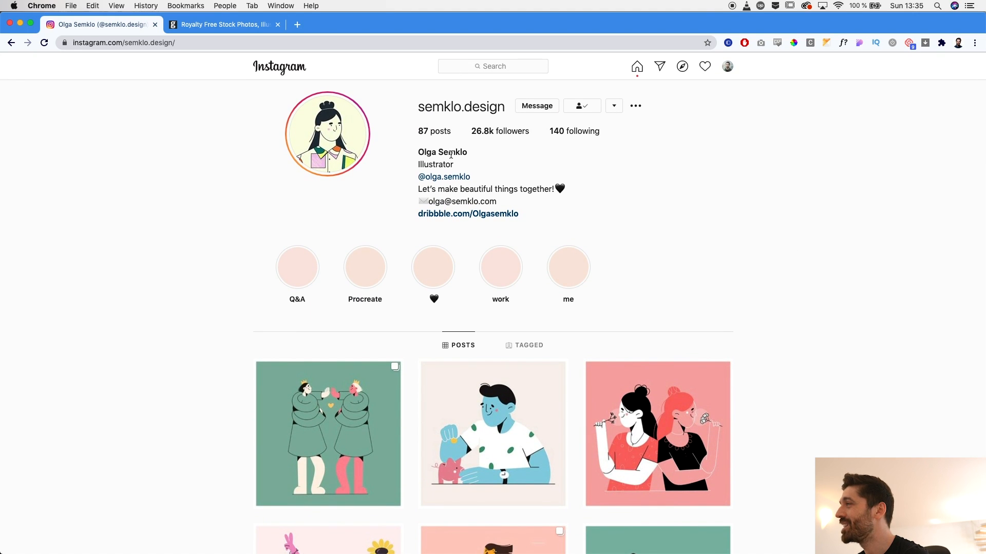
{"action": "scroll", "scroll_direction": "down", "scroll_amount": 3}
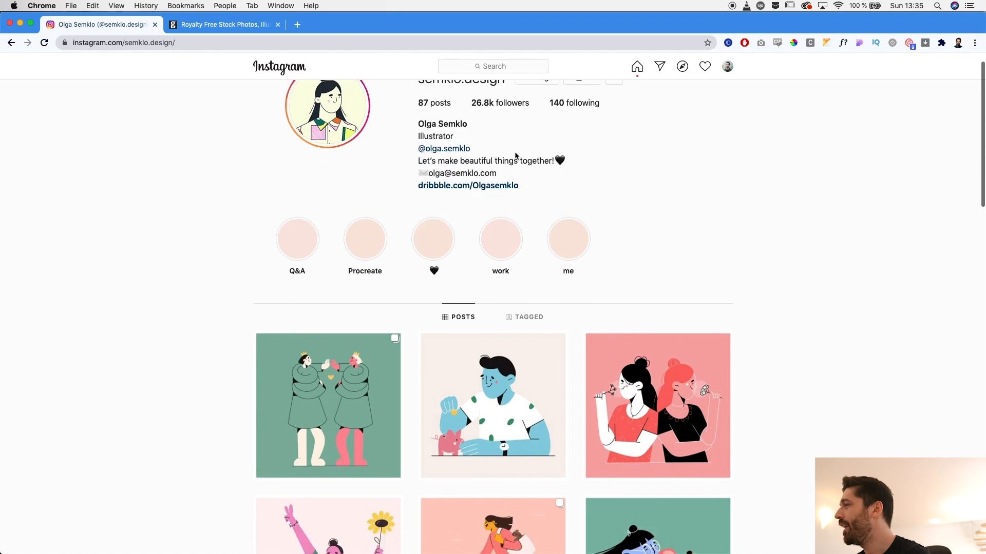
{"action": "scroll", "scroll_direction": "down", "scroll_amount": 3}
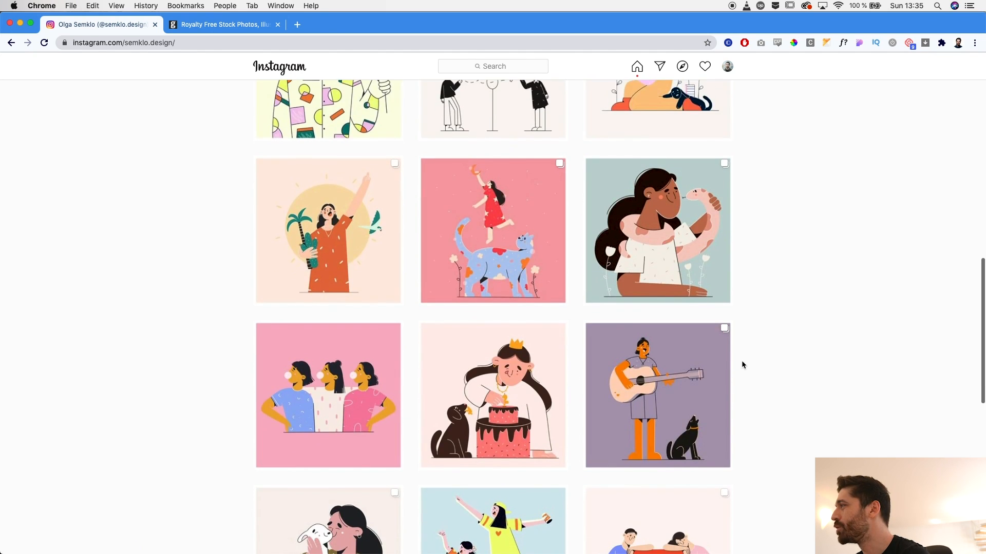
{"action": "scroll", "scroll_direction": "down", "scroll_amount": 3}
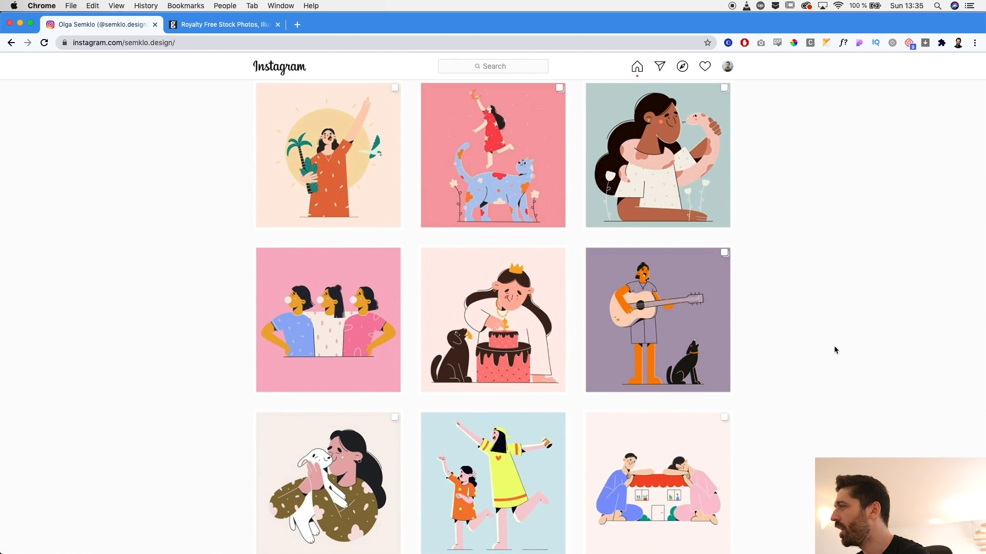
{"action": "scroll", "scroll_direction": "down", "scroll_amount": 3}
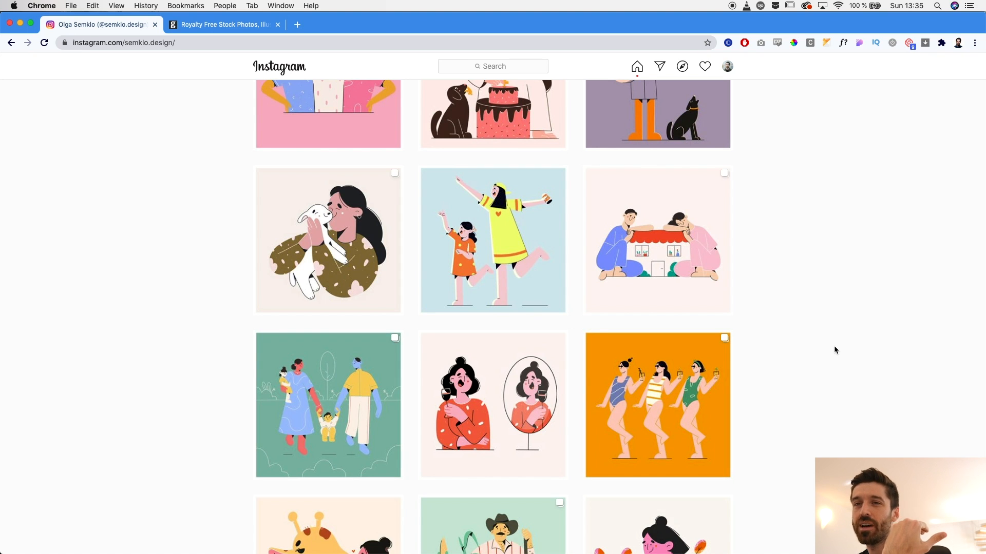
{"action": "scroll", "scroll_direction": "down", "scroll_amount": 3}
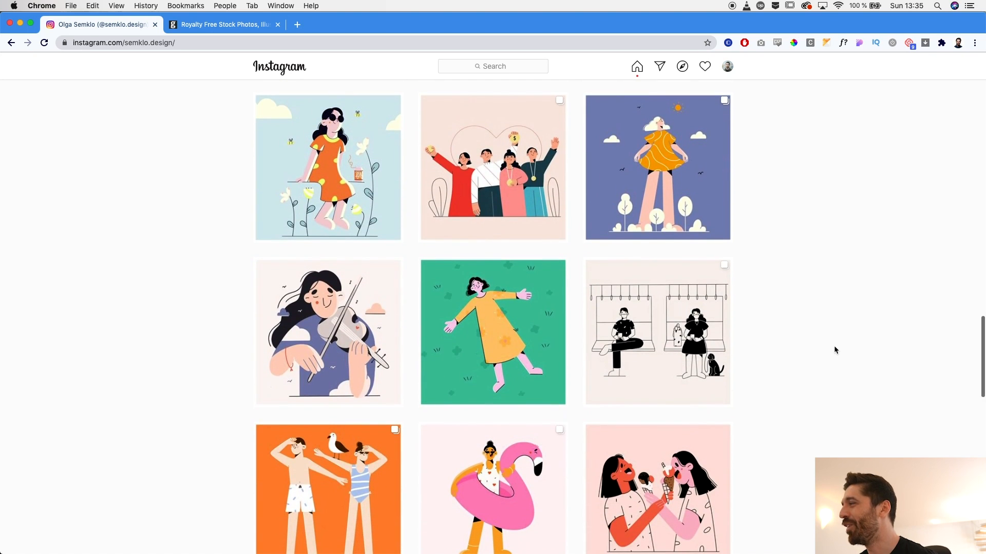
{"action": "scroll", "scroll_direction": "up", "scroll_amount": 3}
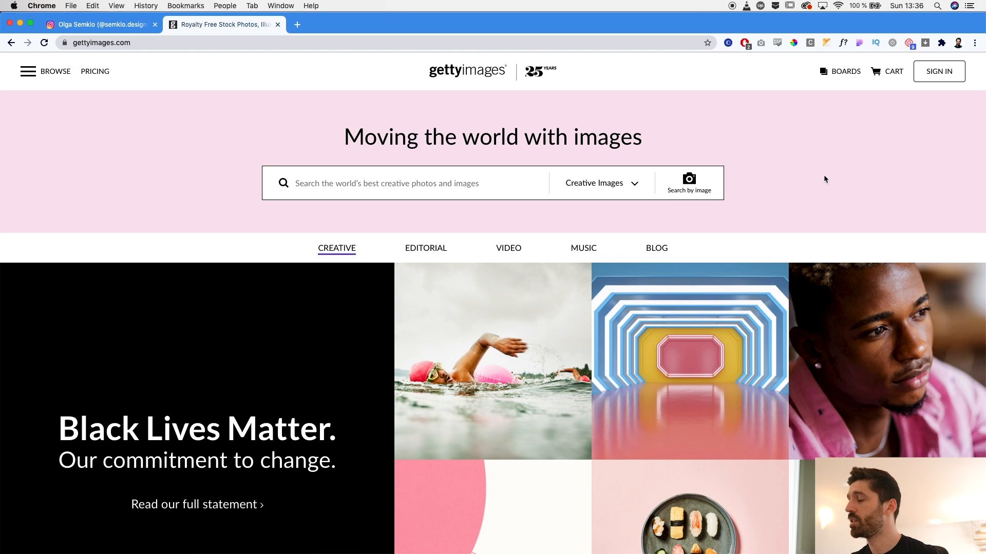
Search Getty Images for 'man smiling' and look through the matching stock photos
{"action": "left_click", "coordinate": [409, 182]}
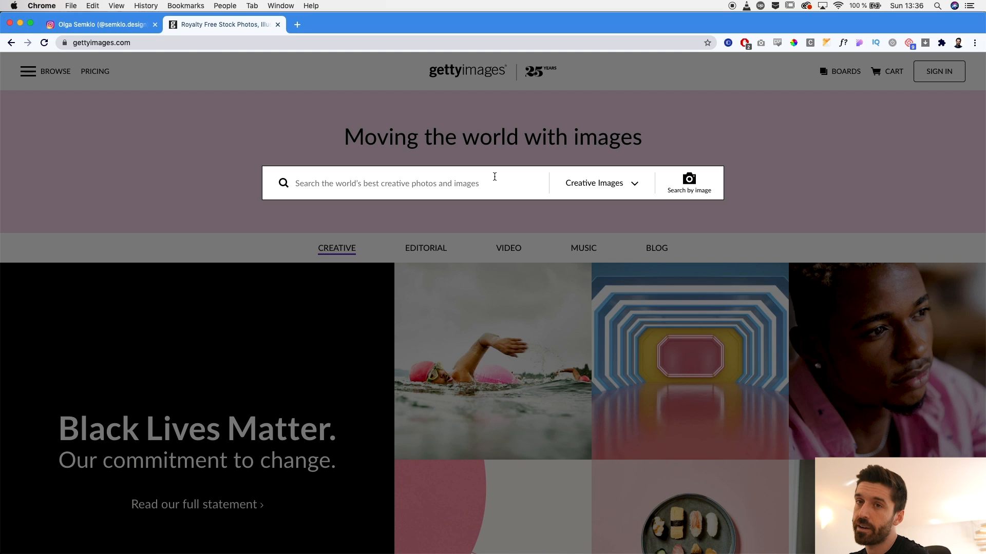
{"action": "left_click", "coordinate": [386, 183]}
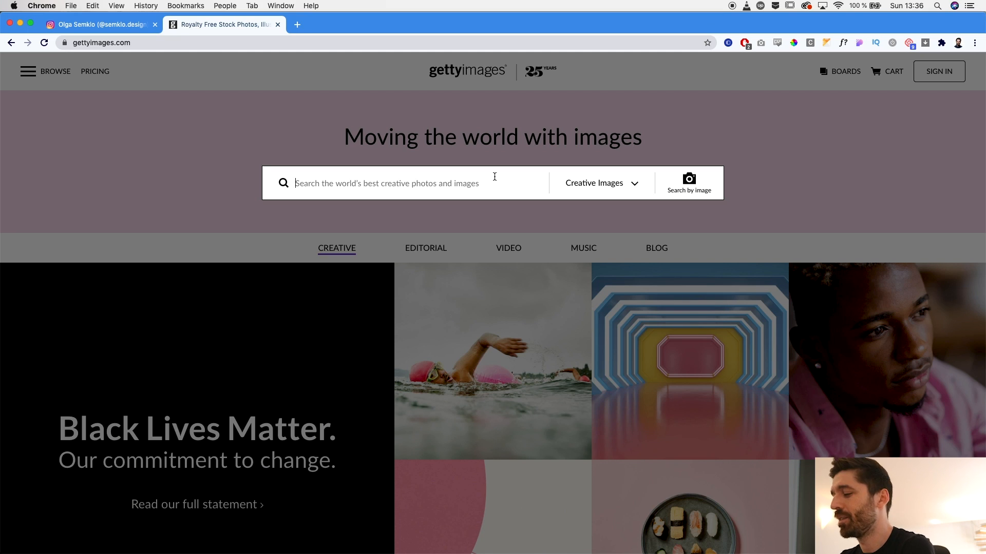
{"action": "type", "text": "man smi"}
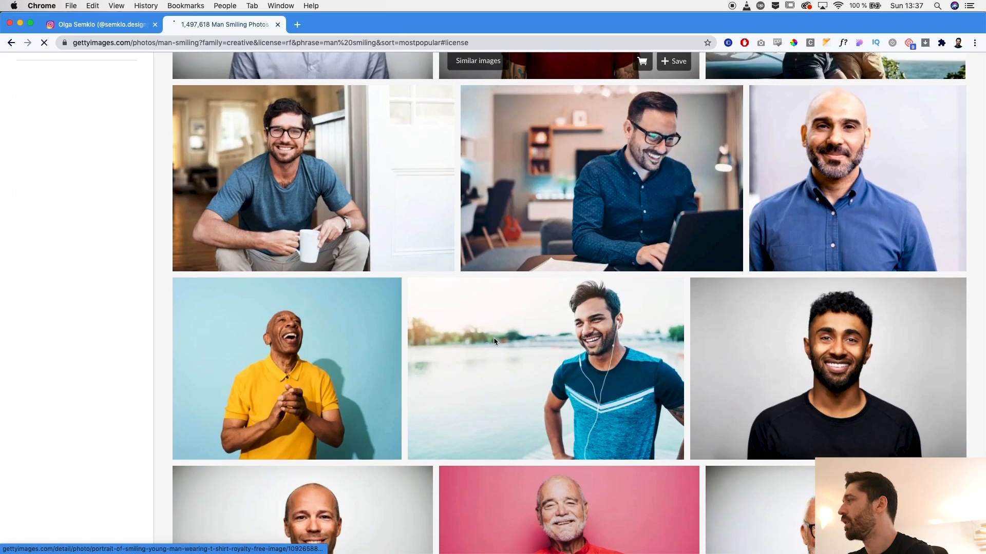
{"action": "scroll", "scroll_direction": "down", "scroll_amount": 3}
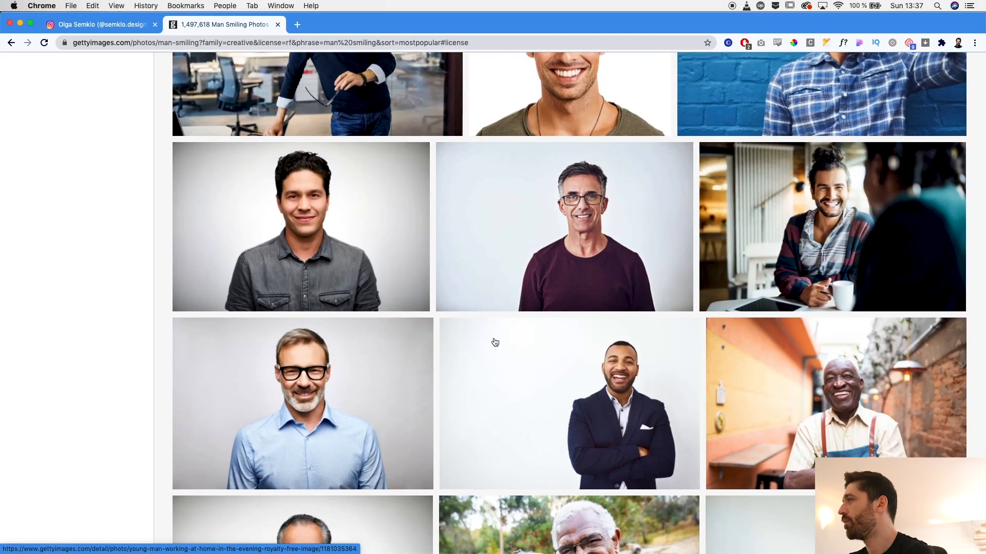
{"action": "scroll", "scroll_direction": "down", "scroll_amount": 3}
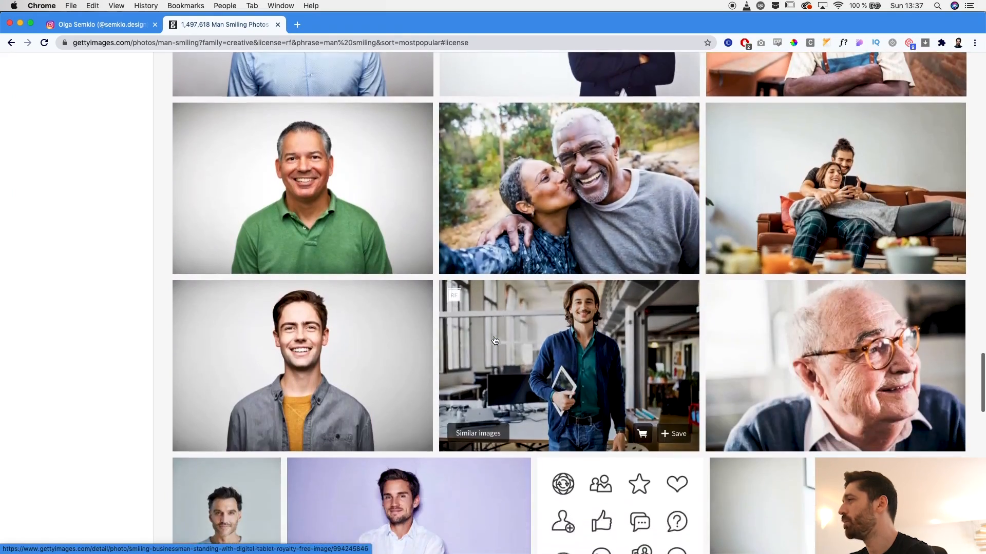
{"action": "scroll", "scroll_direction": "up", "scroll_amount": 3}
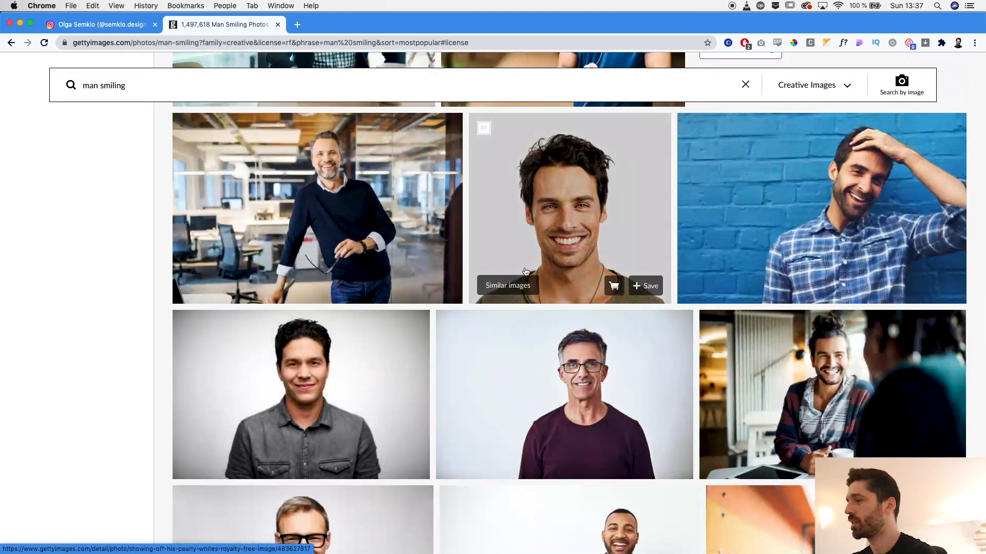
{"action": "mouse_move", "coordinate": [371, 326]}
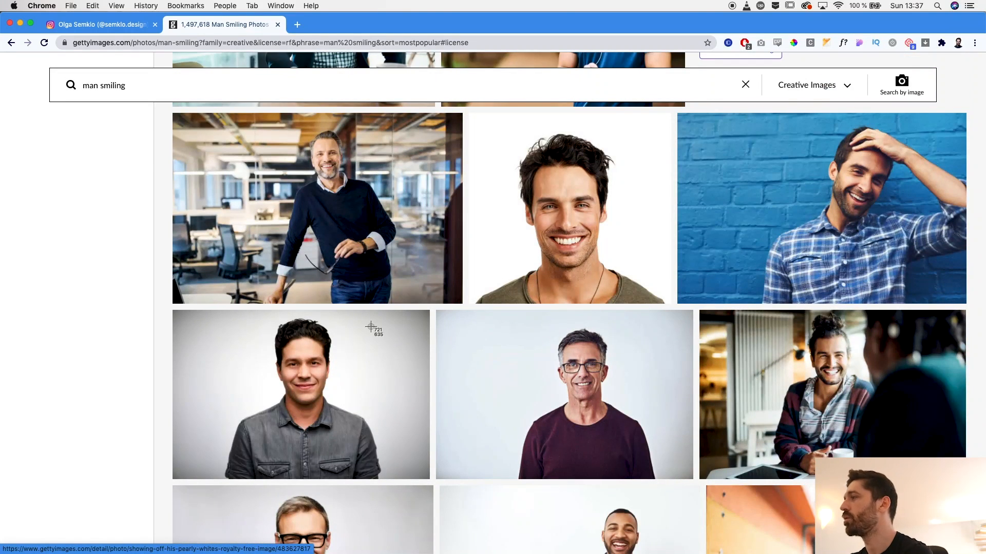
{"action": "mouse_move", "coordinate": [403, 483]}
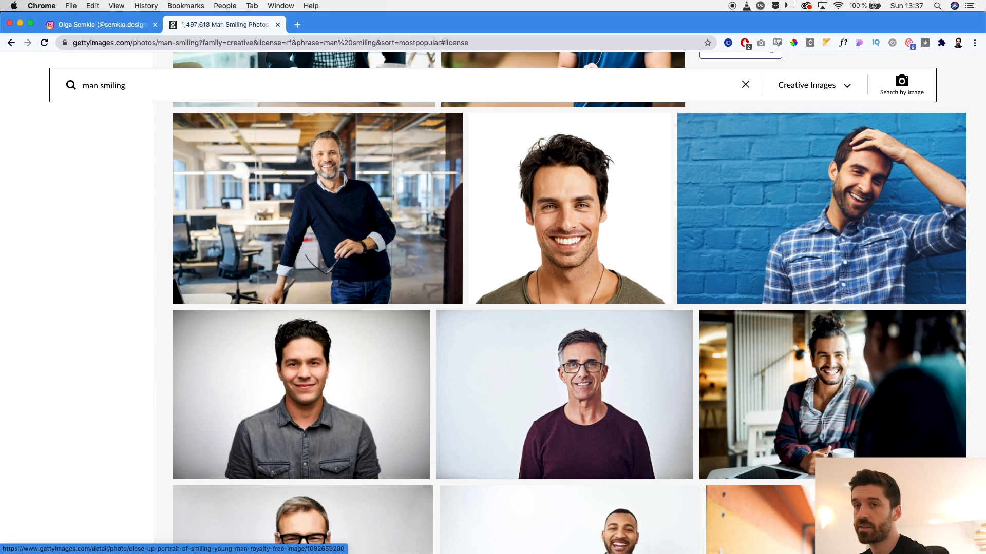
{"action": "mouse_move", "coordinate": [127, 107]}
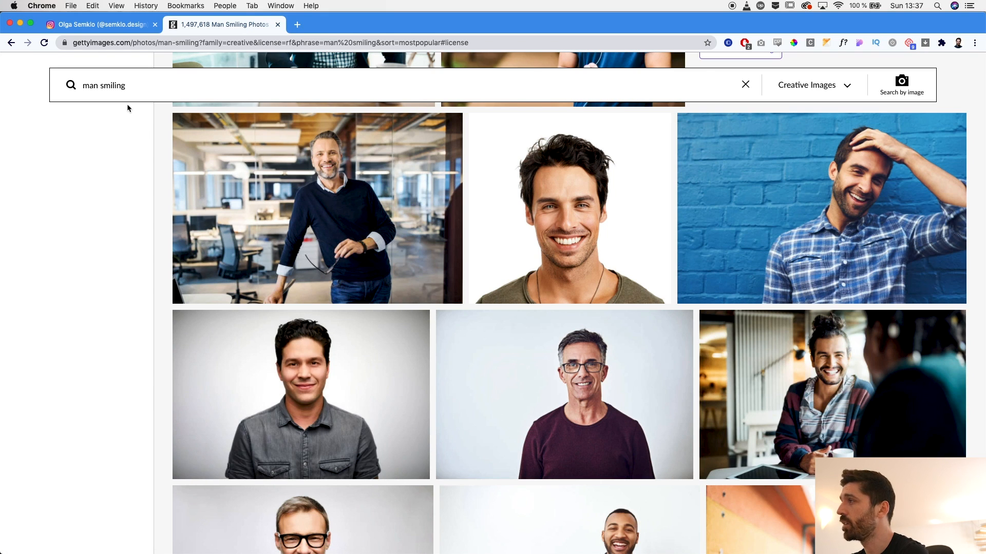
{"action": "left_click", "coordinate": [97, 25]}
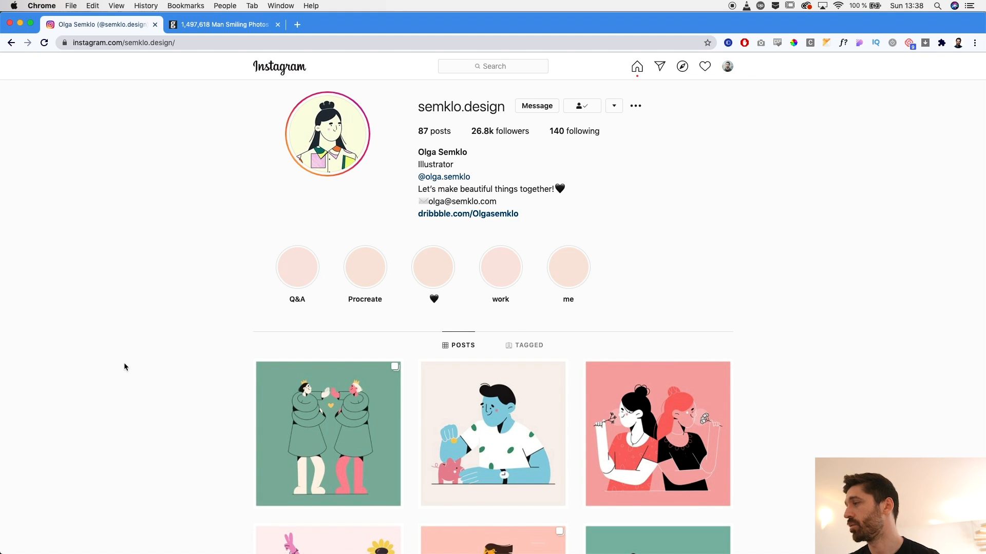
Scroll further down the illustrator's Instagram post grid to compare the flat character posts
{"action": "scroll", "scroll_direction": "down", "scroll_amount": 3}
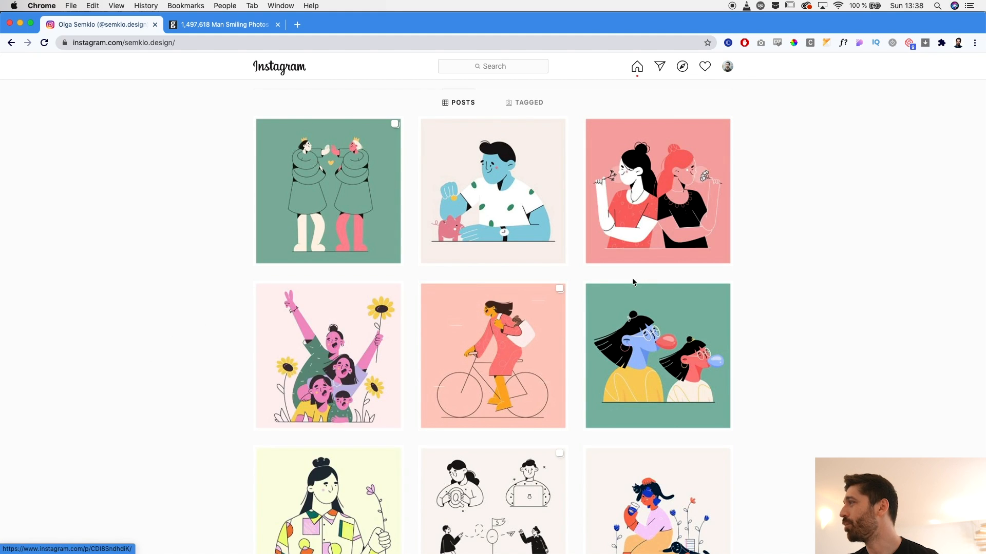
{"action": "mouse_move", "coordinate": [836, 387]}
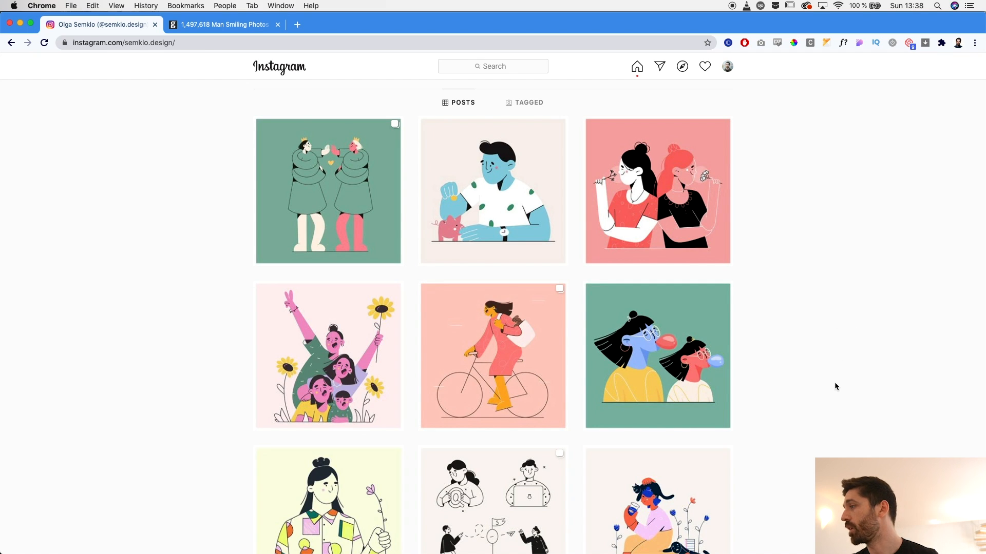
{"action": "mouse_move", "coordinate": [325, 503]}
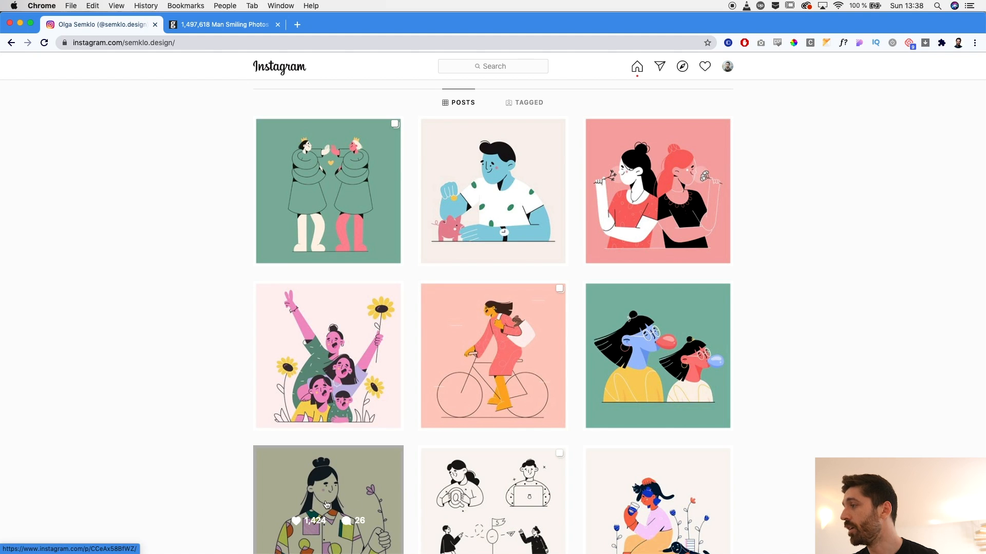
{"action": "mouse_move", "coordinate": [506, 175]}
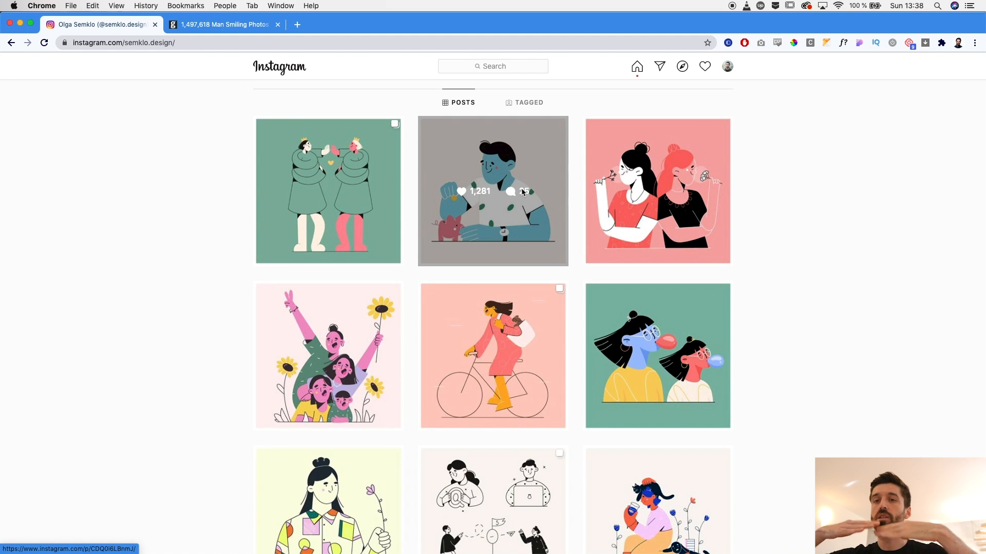
{"action": "mouse_move", "coordinate": [507, 158]}
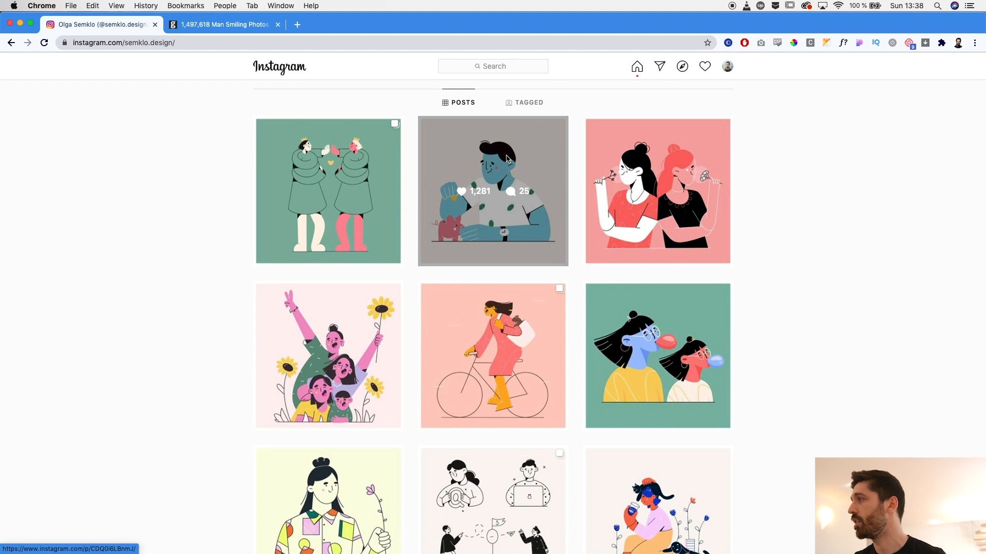
{"action": "mouse_move", "coordinate": [657, 191]}
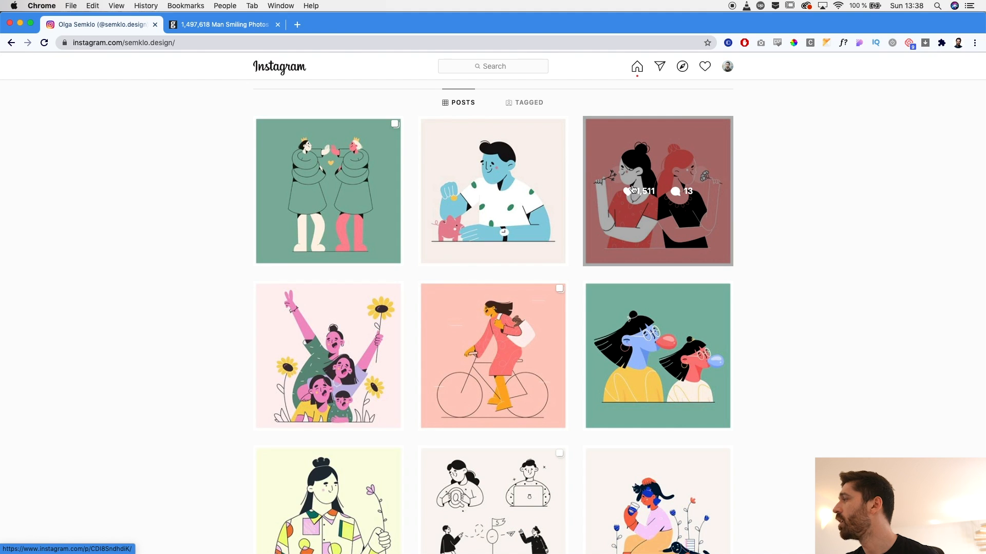
{"action": "scroll", "scroll_direction": "down", "scroll_amount": 3}
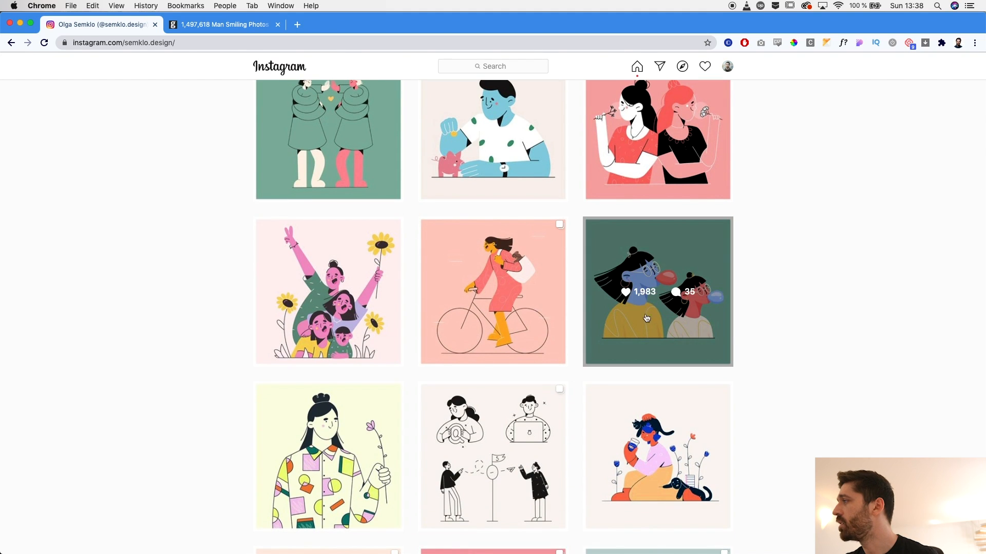
View the bubblegum sisters illustration post, then close it and continue down the grid
{"action": "left_click", "coordinate": [656, 291]}
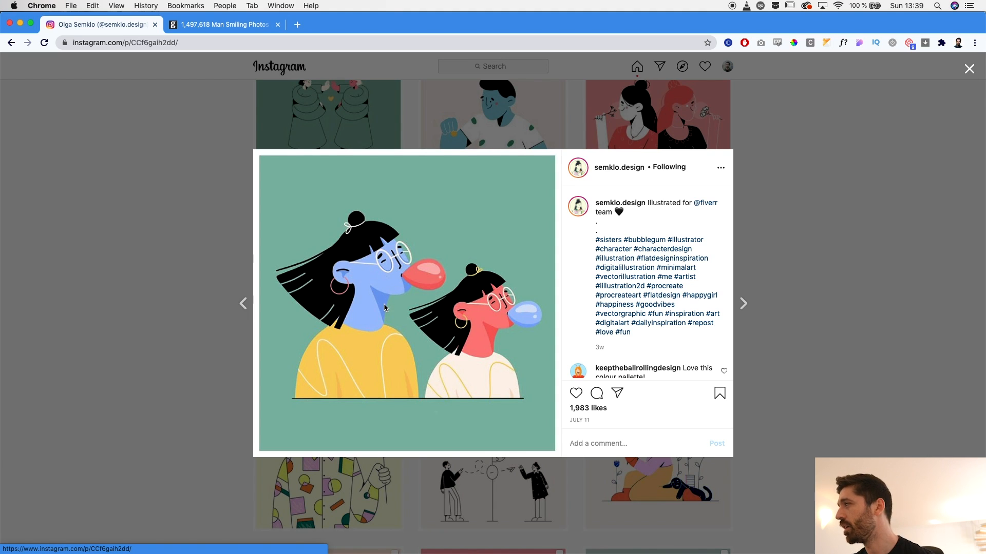
{"action": "mouse_move", "coordinate": [368, 244]}
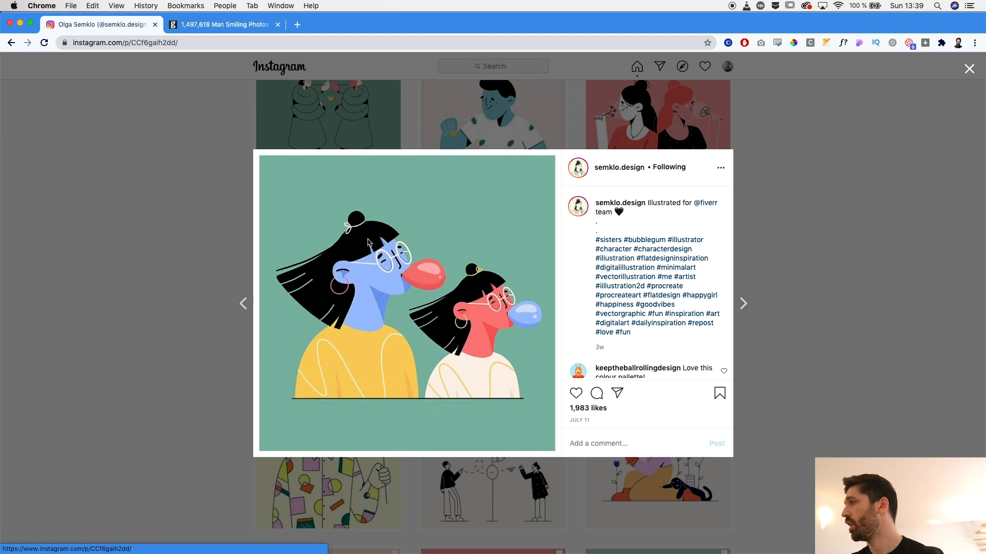
{"action": "mouse_move", "coordinate": [346, 276]}
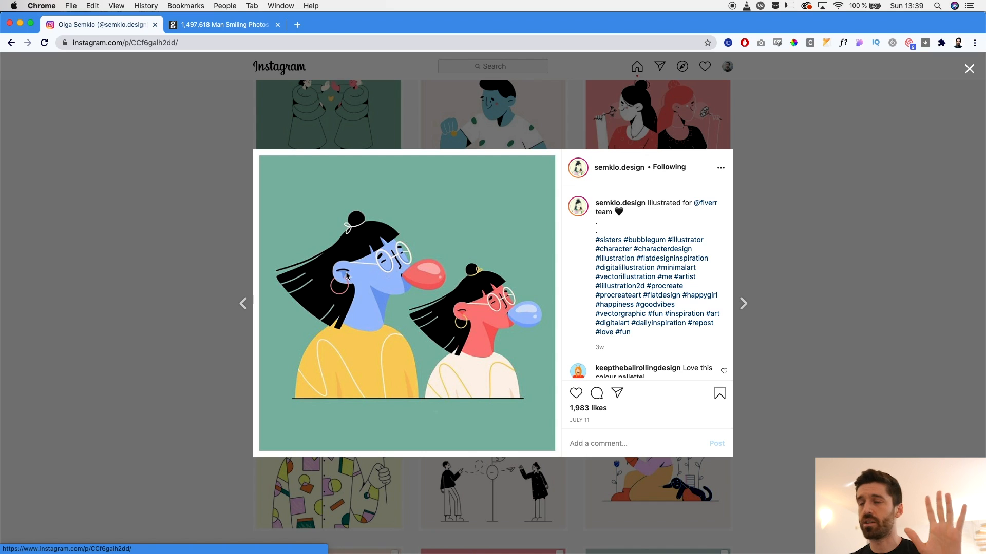
{"action": "mouse_move", "coordinate": [380, 259]}
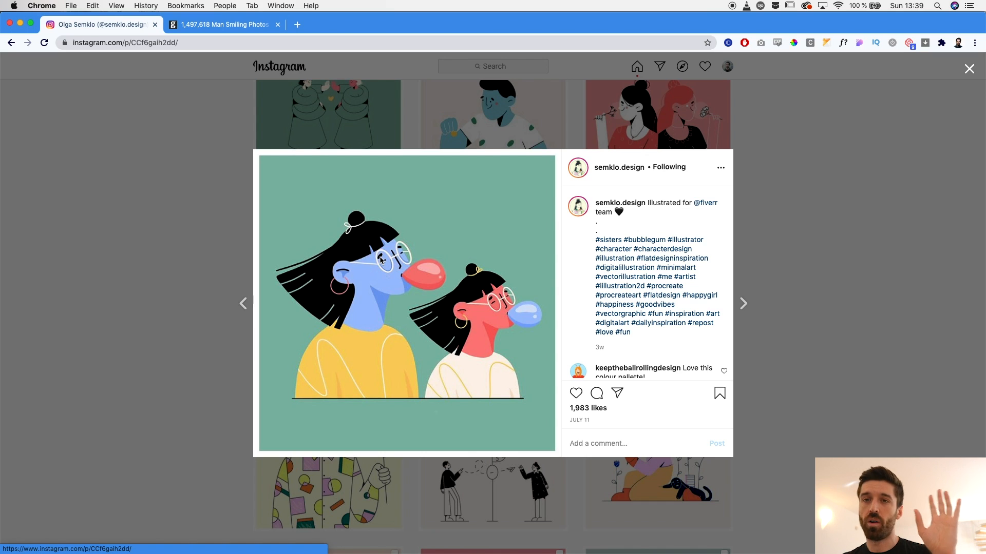
{"action": "mouse_move", "coordinate": [390, 264]}
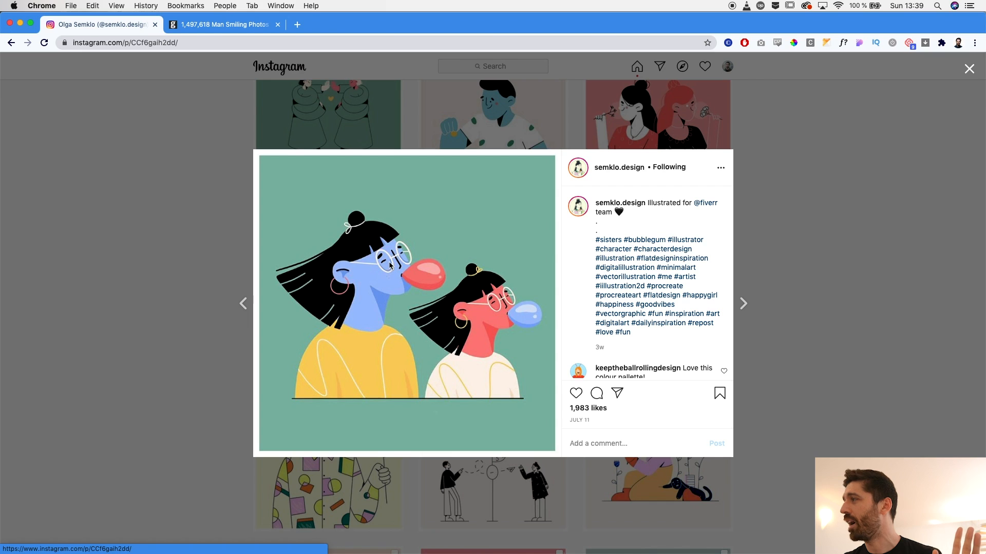
{"action": "mouse_move", "coordinate": [433, 303]}
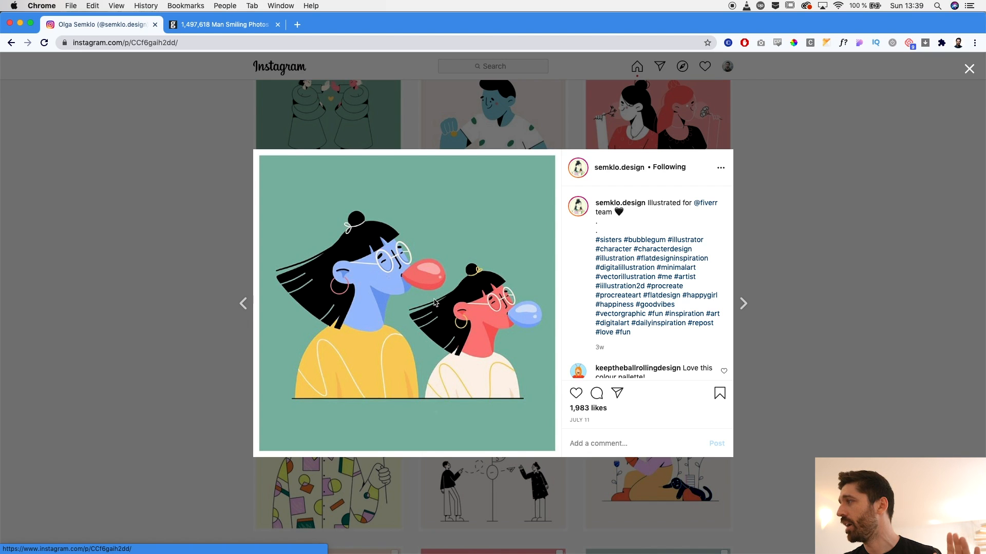
{"action": "left_click", "coordinate": [968, 69]}
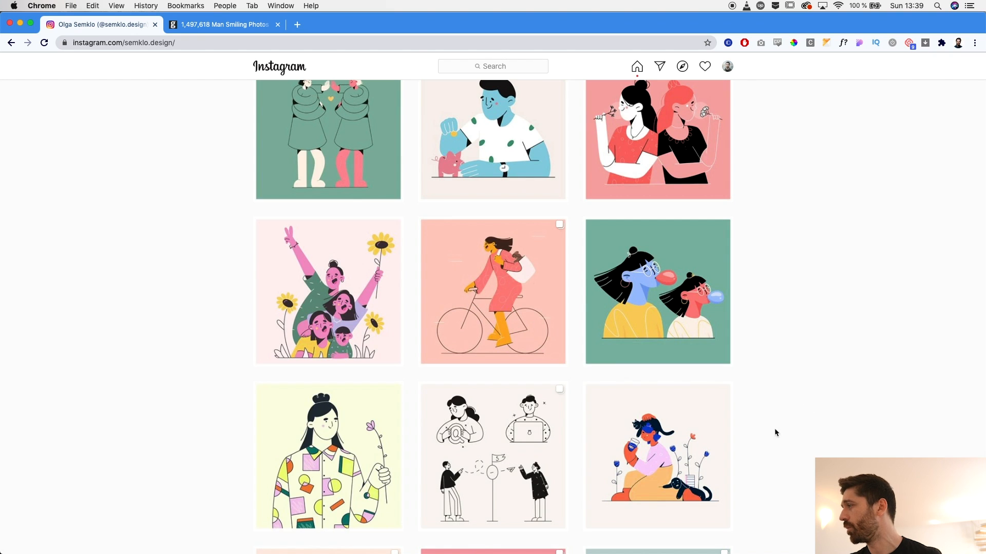
{"action": "scroll", "scroll_direction": "down", "scroll_amount": 3}
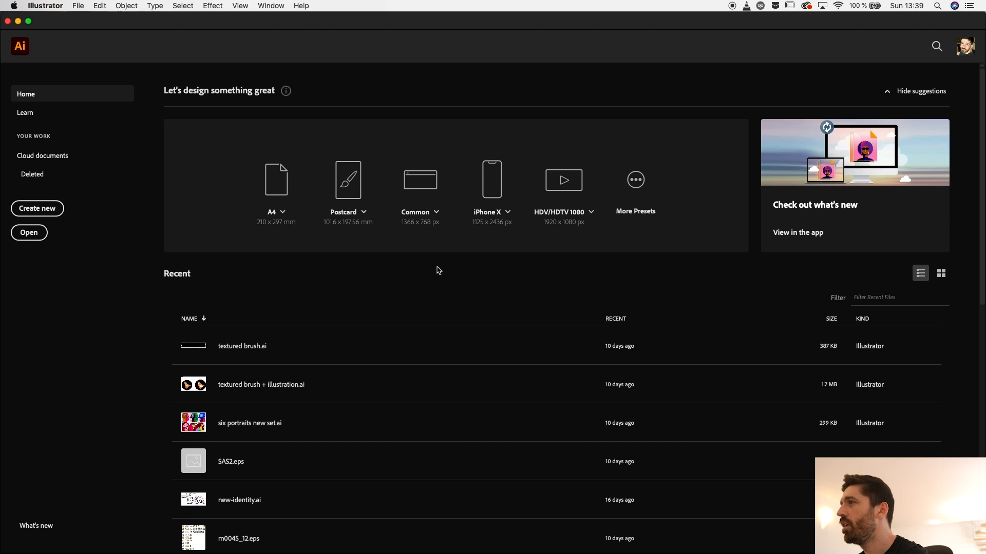
Open the flat character document and place the smiling-man reference photo on the artboard
{"action": "left_click", "coordinate": [37, 208]}
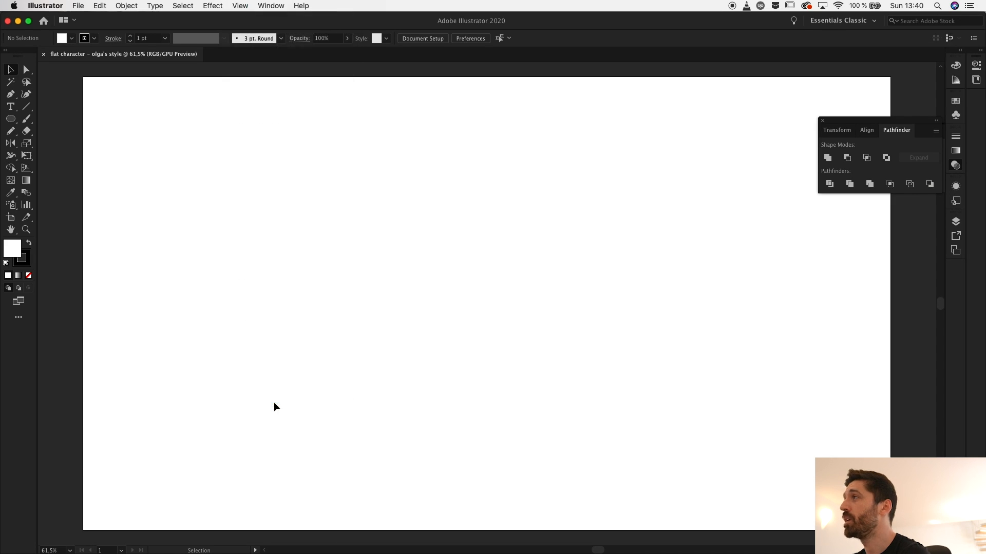
{"action": "mouse_move", "coordinate": [289, 390]}
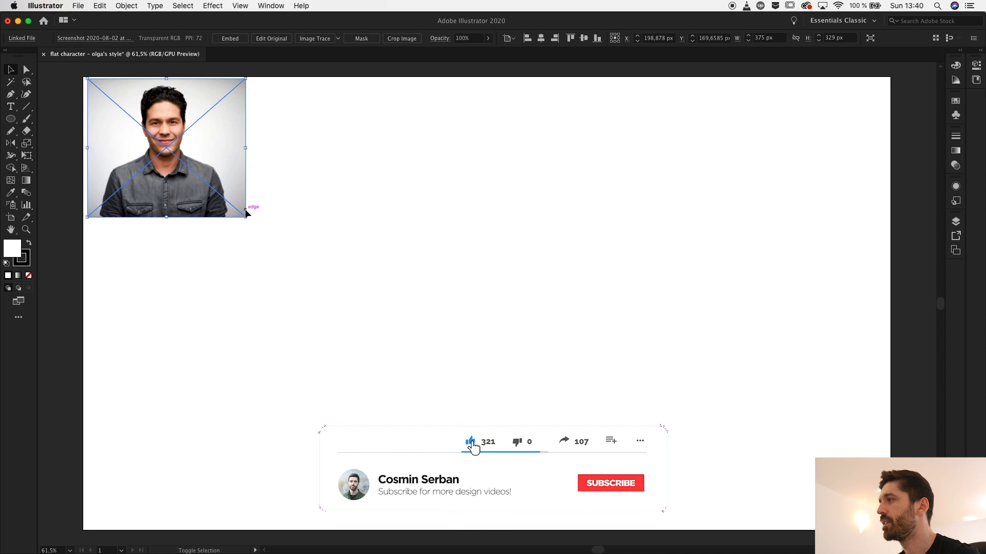
{"action": "left_click", "coordinate": [484, 338]}
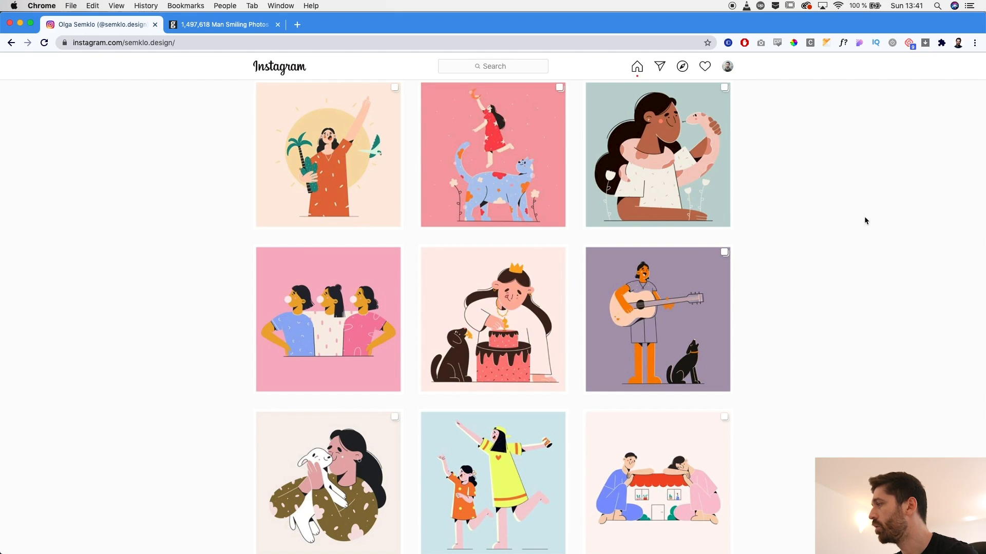
Pick the man-with-piggy-bank illustration from the Instagram grid as a second reference
{"action": "scroll", "scroll_direction": "up", "scroll_amount": 3}
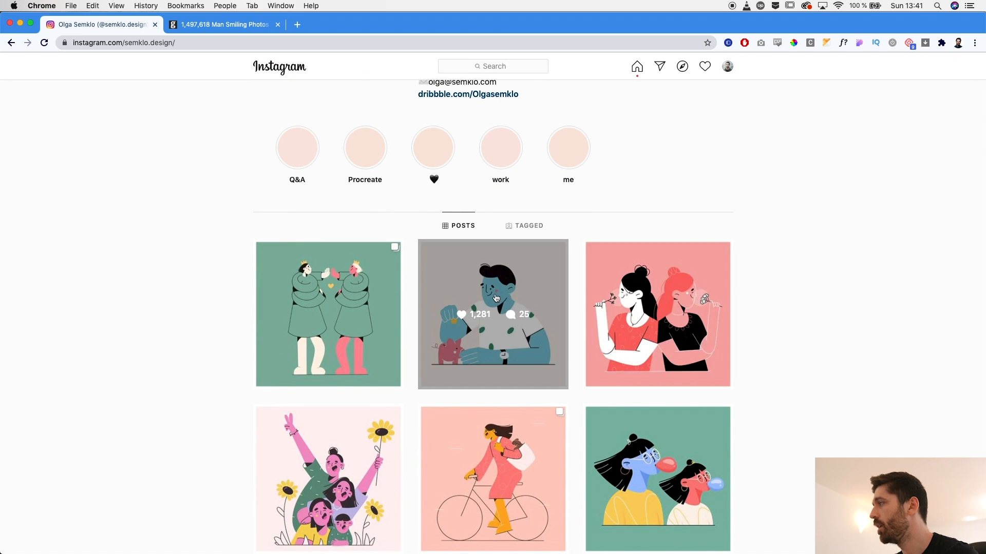
{"action": "left_click", "coordinate": [493, 314]}
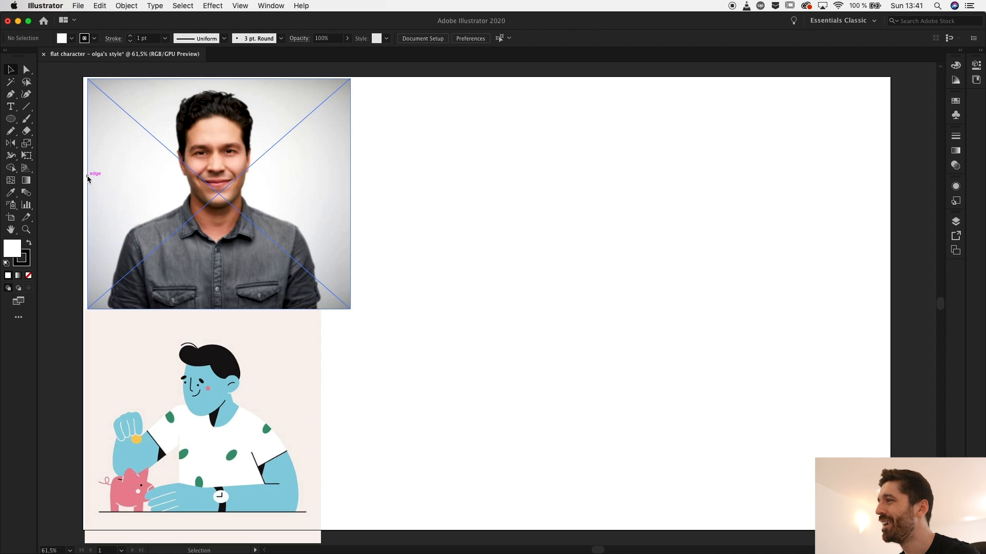
{"action": "mouse_move", "coordinate": [192, 175]}
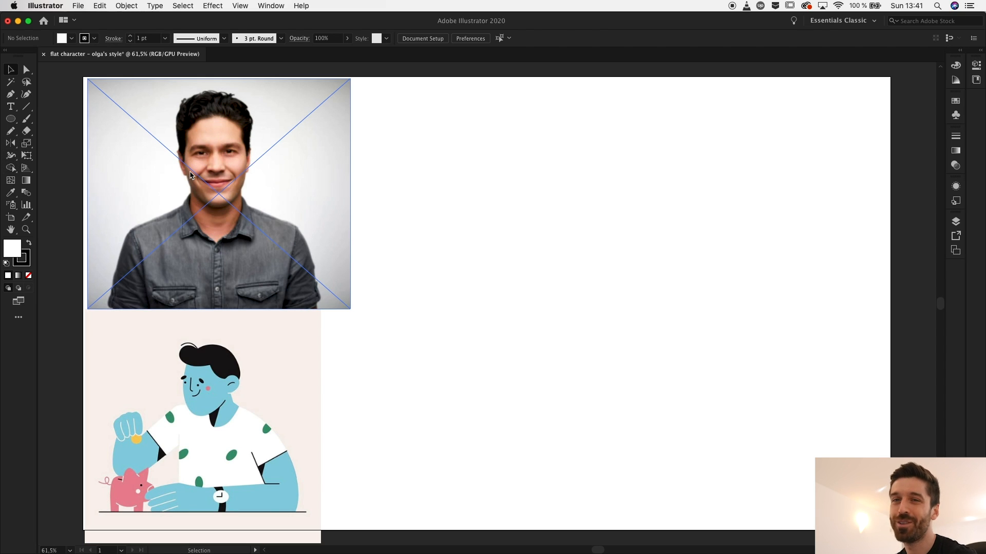
Draw a grey-filled circle for the face and square off its top half with a rectangle
{"action": "left_click", "coordinate": [10, 119]}
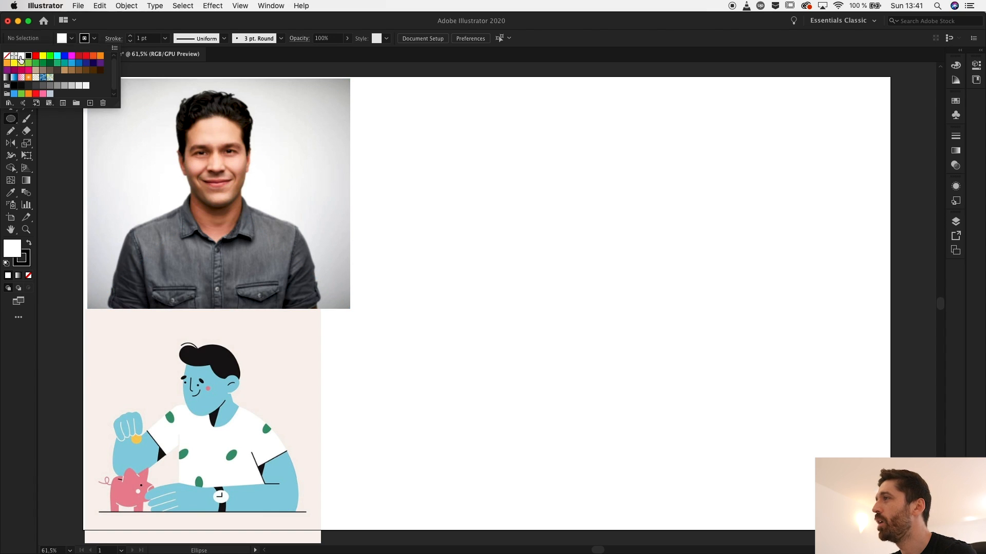
{"action": "left_click", "coordinate": [63, 86]}
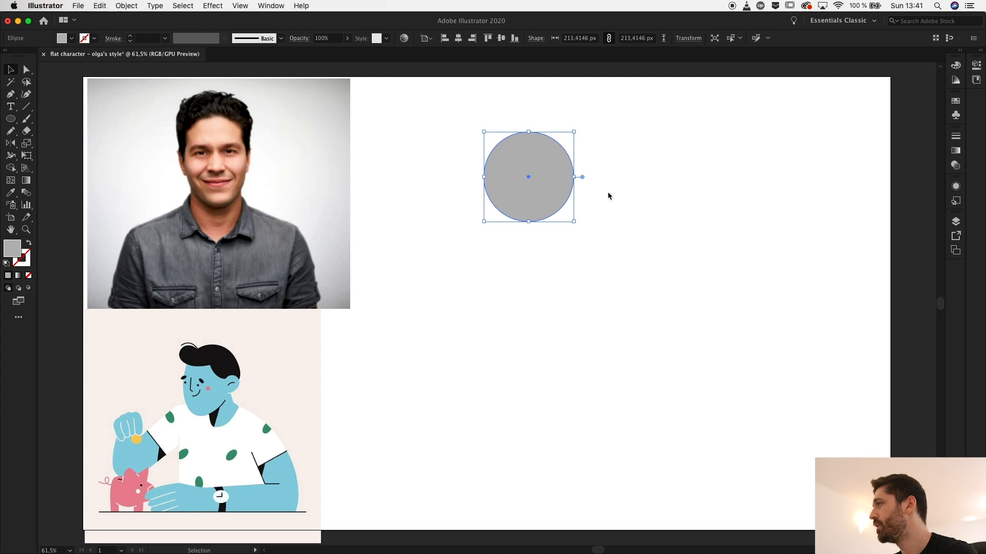
{"action": "left_click", "coordinate": [613, 199]}
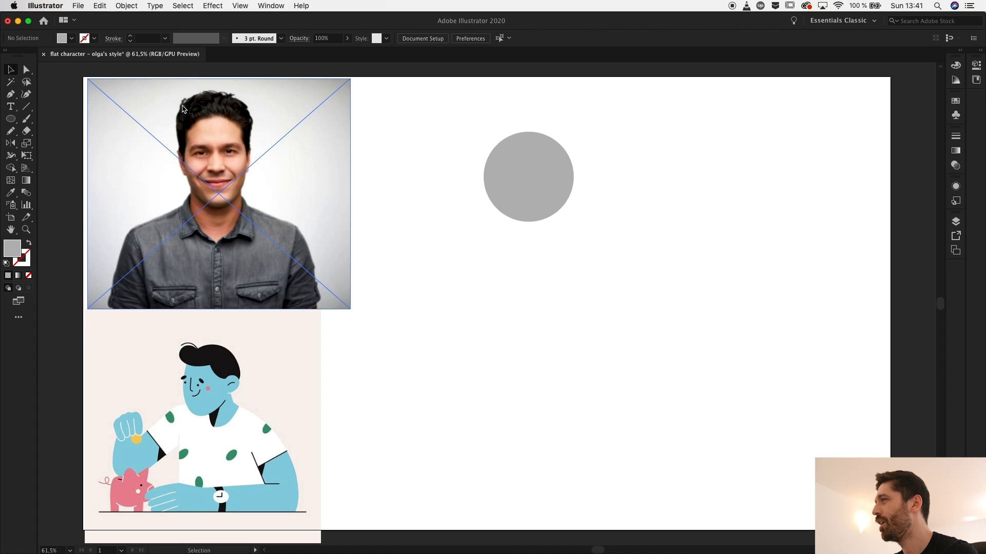
{"action": "mouse_move", "coordinate": [192, 113]}
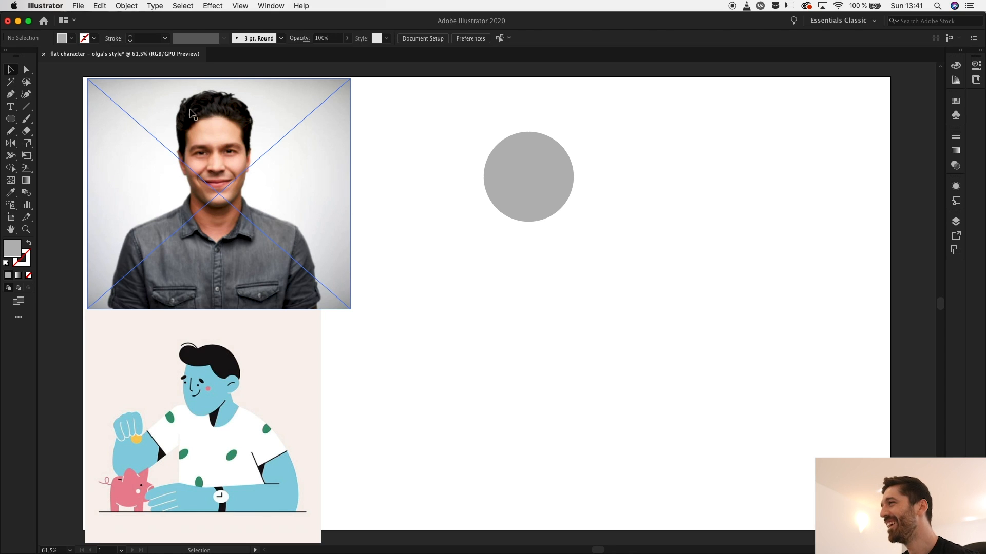
{"action": "left_click", "coordinate": [10, 119]}
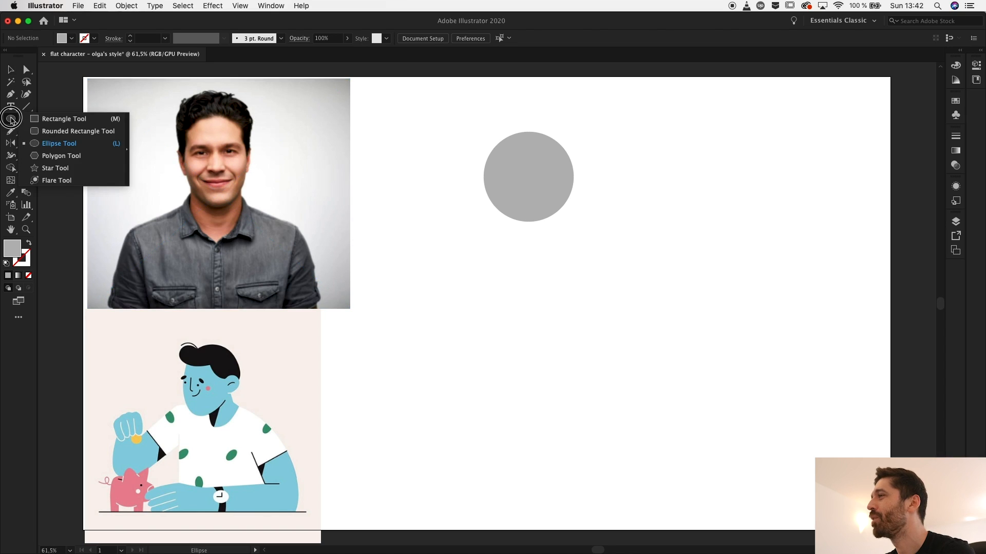
{"action": "left_click", "coordinate": [63, 119]}
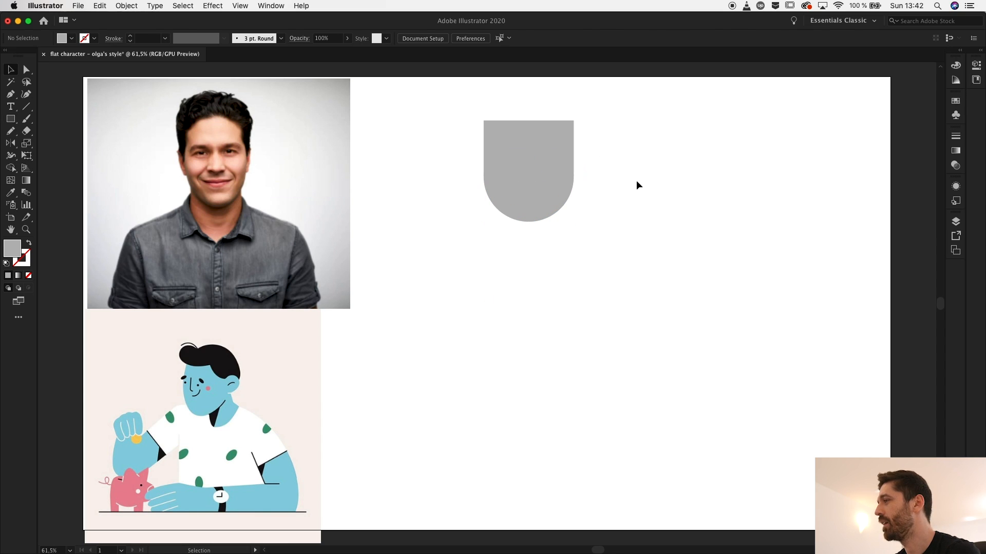
{"action": "mouse_move", "coordinate": [534, 118]}
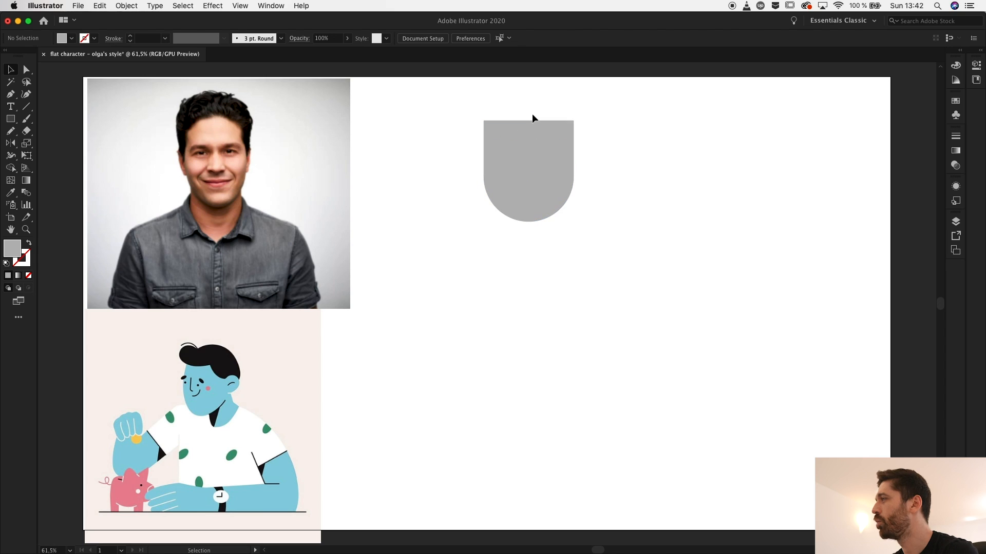
Draw near-black #333232 hair with a pointed dip and round its top corner points
{"action": "left_click", "coordinate": [201, 458]}
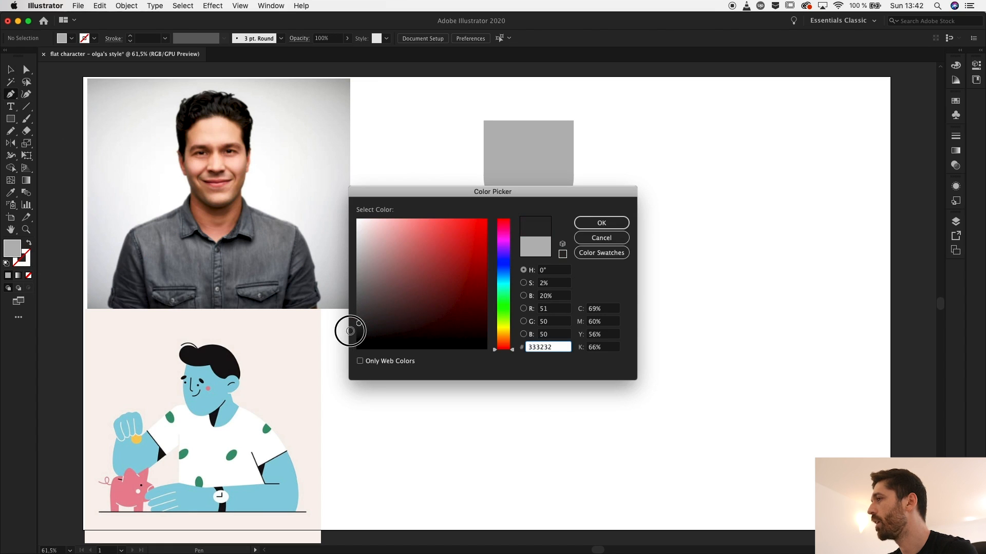
{"action": "left_click", "coordinate": [599, 223]}
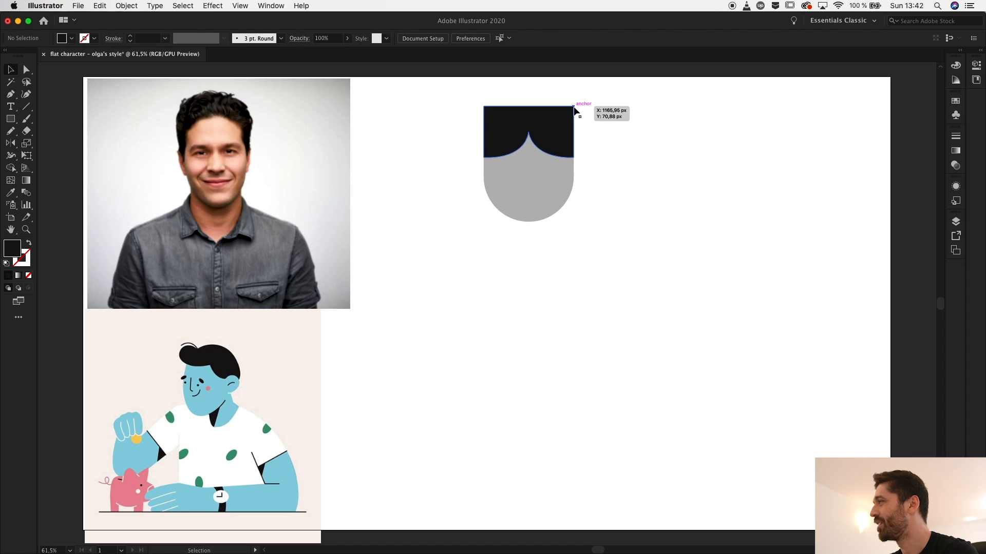
{"action": "left_click", "coordinate": [484, 110]}
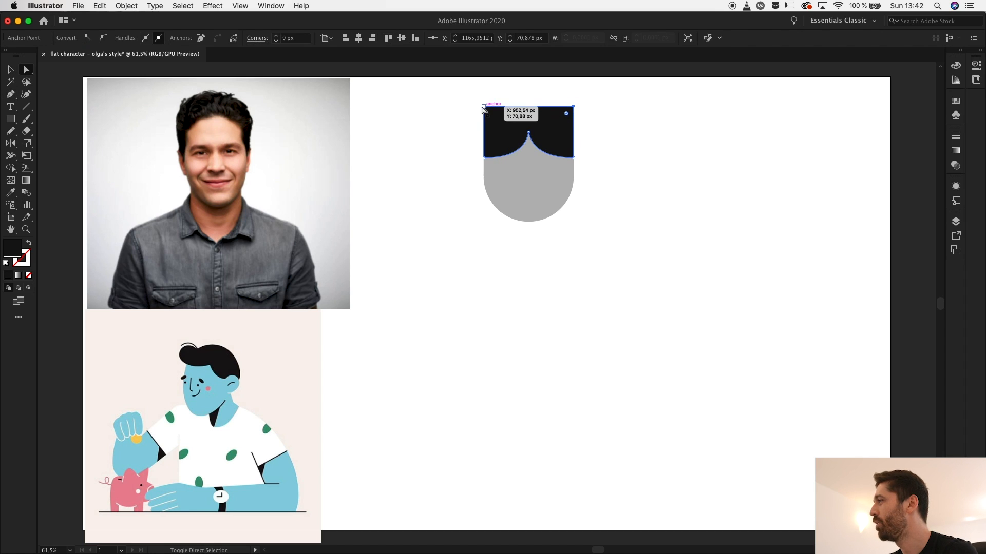
{"action": "left_click", "coordinate": [554, 172]}
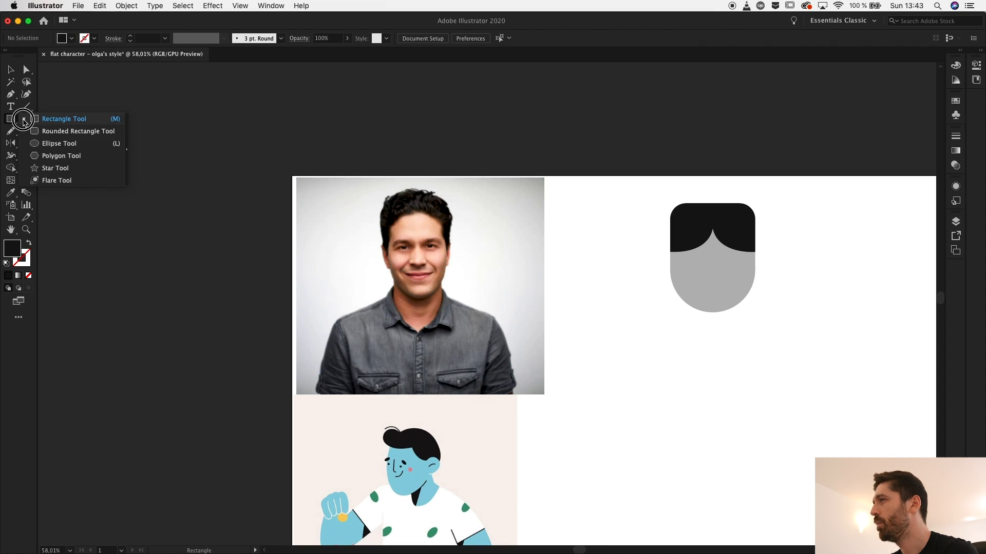
Add two tilted rounded-pill eyebrows and two small round dot eyes beneath them
{"action": "left_click", "coordinate": [59, 144]}
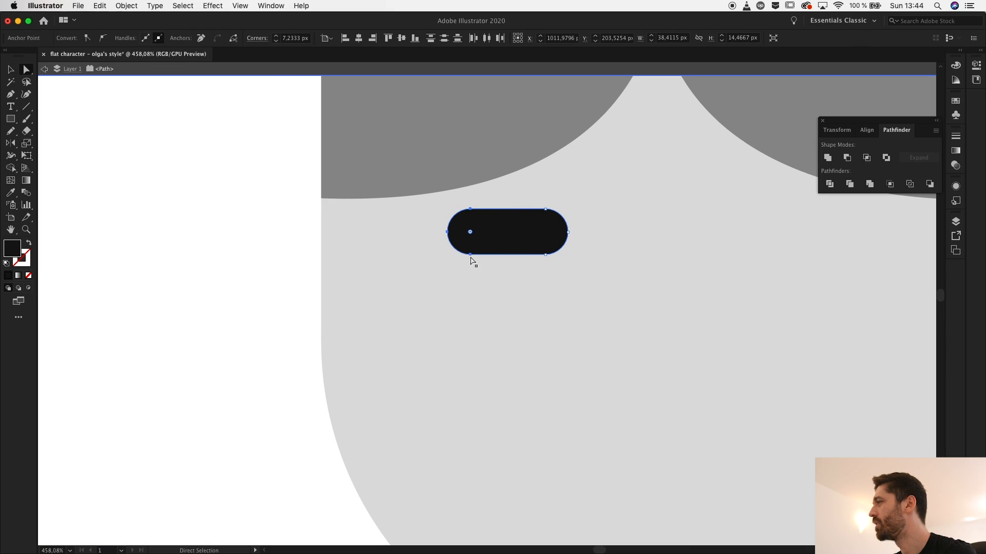
{"action": "left_click_drag", "start_coordinate": [470, 232], "coordinate": [409, 232]}
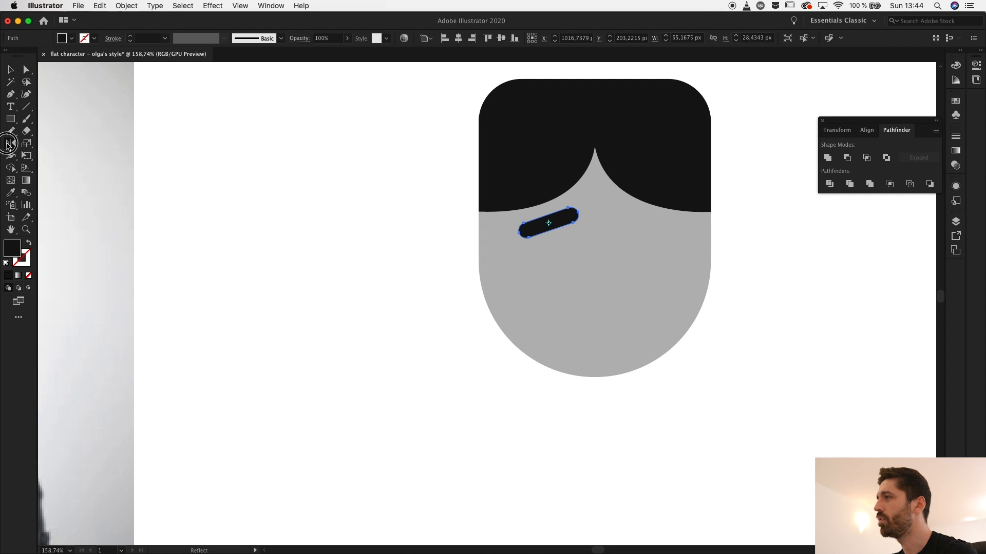
{"action": "mouse_move", "coordinate": [573, 152]}
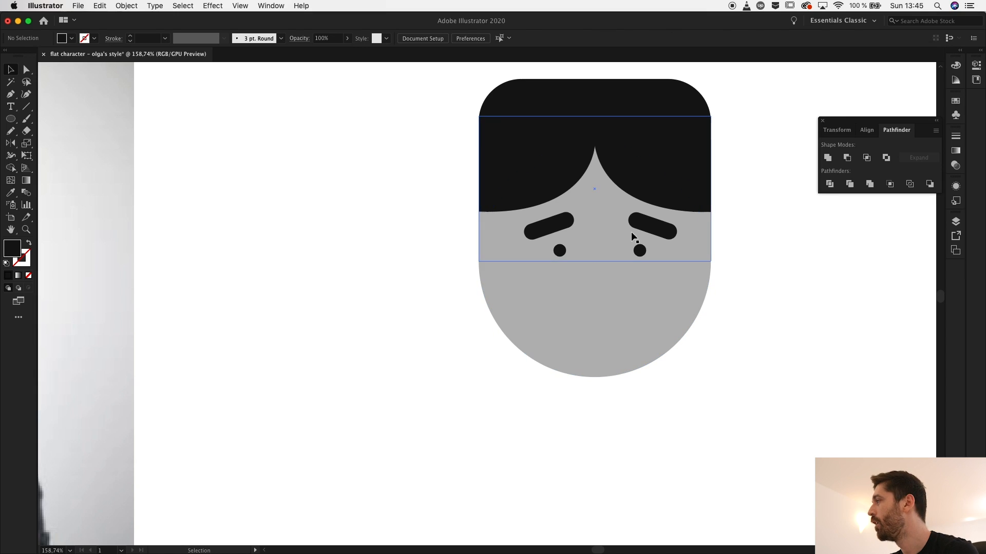
{"action": "left_click", "coordinate": [334, 183]}
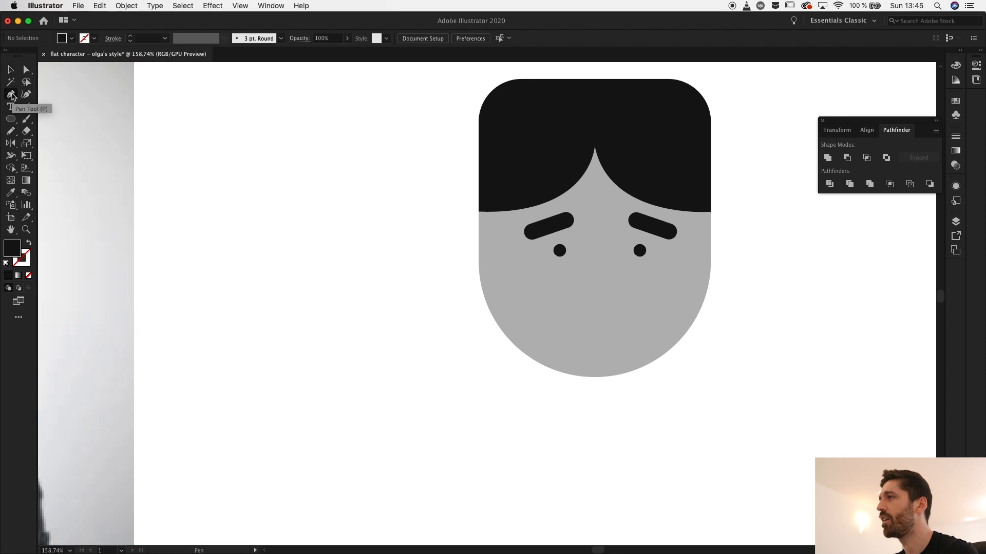
{"action": "mouse_move", "coordinate": [26, 240]}
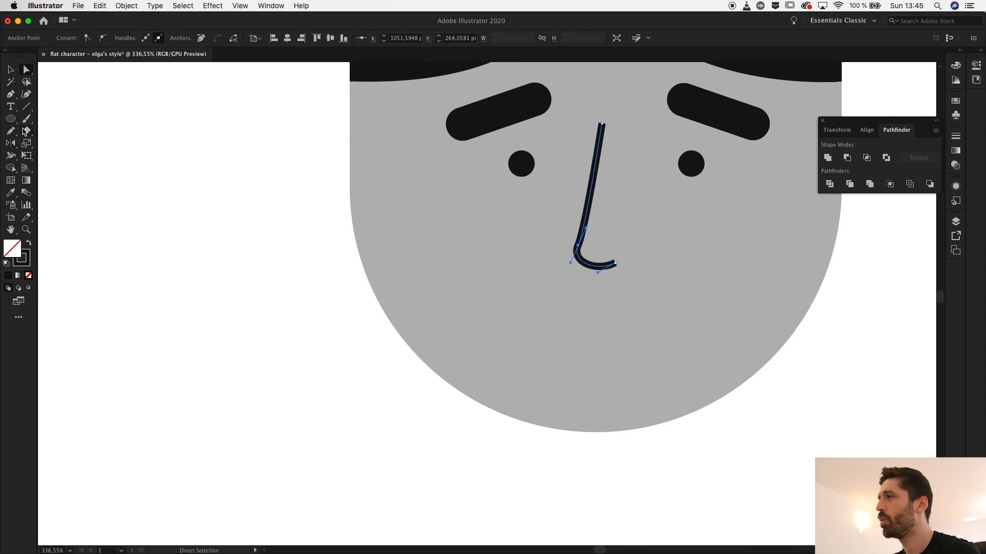
Smooth the nose line and give it rounded ends to finish the nose and smile
{"action": "left_click", "coordinate": [10, 143]}
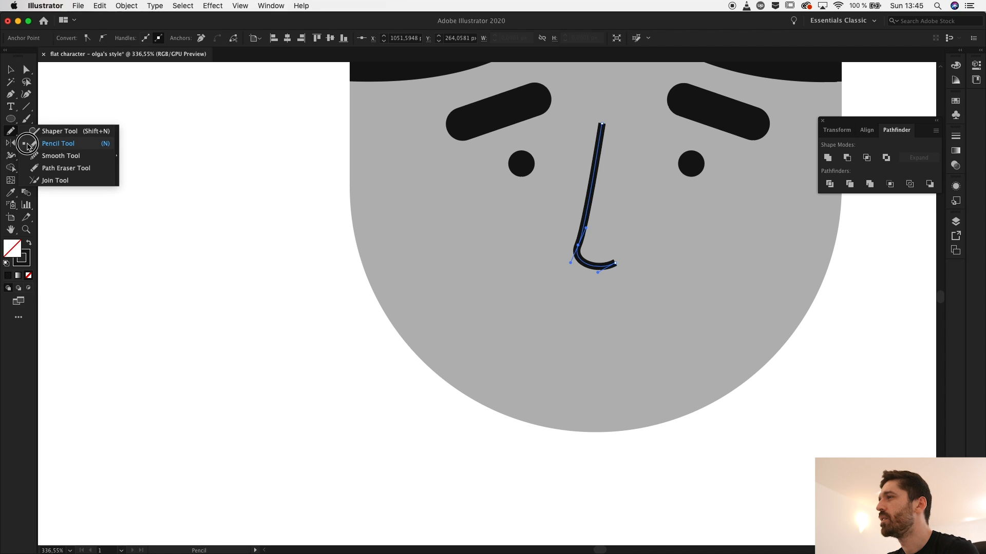
{"action": "left_click", "coordinate": [60, 155]}
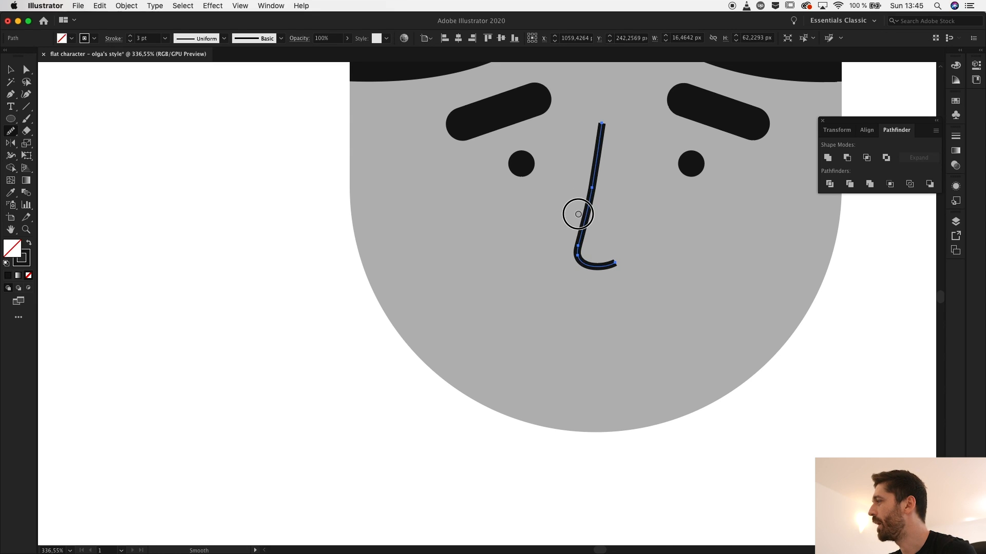
{"action": "left_click", "coordinate": [11, 70]}
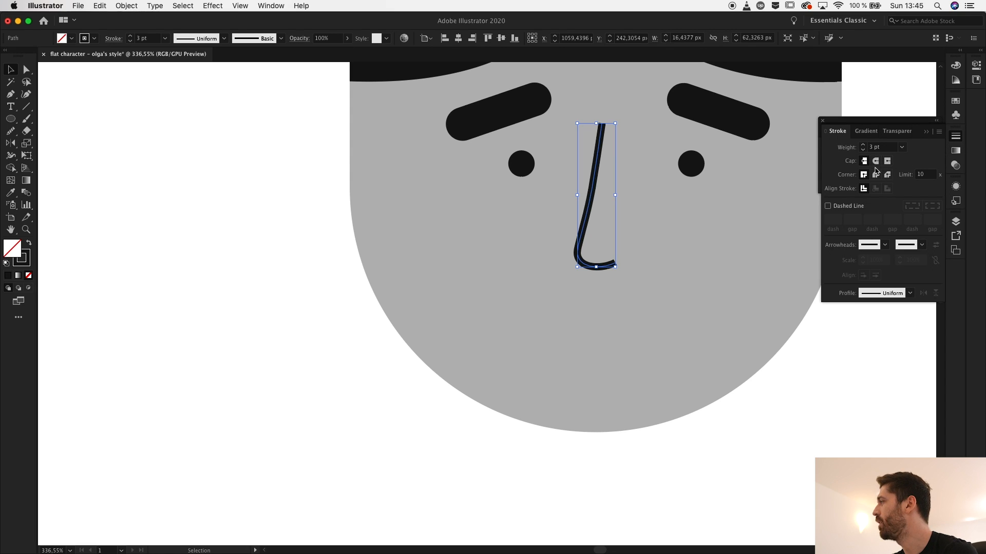
{"action": "left_click", "coordinate": [874, 174]}
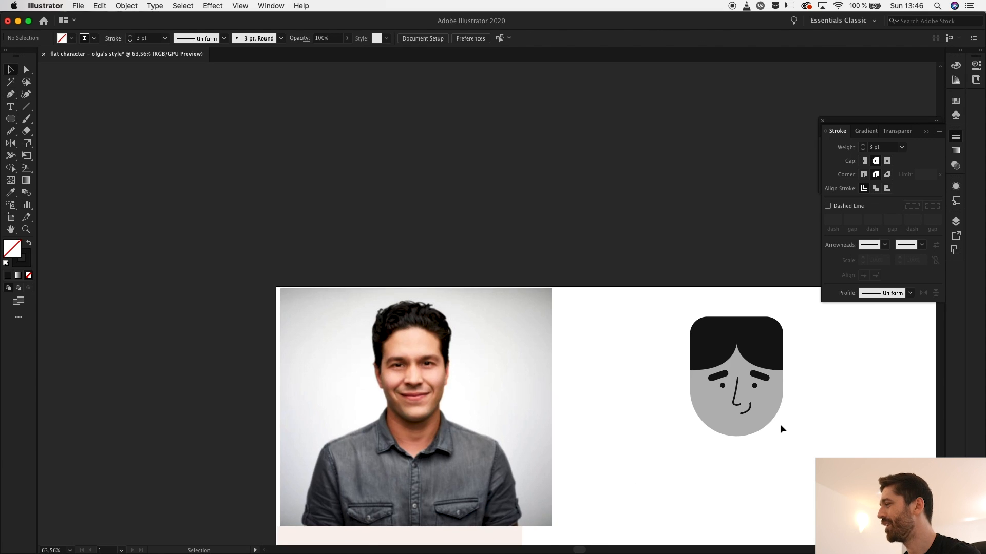
{"action": "scroll", "scroll_direction": "down", "scroll_amount": 3}
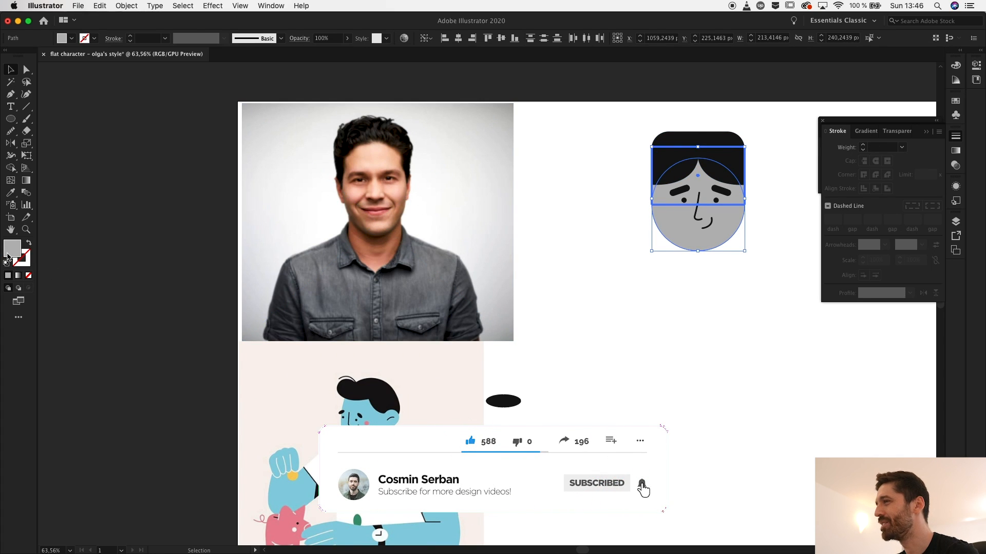
Change the face fill from grey to coral #ff8888
{"action": "double_click", "coordinate": [13, 249]}
{"action": "type", "text": "ff8888"}
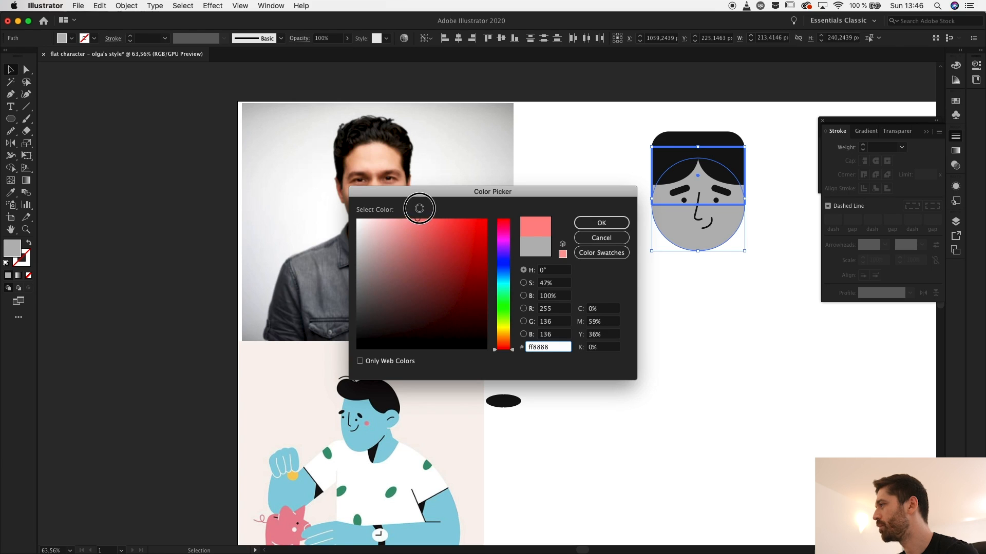
{"action": "left_click", "coordinate": [599, 223]}
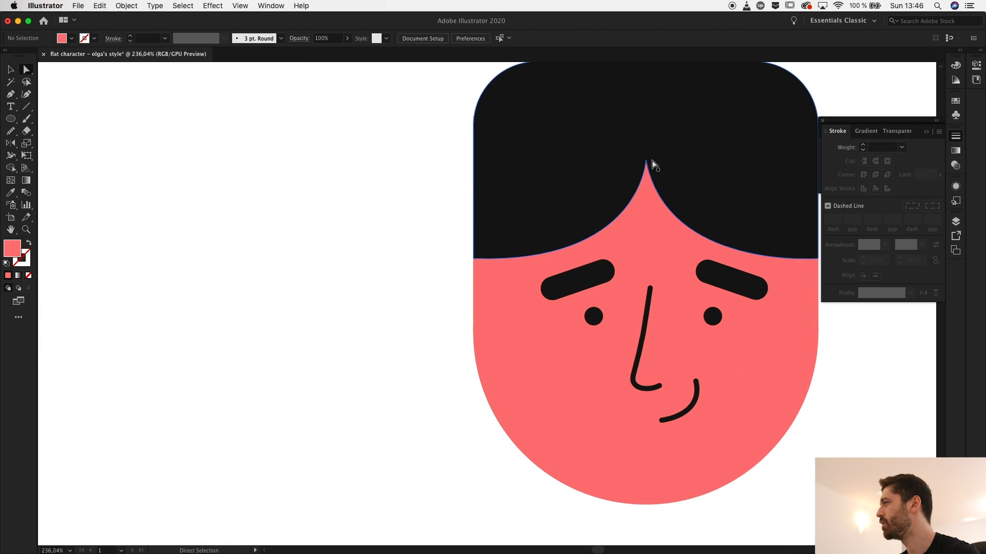
{"action": "left_click", "coordinate": [647, 141]}
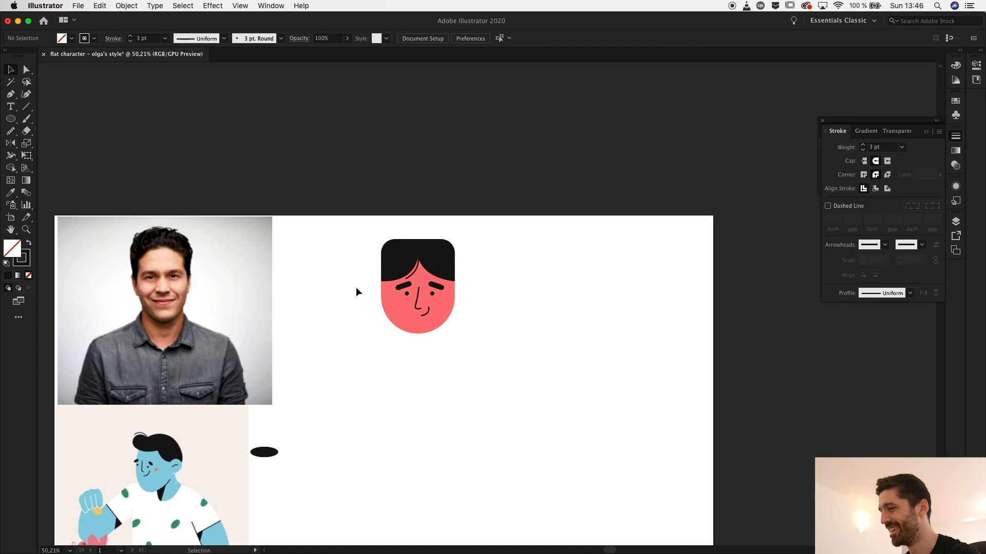
{"action": "mouse_move", "coordinate": [470, 340]}
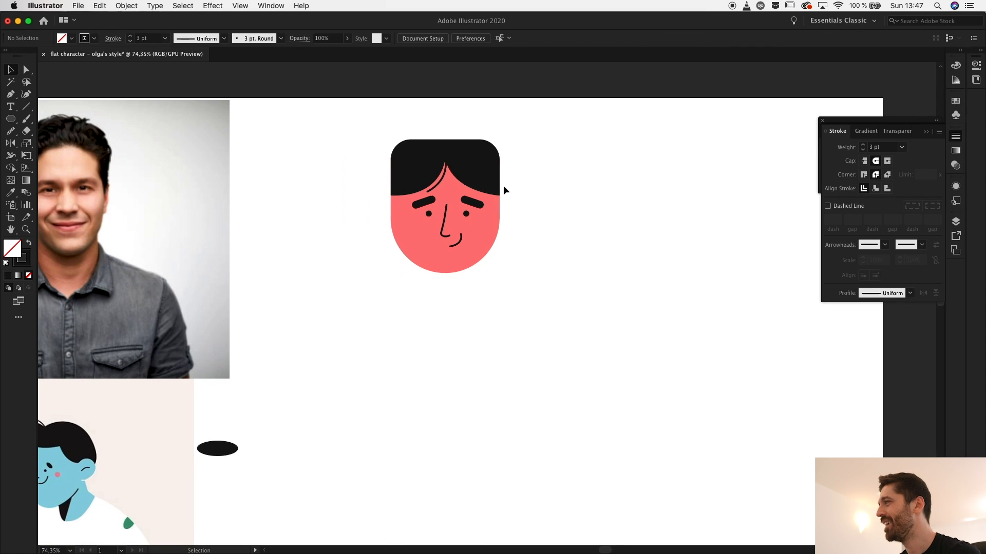
{"action": "mouse_move", "coordinate": [486, 261]}
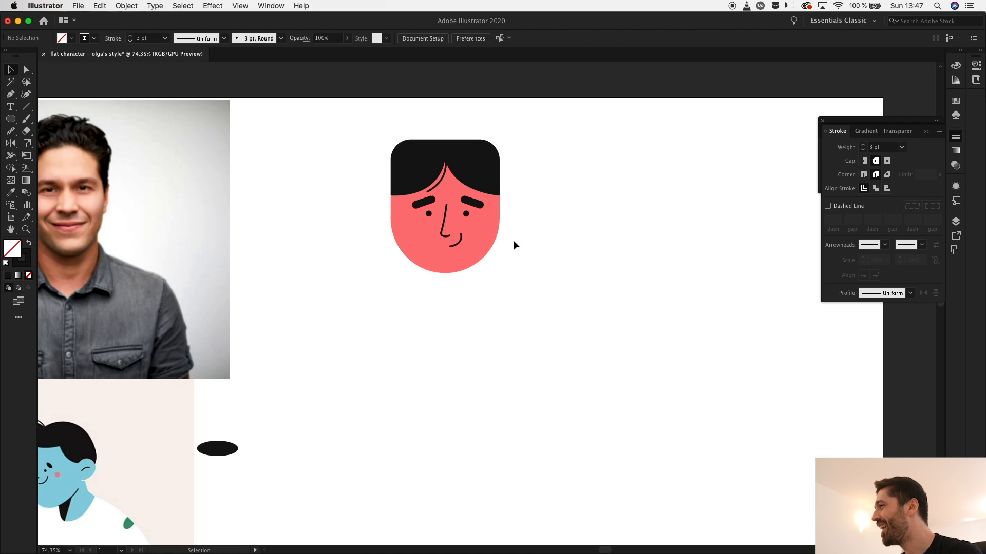
{"action": "mouse_move", "coordinate": [422, 363]}
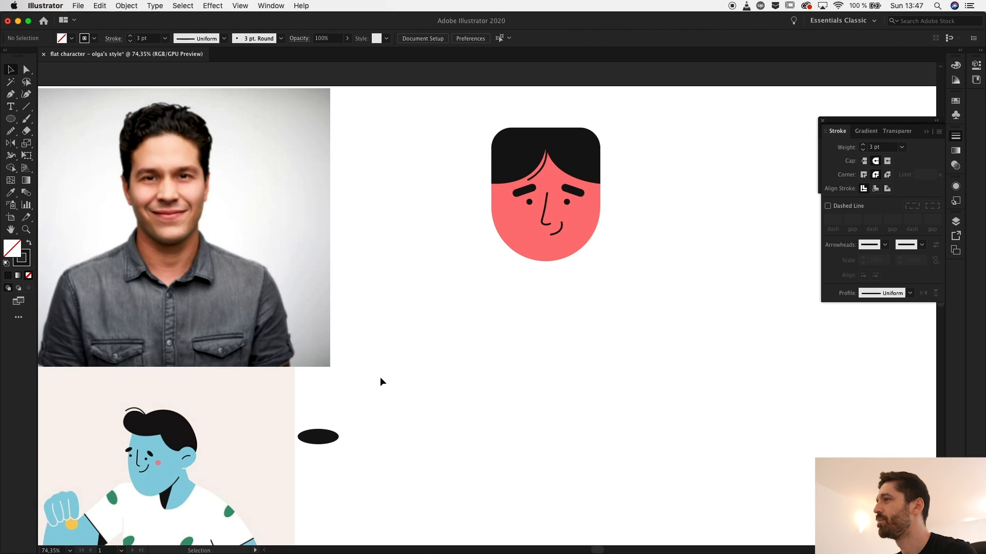
Draw ear ellipses beside the head and fill them with the sampled coral face colour
{"action": "left_click", "coordinate": [10, 119]}
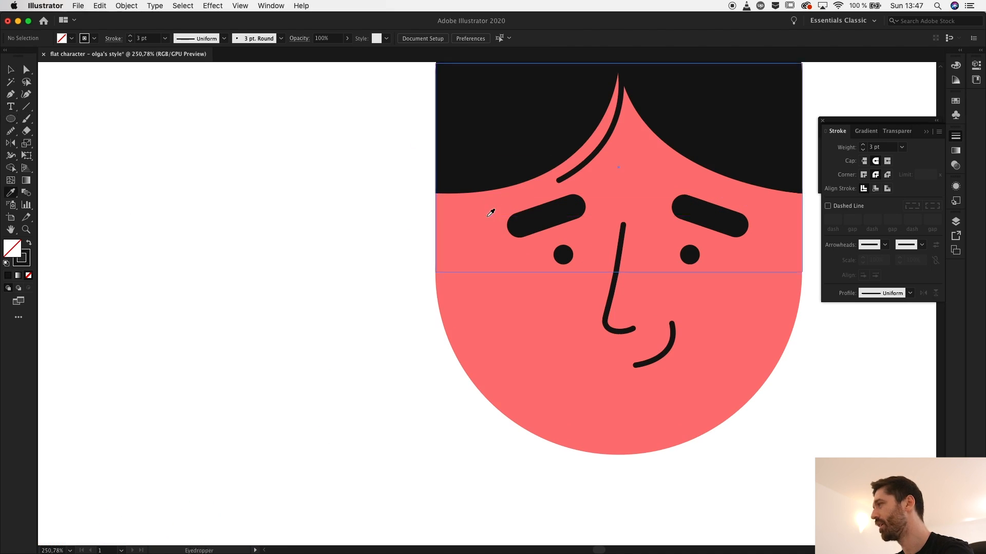
{"action": "left_click", "coordinate": [491, 212]}
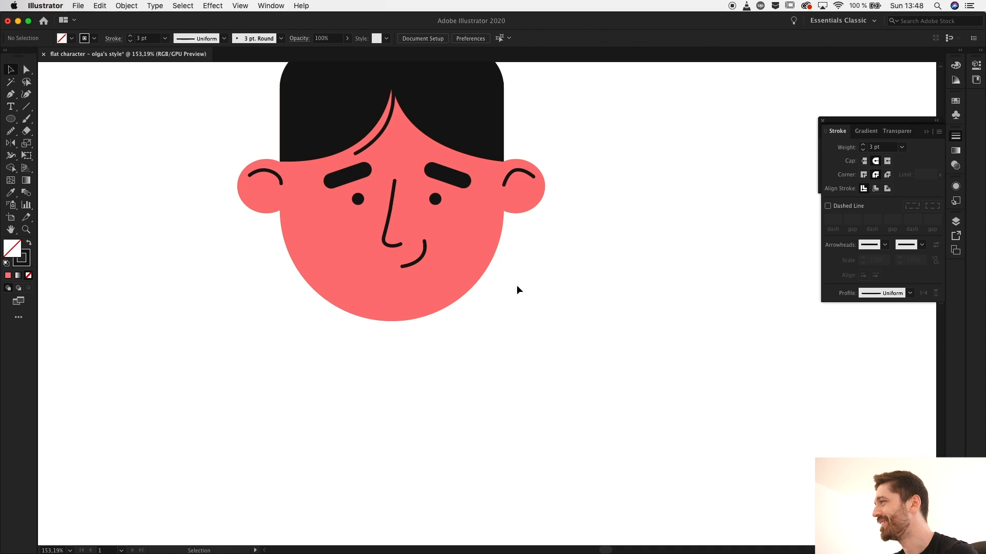
{"action": "mouse_move", "coordinate": [514, 286]}
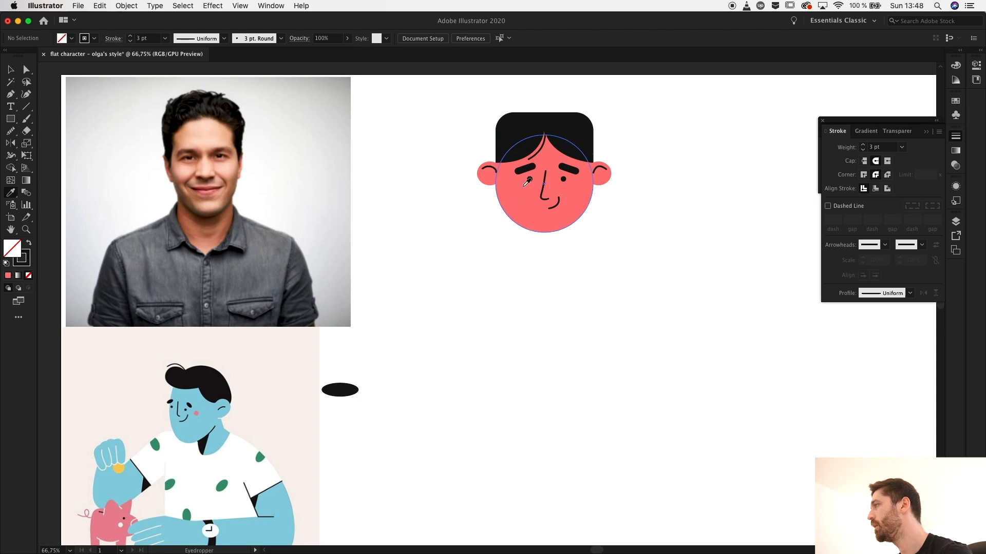
Fill the neck rectangle with the coral face colour and send it behind the head
{"action": "left_click", "coordinate": [10, 119]}
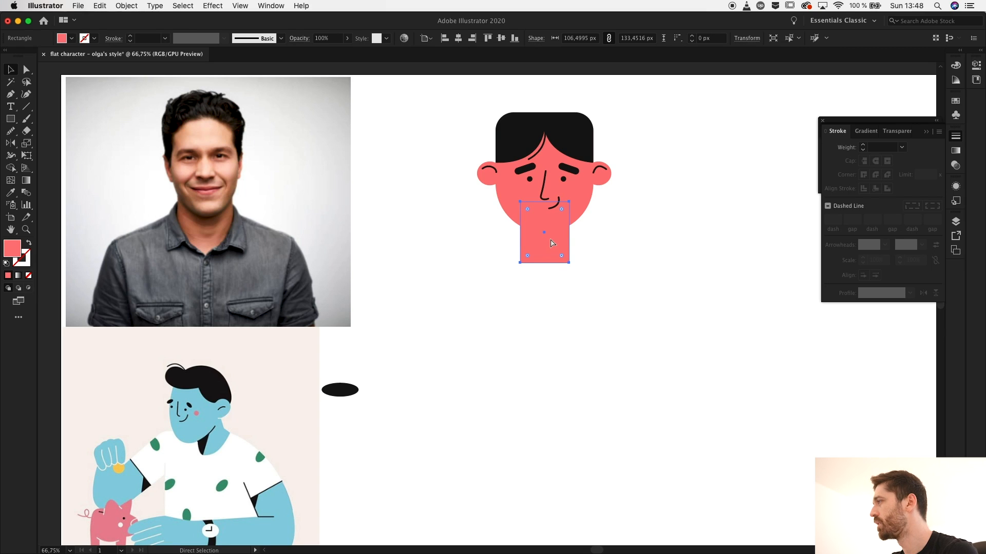
{"action": "left_click", "coordinate": [615, 262]}
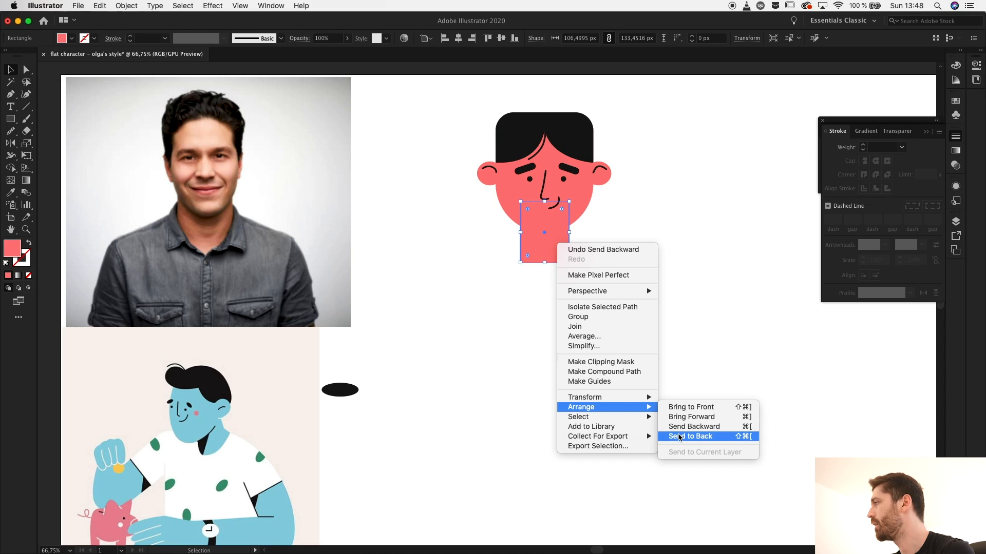
{"action": "left_click", "coordinate": [689, 436]}
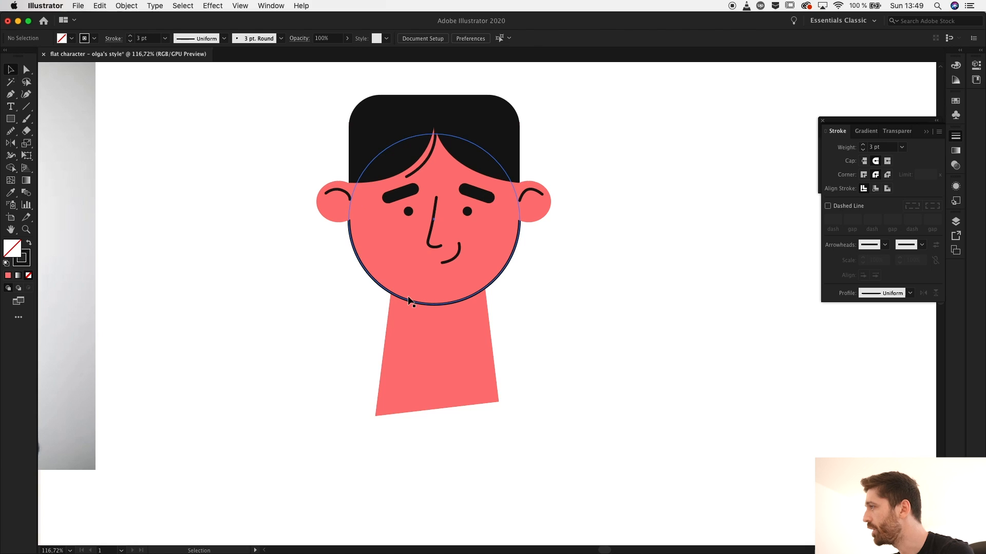
Cut the face circle on both sides of the jaw with Scissors and select the chin arc
{"action": "left_click", "coordinate": [418, 314]}
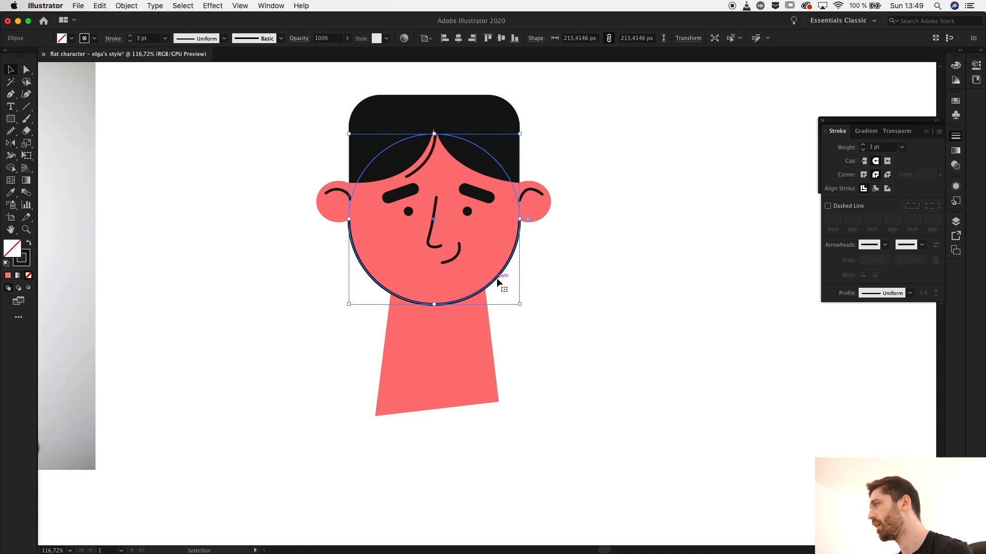
{"action": "left_click", "coordinate": [10, 93]}
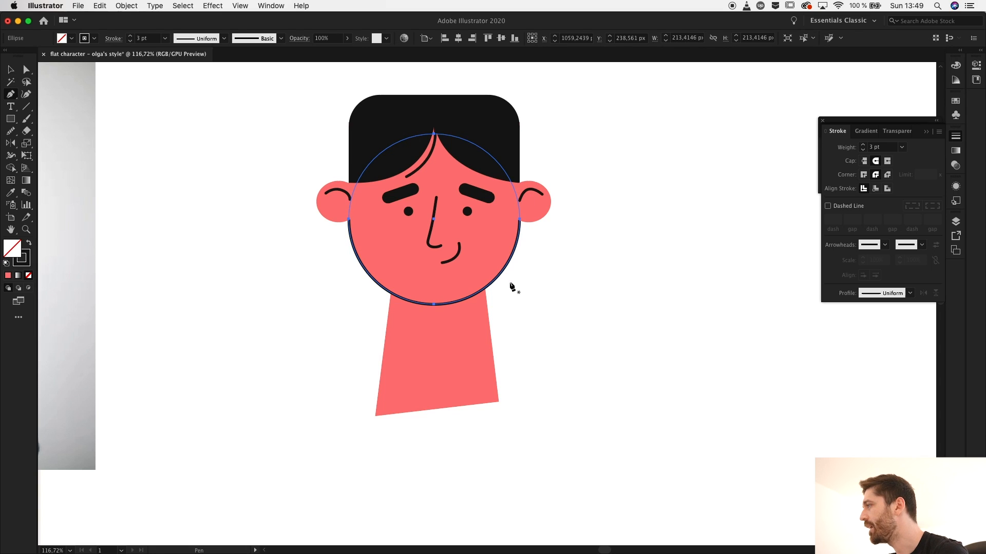
{"action": "left_click", "coordinate": [432, 304]}
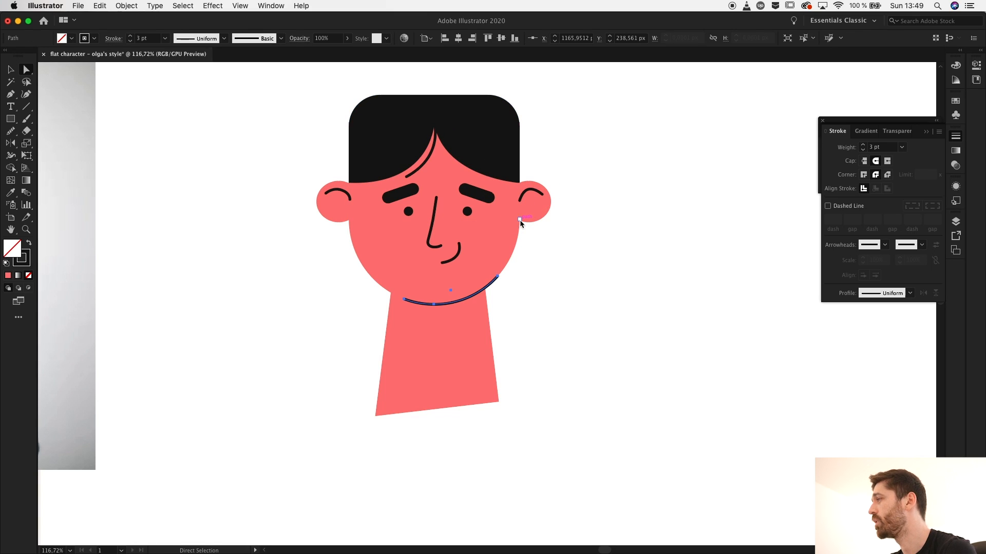
{"action": "left_click", "coordinate": [474, 345]}
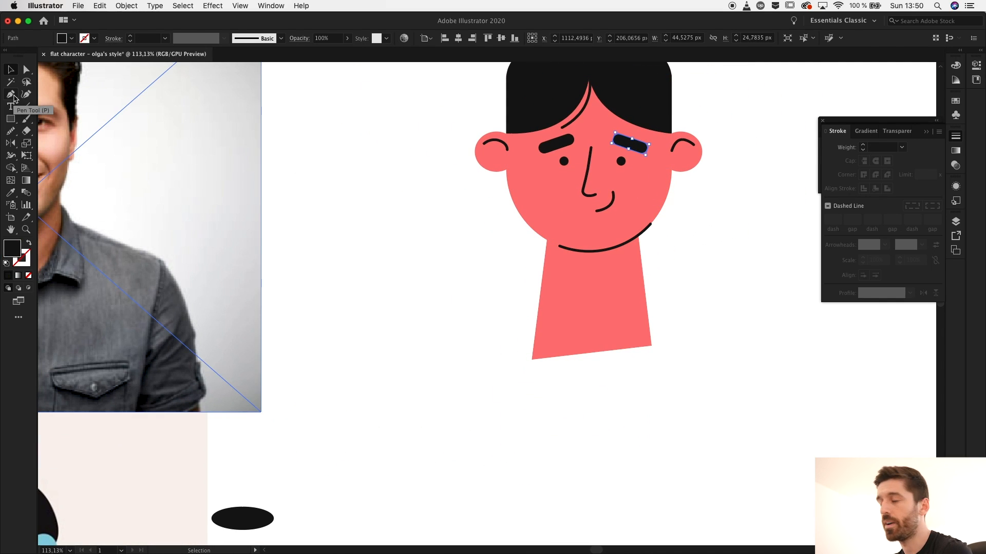
Draw the black shadow shape under the chin with the Pen tool
{"action": "left_click", "coordinate": [10, 94]}
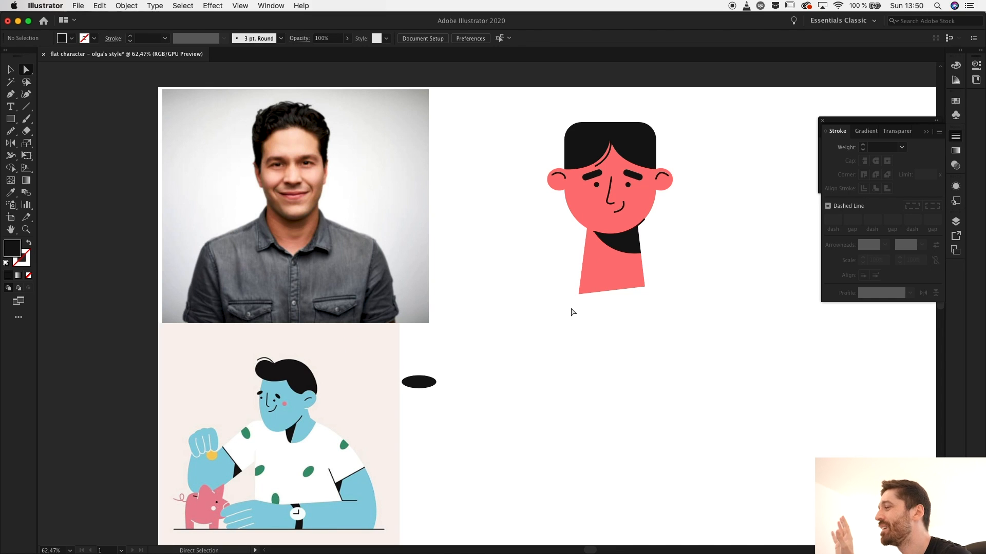
Draw a closed curved torso path with sloping shoulders below the coral neck
{"action": "left_click", "coordinate": [323, 450]}
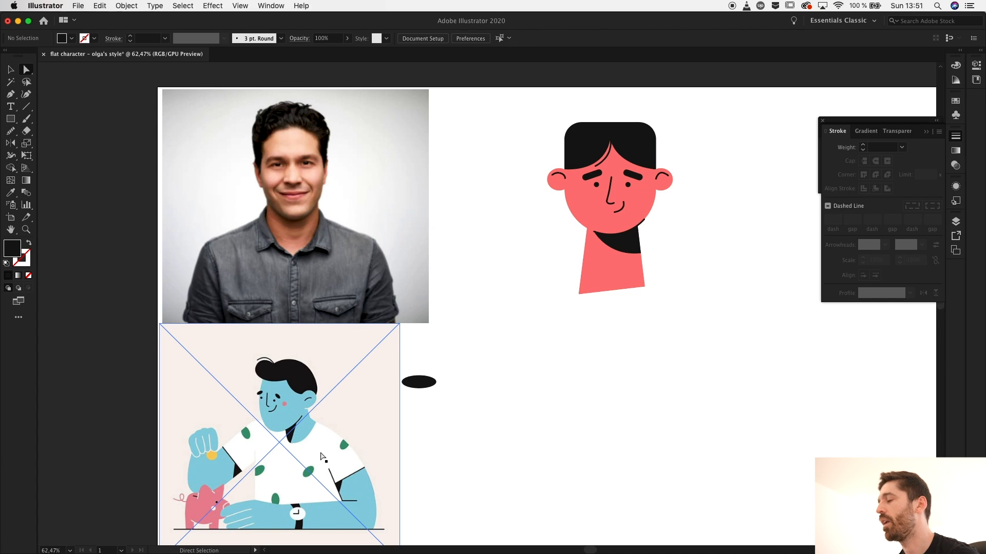
{"action": "left_click", "coordinate": [613, 355]}
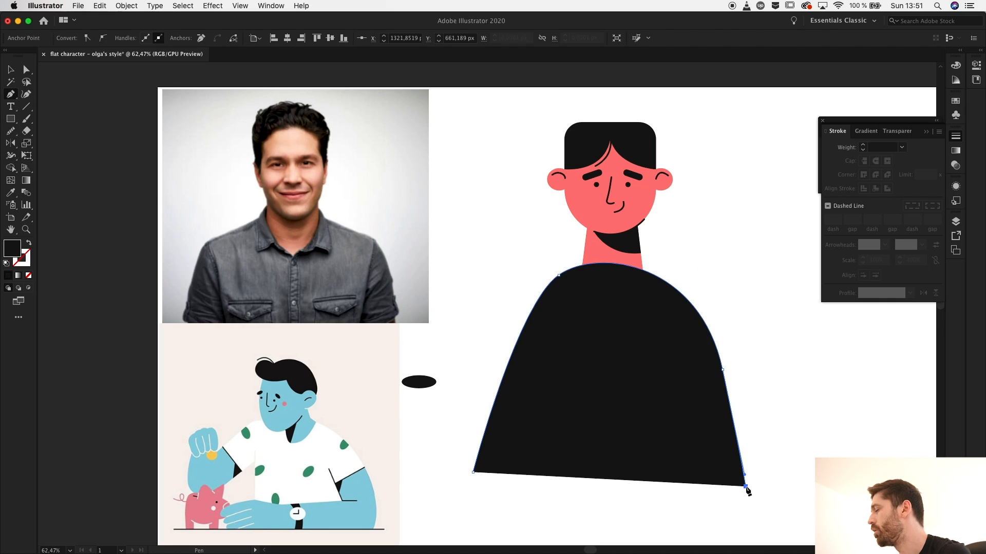
{"action": "left_click", "coordinate": [672, 475]}
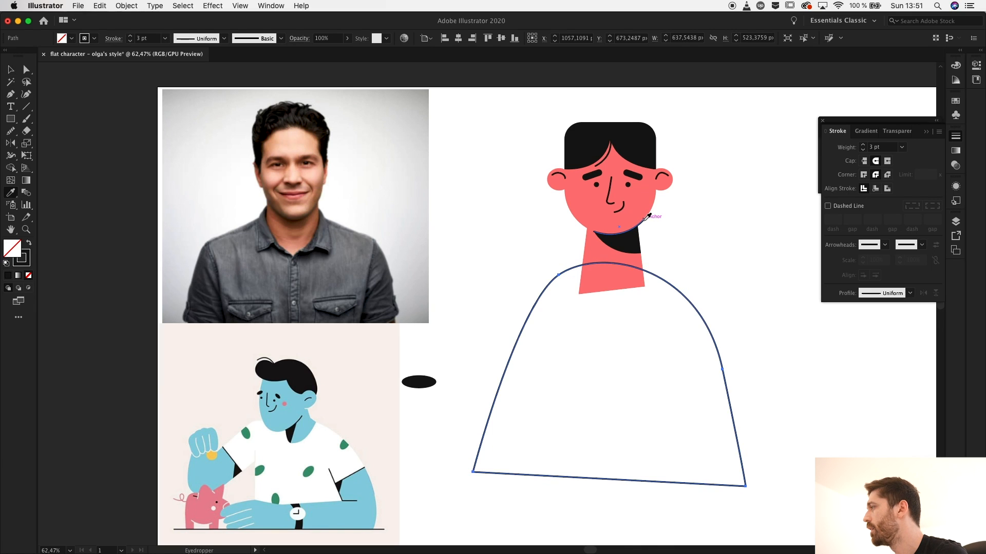
Give the torso a 3 pt dark outline with no fill and cut the neckline using the face circle
{"action": "left_click", "coordinate": [755, 264]}
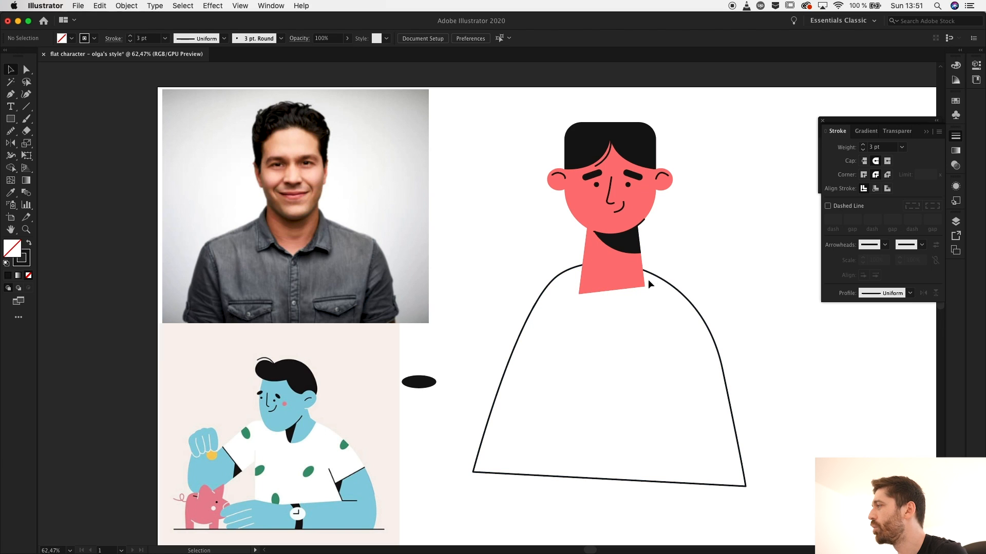
{"action": "left_click", "coordinate": [660, 278]}
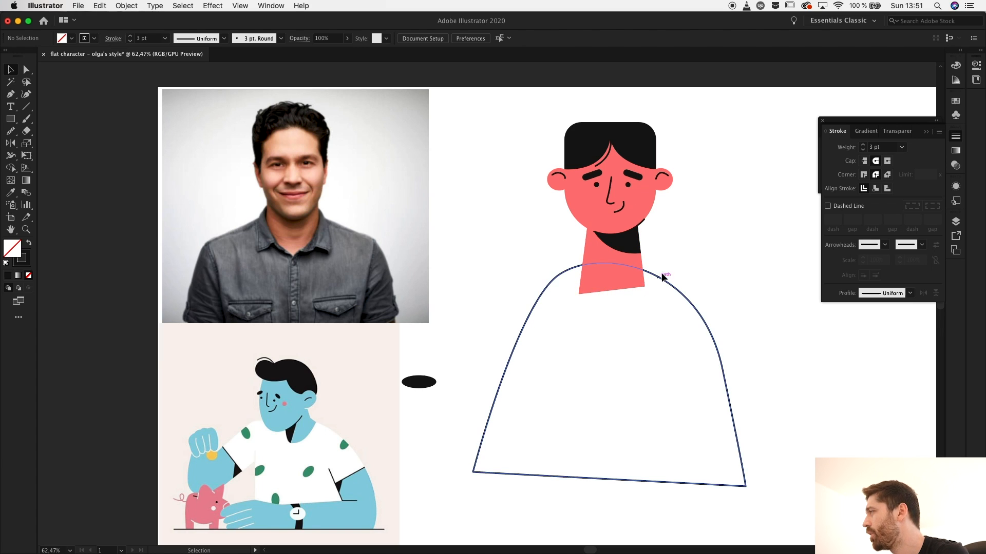
{"action": "left_click", "coordinate": [662, 276]}
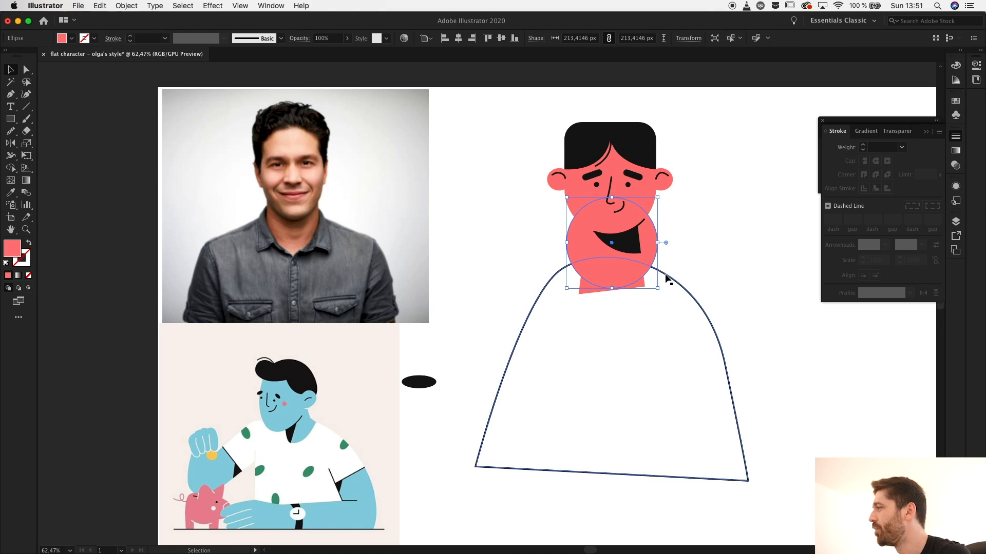
{"action": "left_click", "coordinate": [666, 280]}
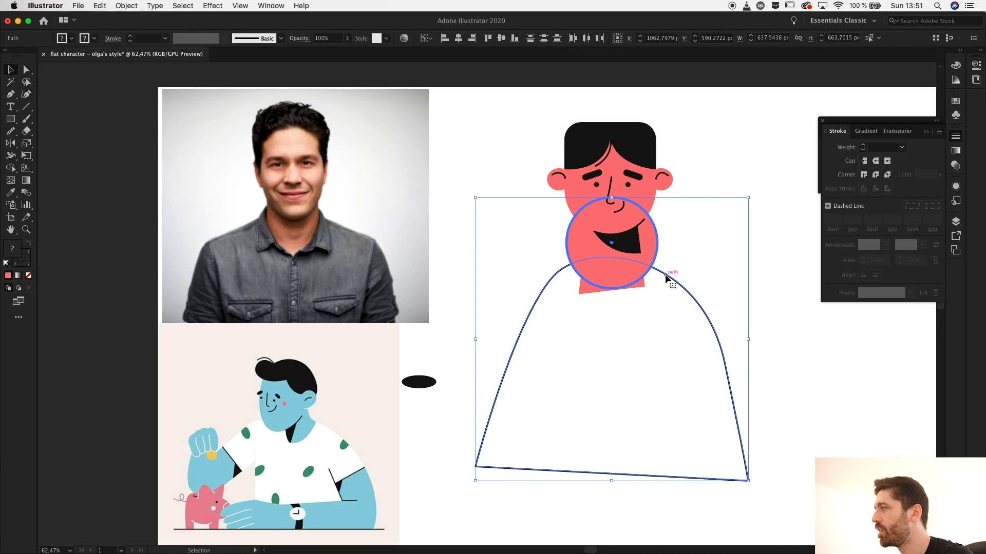
{"action": "left_click", "coordinate": [11, 172]}
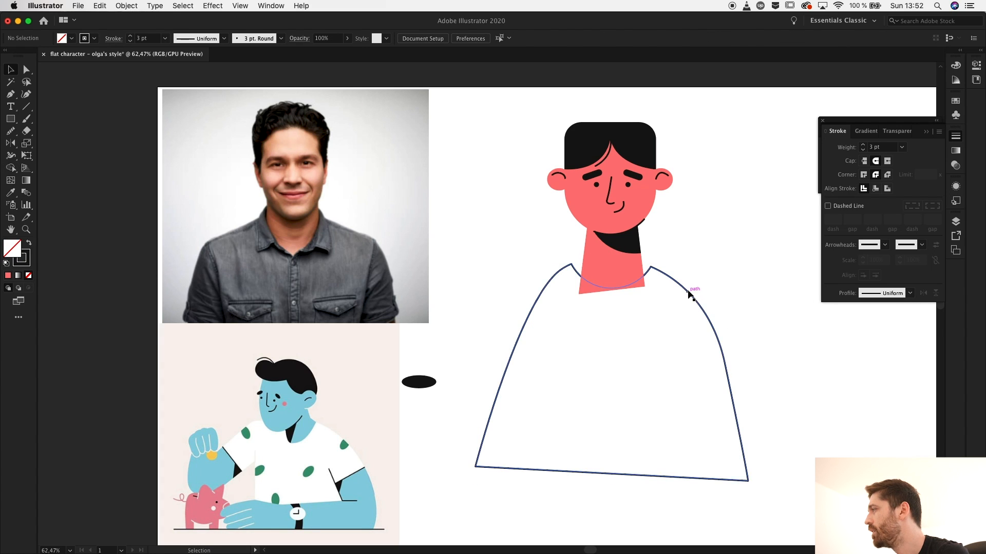
Draw a slanted 3 pt dark line on the left of the shirt marking the arm
{"action": "right_click", "coordinate": [690, 299]}
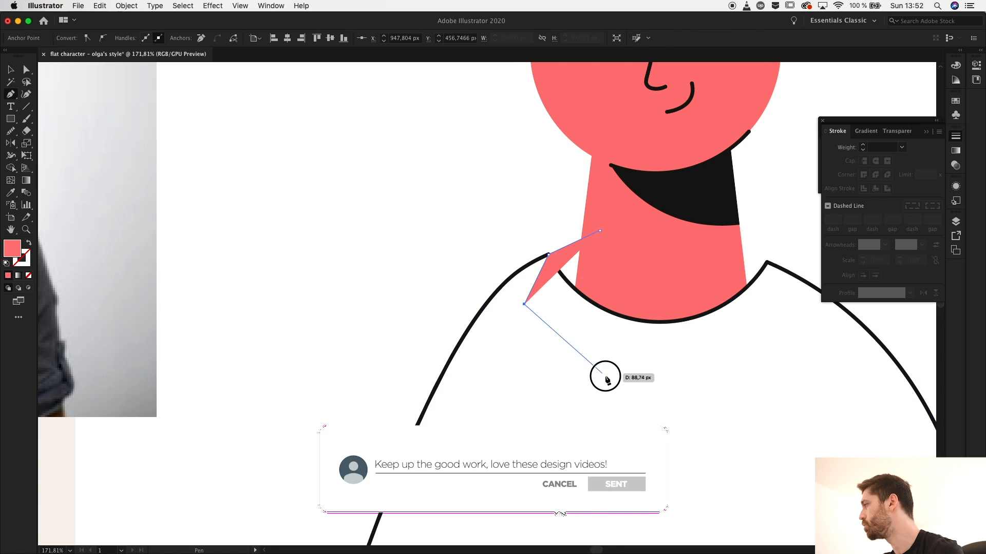
{"action": "right_click", "coordinate": [604, 377]}
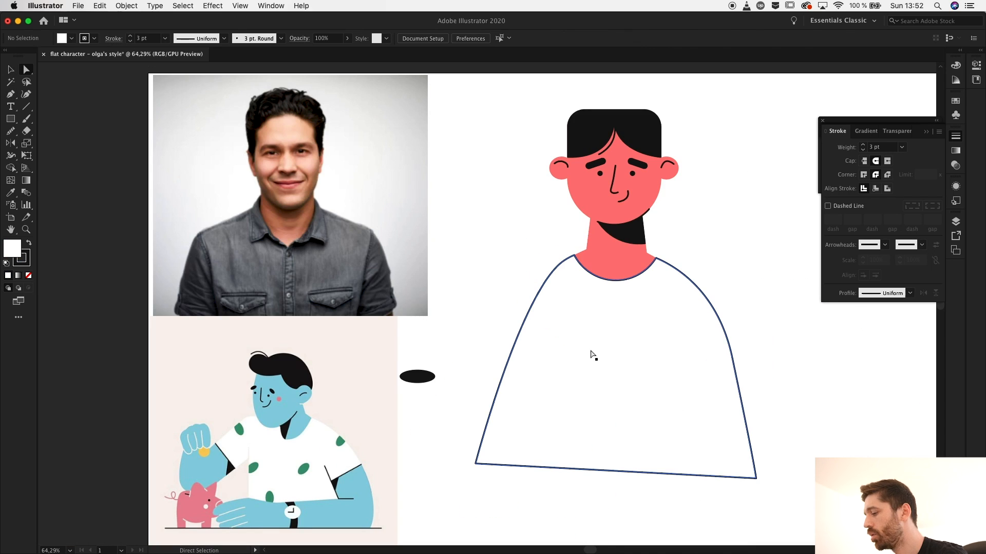
{"action": "left_click", "coordinate": [574, 341]}
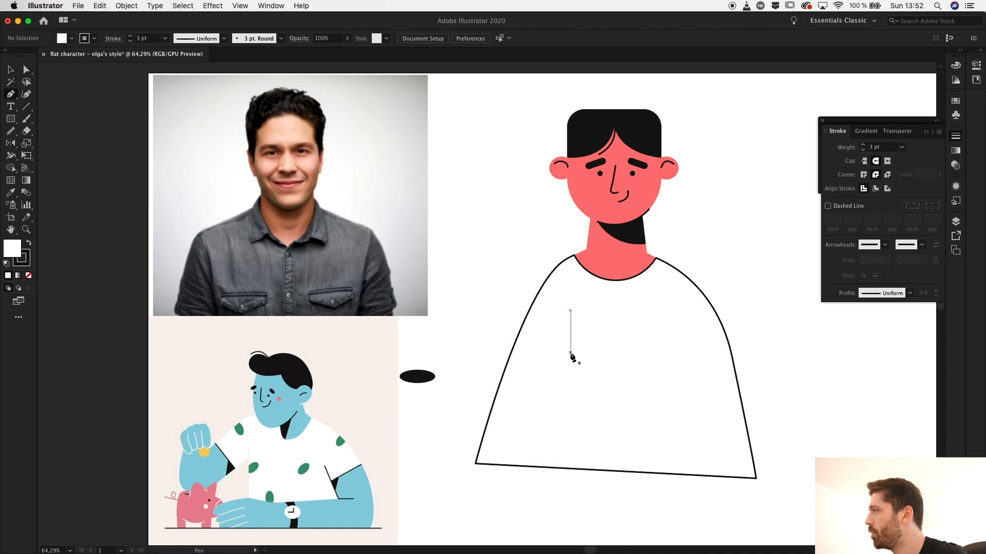
{"action": "left_click", "coordinate": [537, 464]}
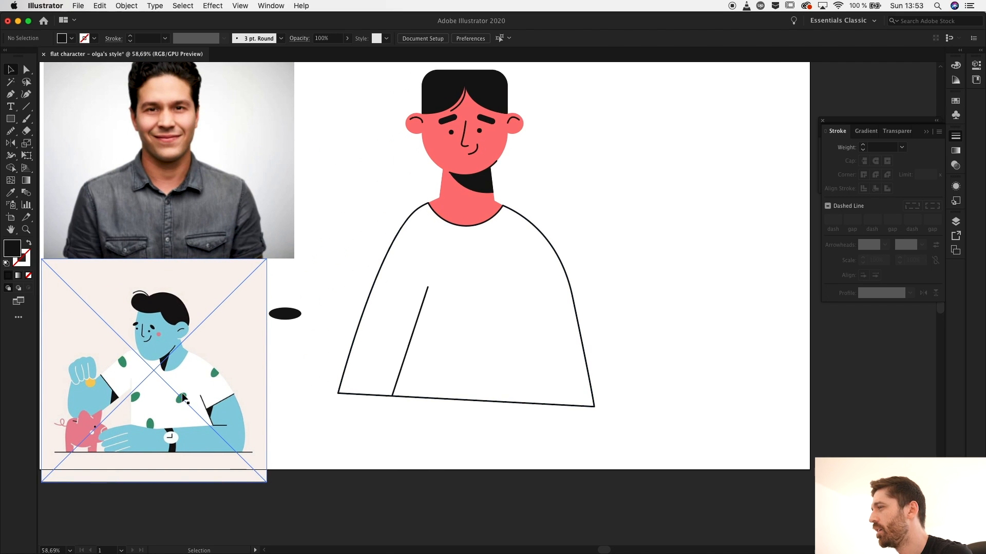
{"action": "mouse_move", "coordinate": [187, 398]}
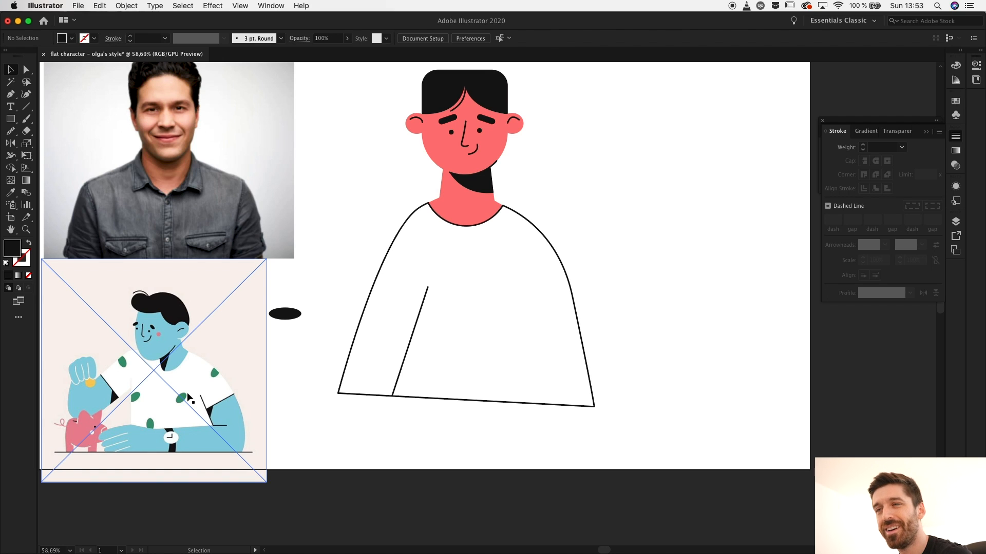
{"action": "mouse_move", "coordinate": [4, 148]}
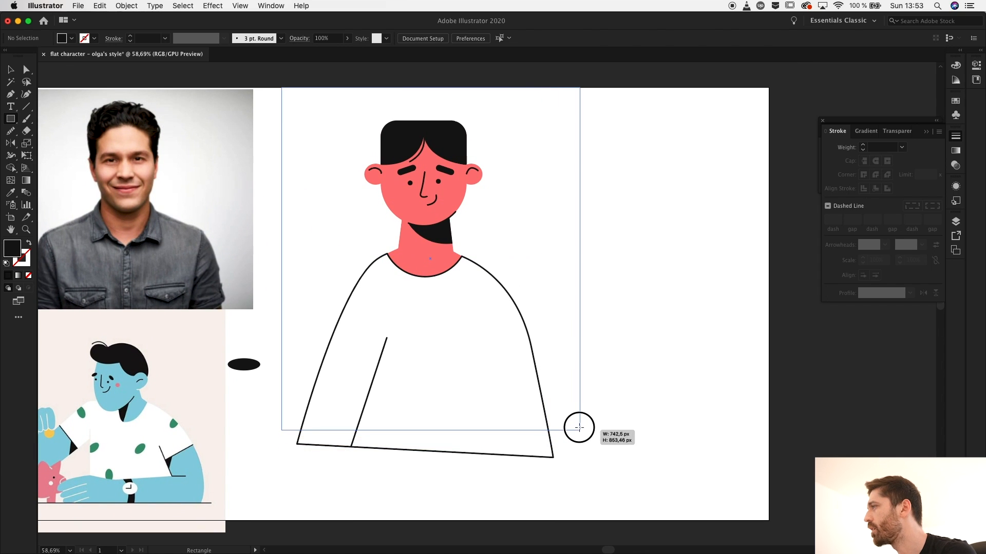
Send the rectangle to the back and fill it with pale pink #ffcccc as the background
{"action": "right_click", "coordinate": [427, 252]}
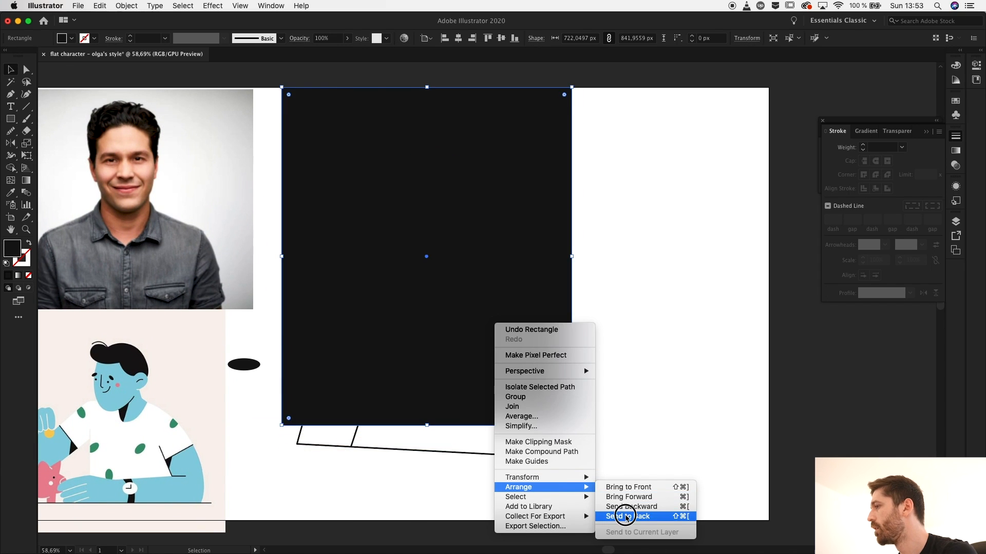
{"action": "left_click", "coordinate": [629, 517]}
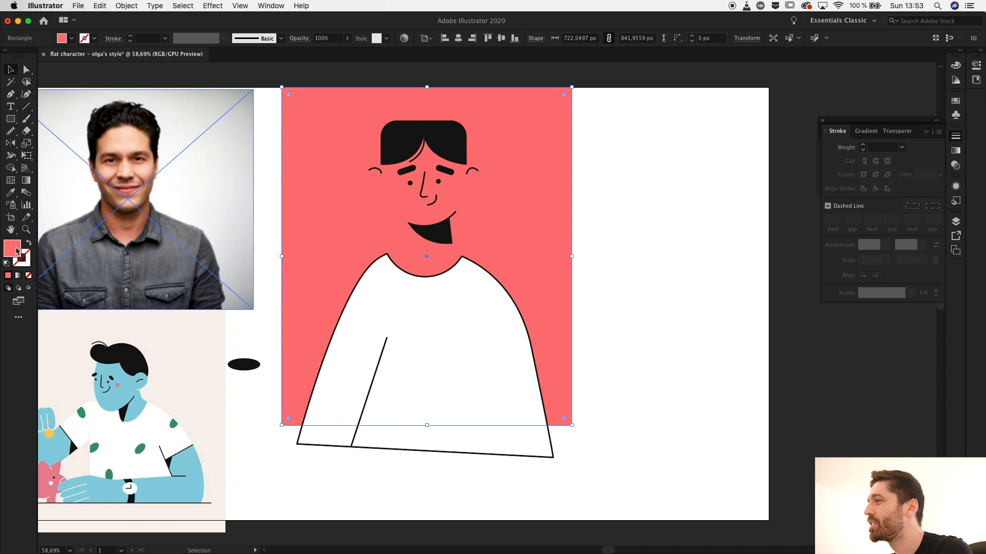
{"action": "double_click", "coordinate": [13, 249]}
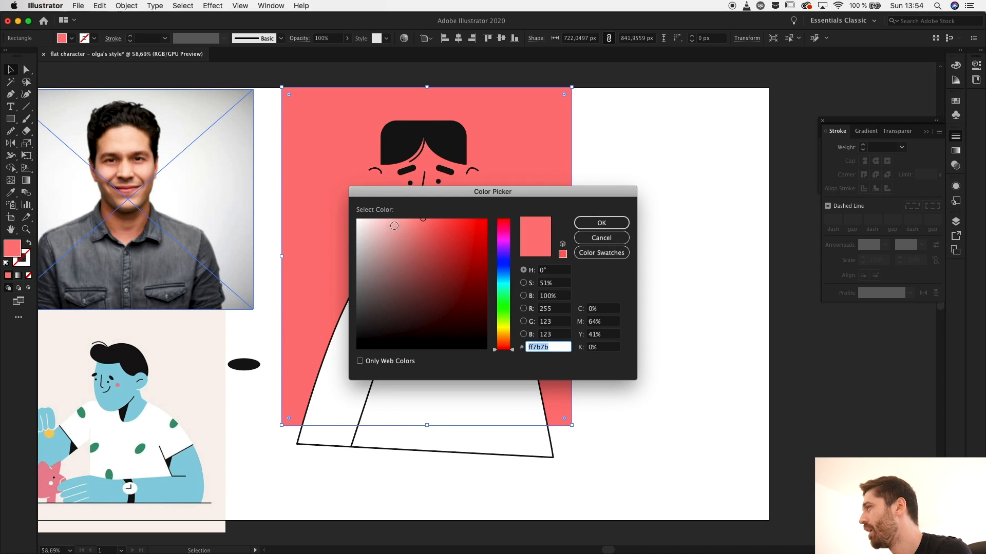
{"action": "left_click", "coordinate": [383, 219]}
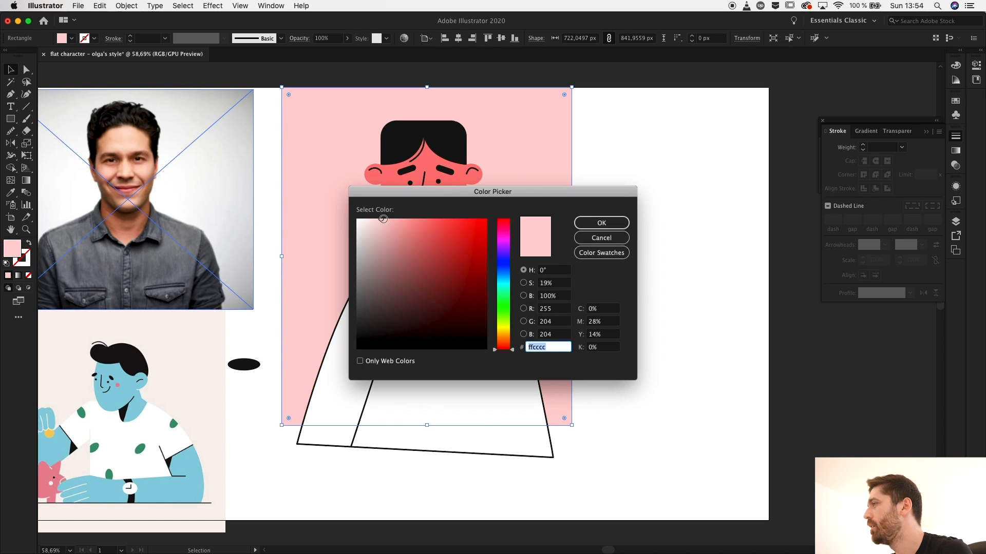
{"action": "left_click", "coordinate": [601, 223]}
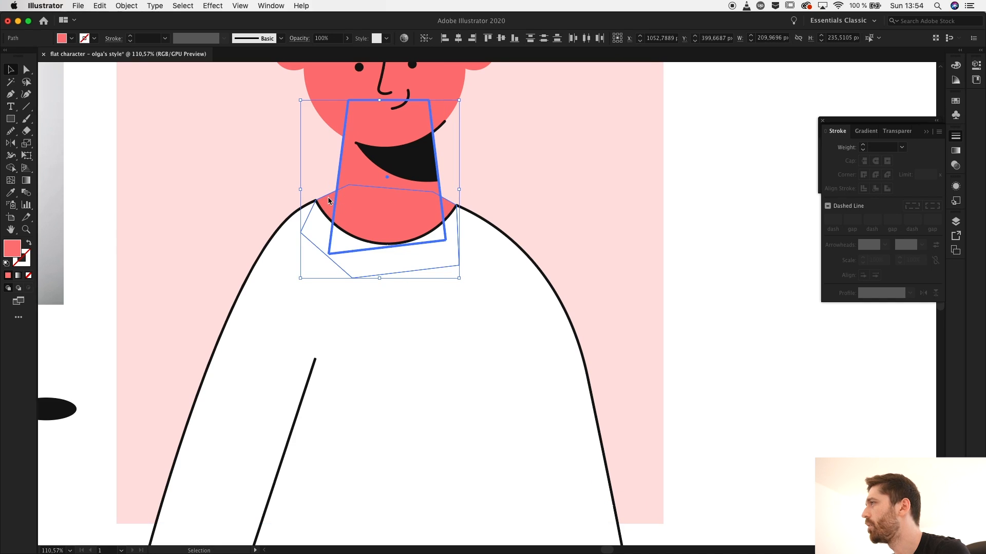
{"action": "mouse_move", "coordinate": [697, 168]}
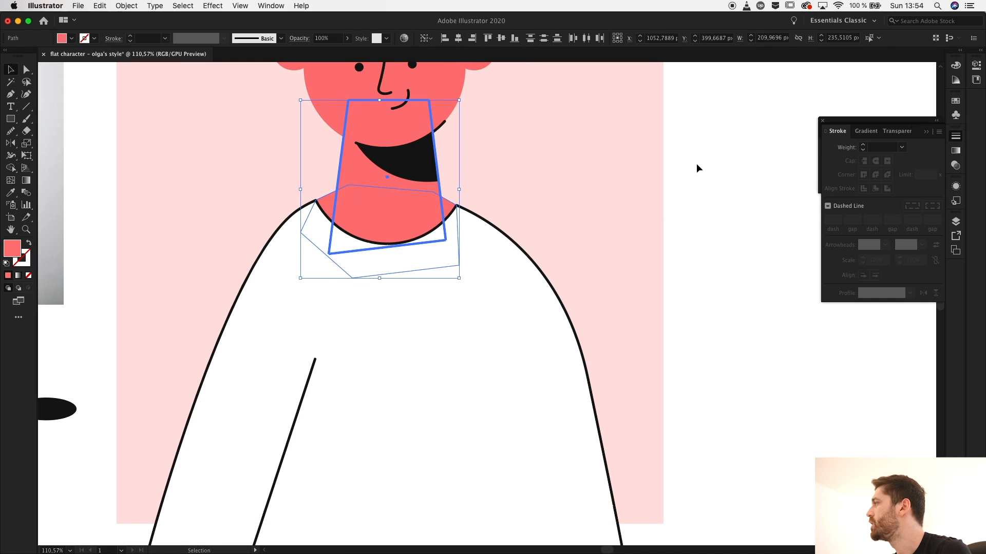
Show the Pathfinder panel and remove the neck area hidden under the shirt collar
{"action": "left_click", "coordinate": [271, 7]}
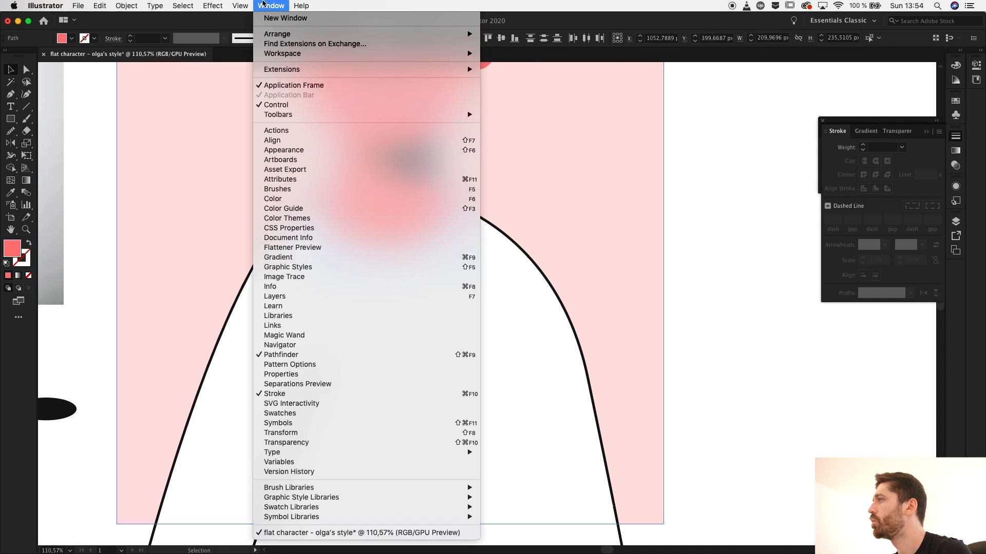
{"action": "mouse_move", "coordinate": [794, 172]}
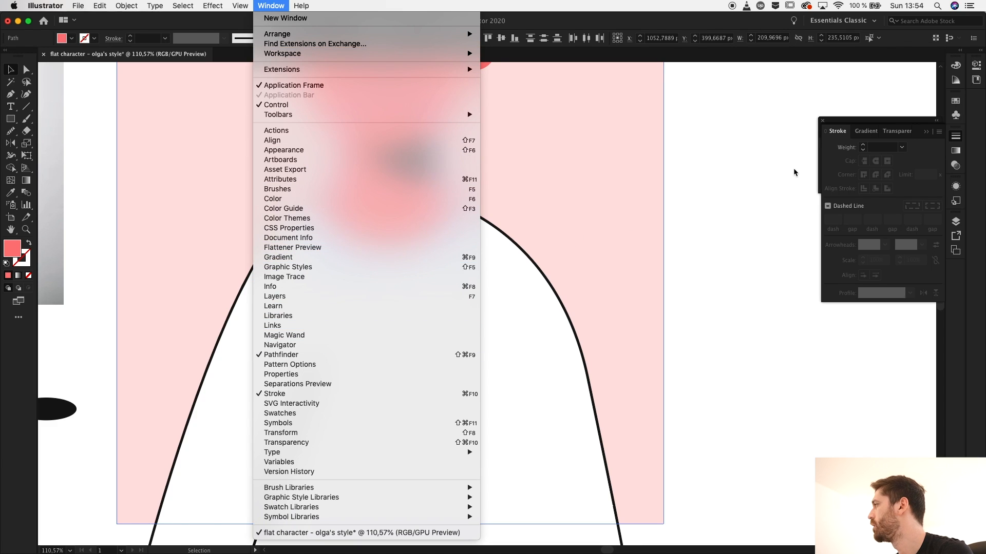
{"action": "left_click", "coordinate": [282, 354]}
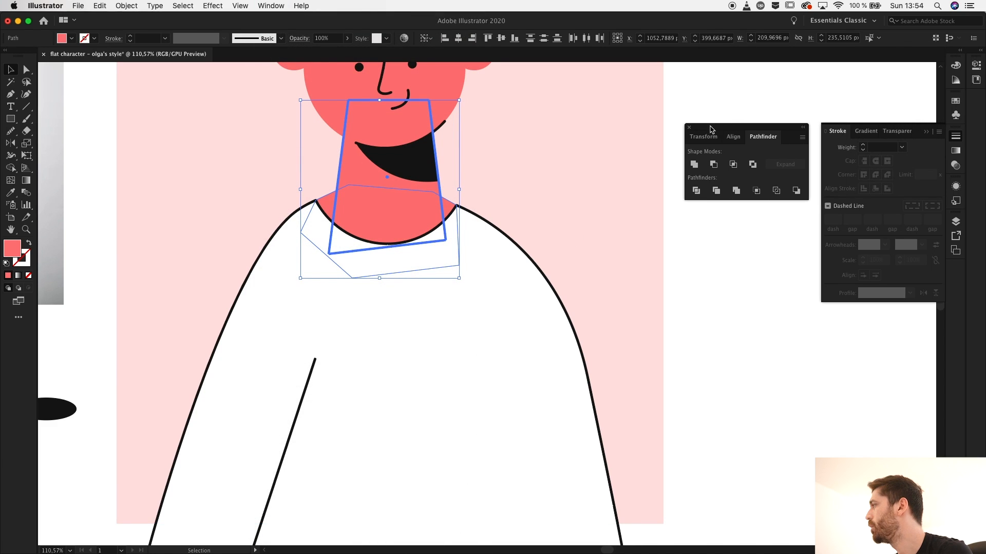
{"action": "left_click", "coordinate": [487, 260]}
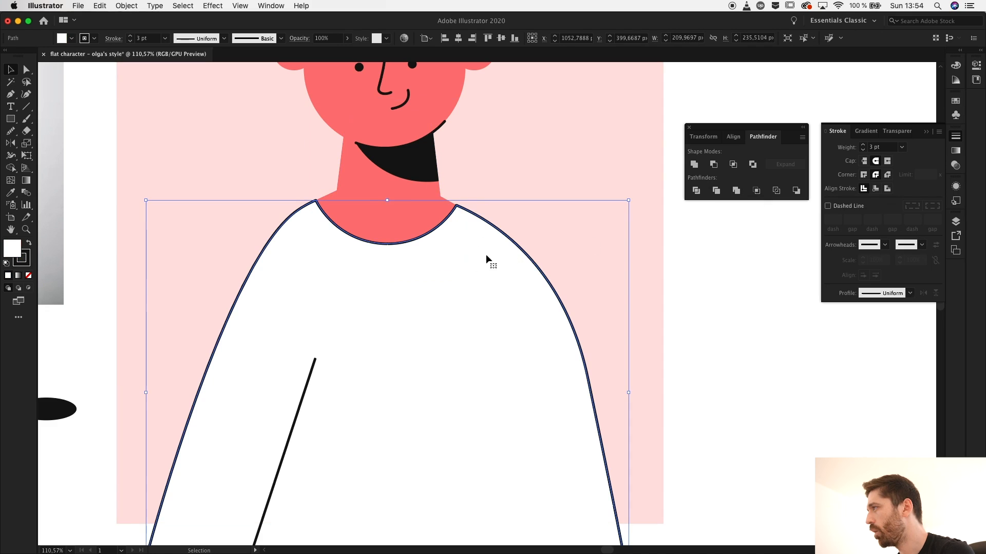
{"action": "left_click", "coordinate": [25, 70]}
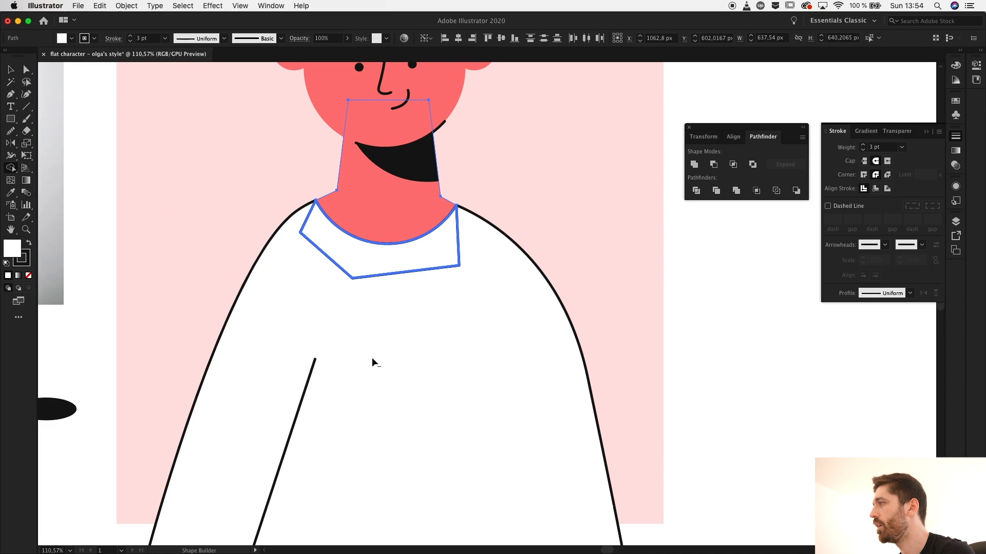
{"action": "left_click", "coordinate": [701, 304]}
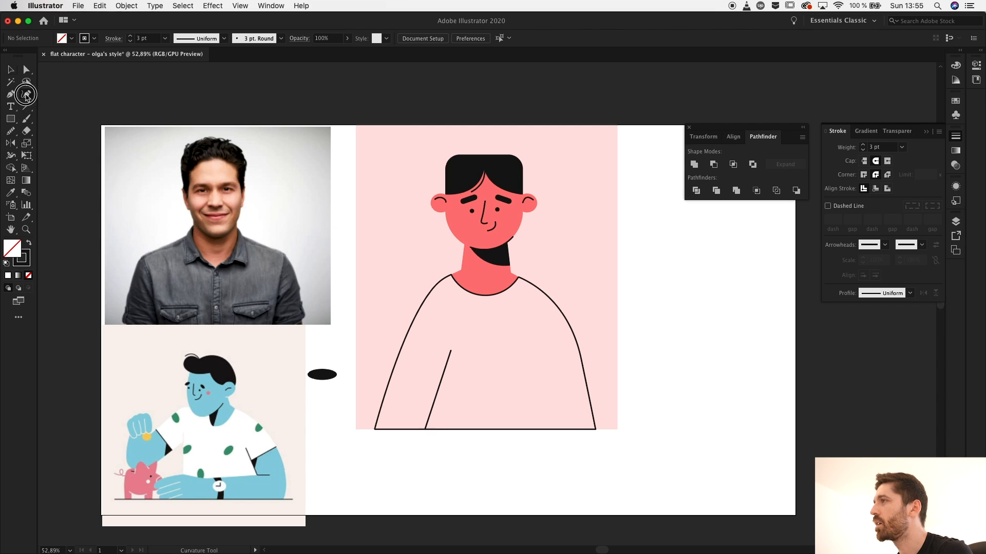
Draw a white zigzag highlight shape across the shirt and start a curve beside the head
{"action": "left_click", "coordinate": [10, 193]}
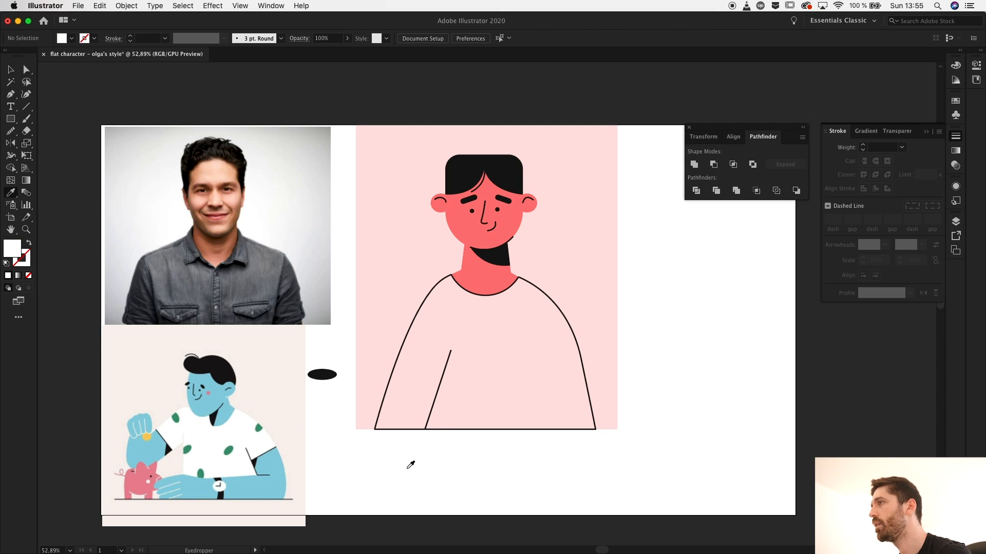
{"action": "mouse_move", "coordinate": [488, 368]}
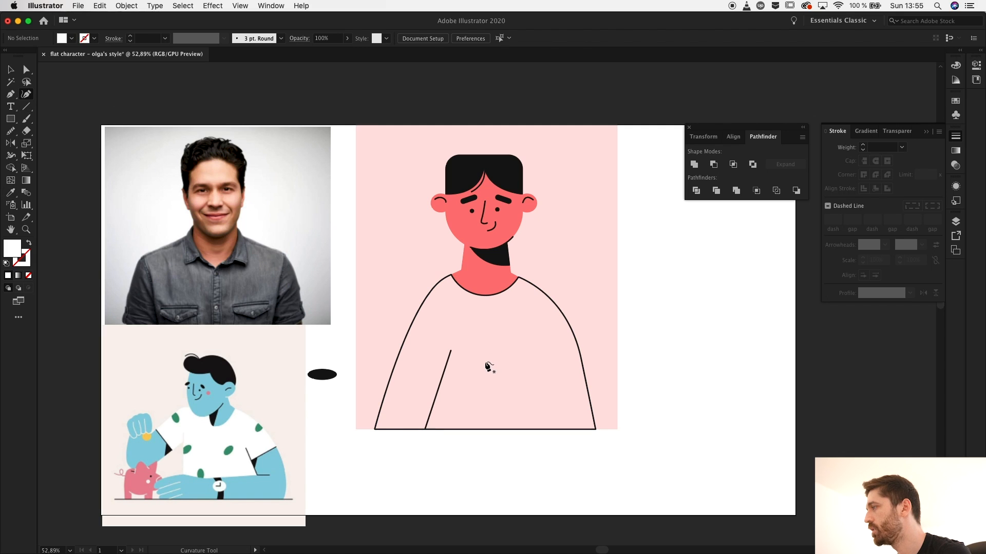
{"action": "mouse_move", "coordinate": [484, 364]}
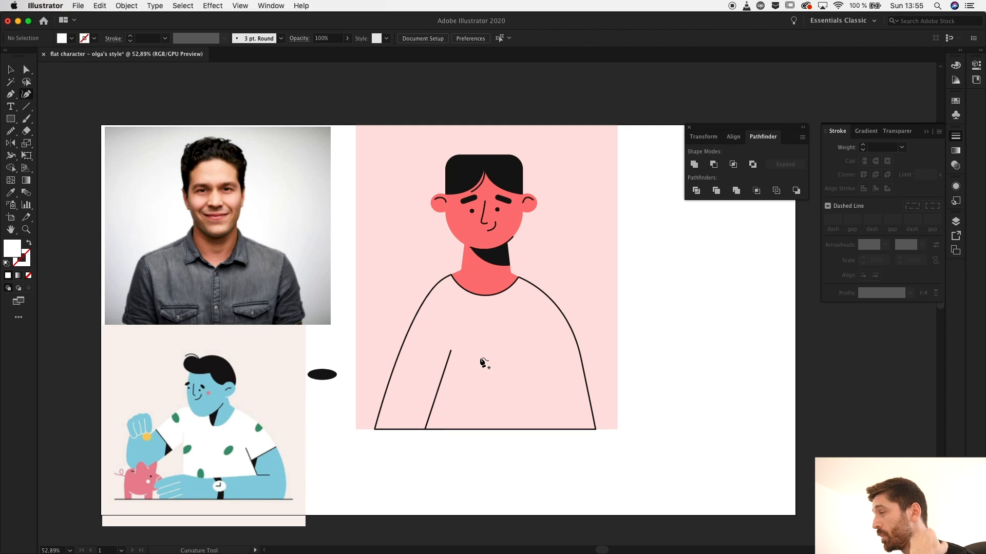
{"action": "mouse_move", "coordinate": [549, 438]}
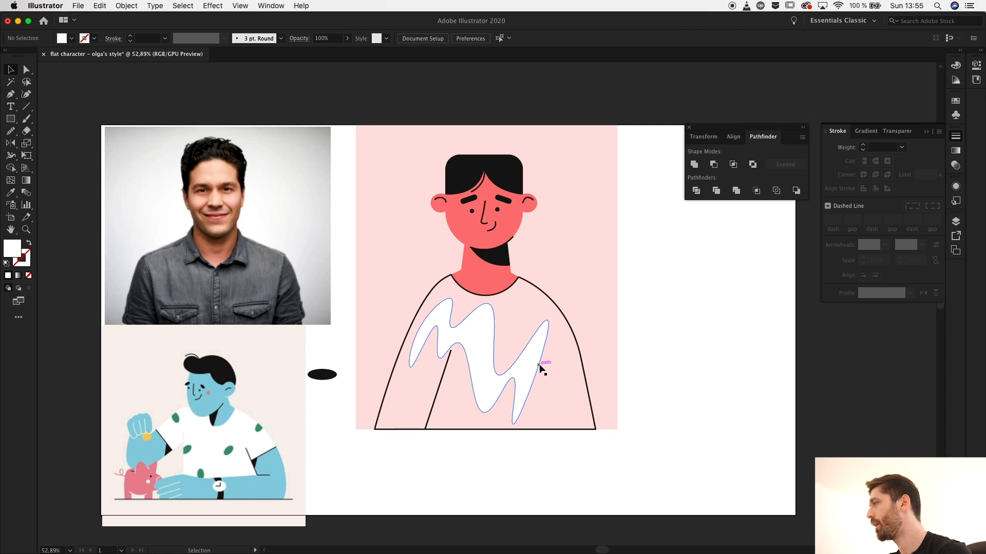
{"action": "left_click", "coordinate": [515, 418]}
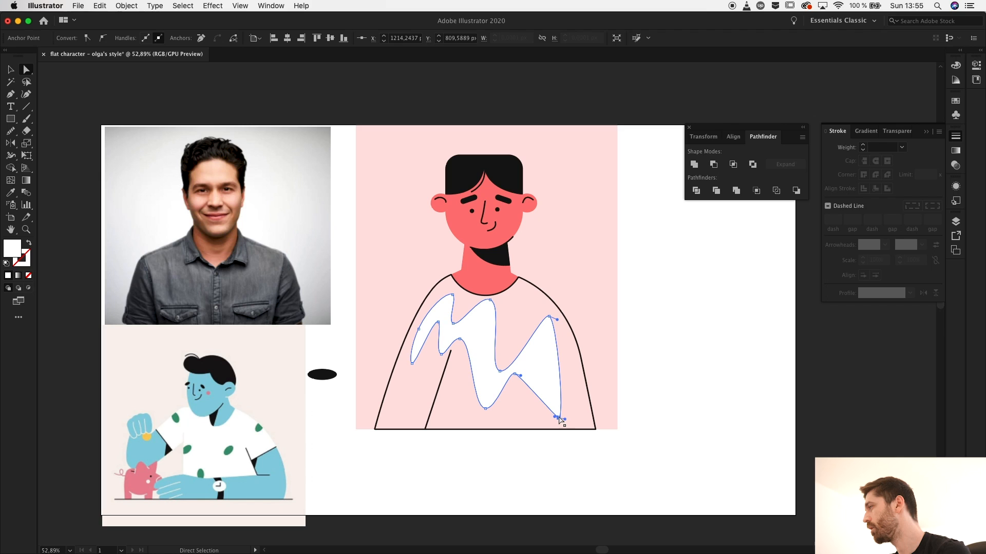
{"action": "left_click", "coordinate": [710, 406]}
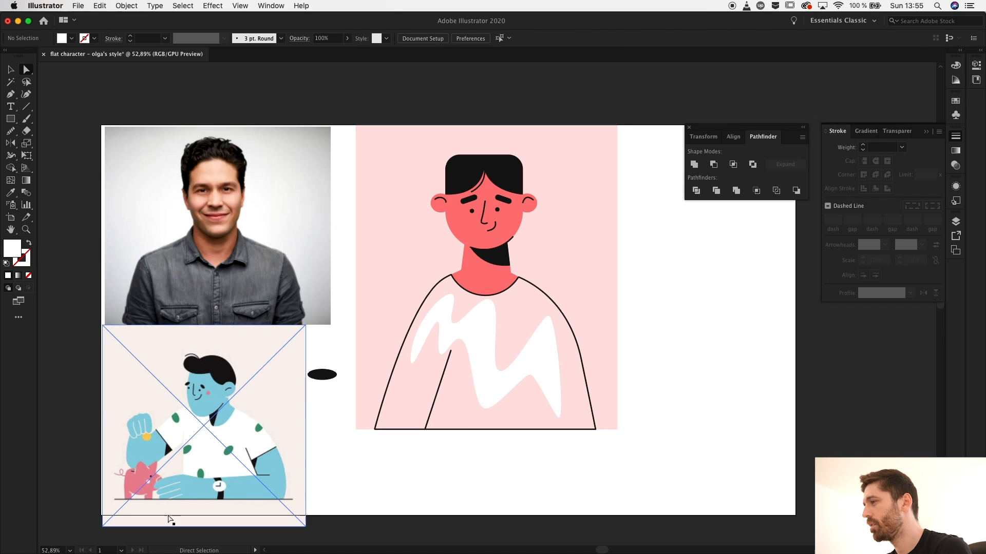
{"action": "mouse_move", "coordinate": [116, 480]}
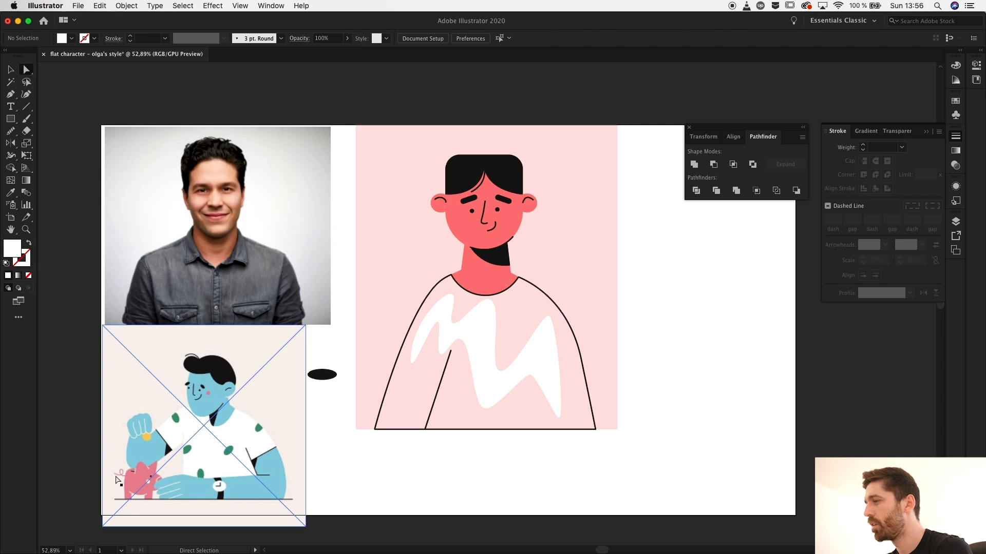
{"action": "mouse_move", "coordinate": [121, 478]}
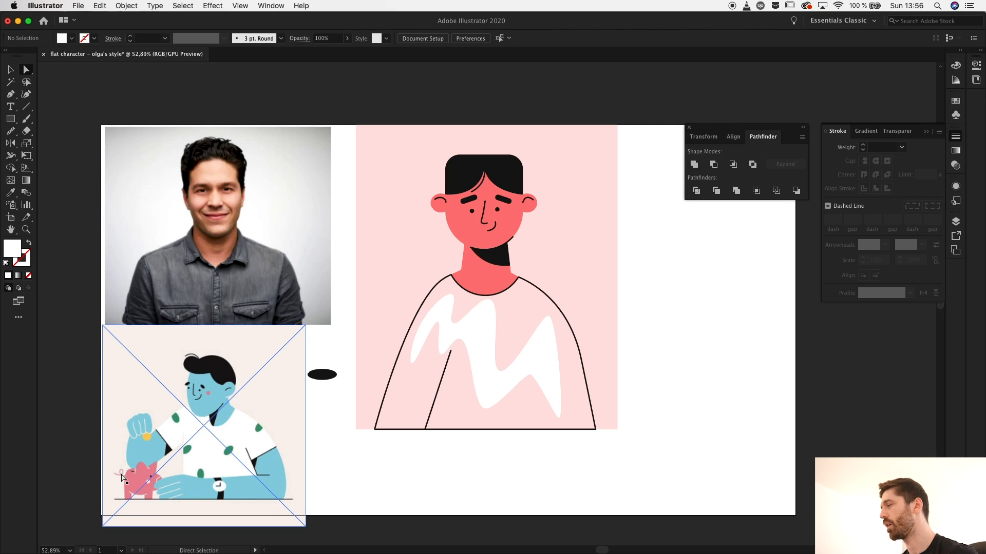
{"action": "left_click", "coordinate": [486, 358]}
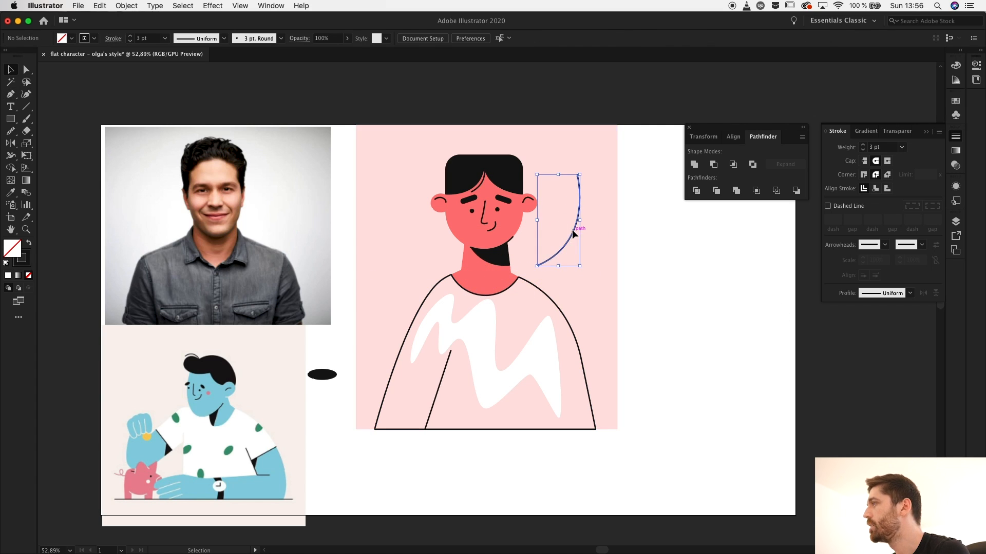
Make the curved stem white and mirror the leaf shapes across it with Reflect
{"action": "left_click", "coordinate": [573, 234]}
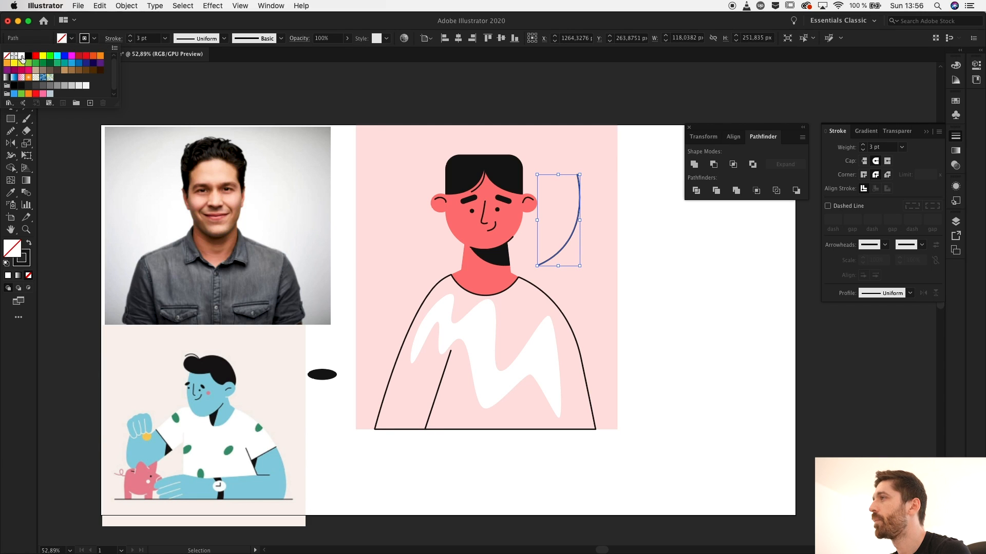
{"action": "left_click", "coordinate": [738, 312]}
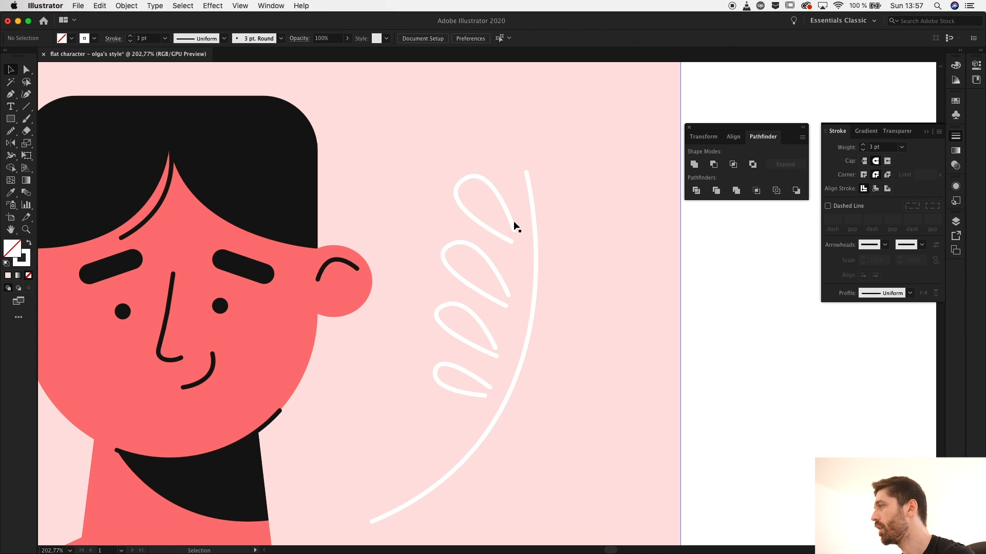
{"action": "left_click", "coordinate": [484, 207]}
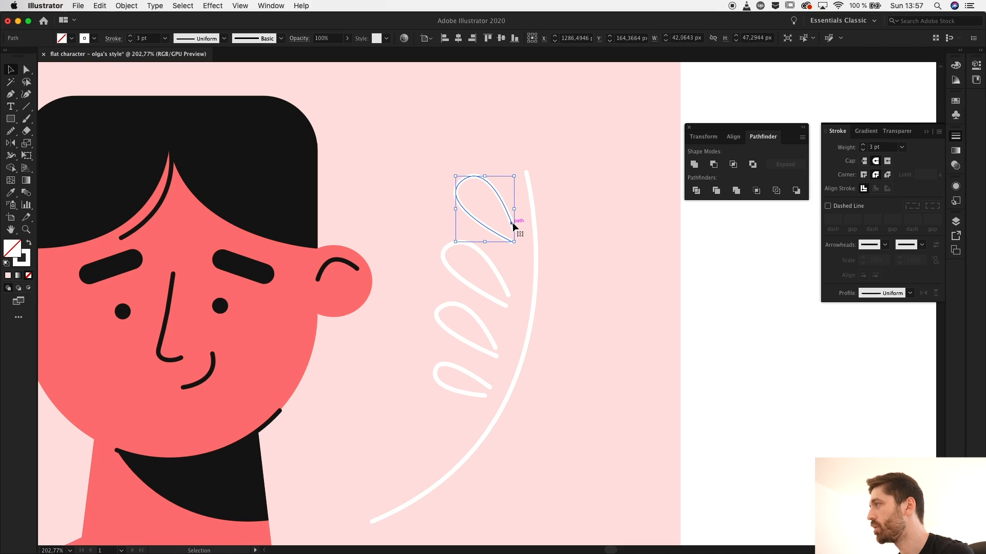
{"action": "left_click", "coordinate": [10, 142]}
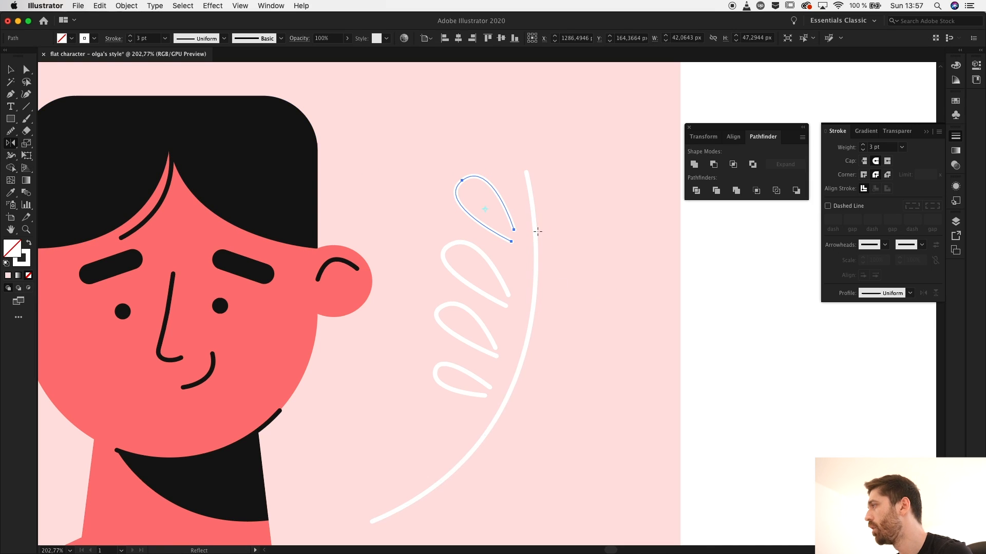
{"action": "mouse_move", "coordinate": [515, 227]}
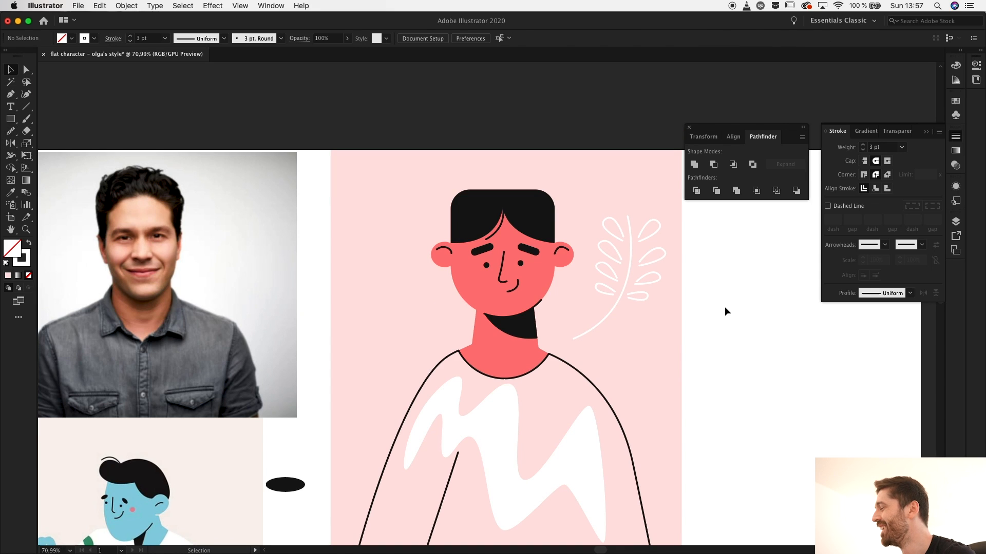
{"action": "mouse_move", "coordinate": [15, 100]}
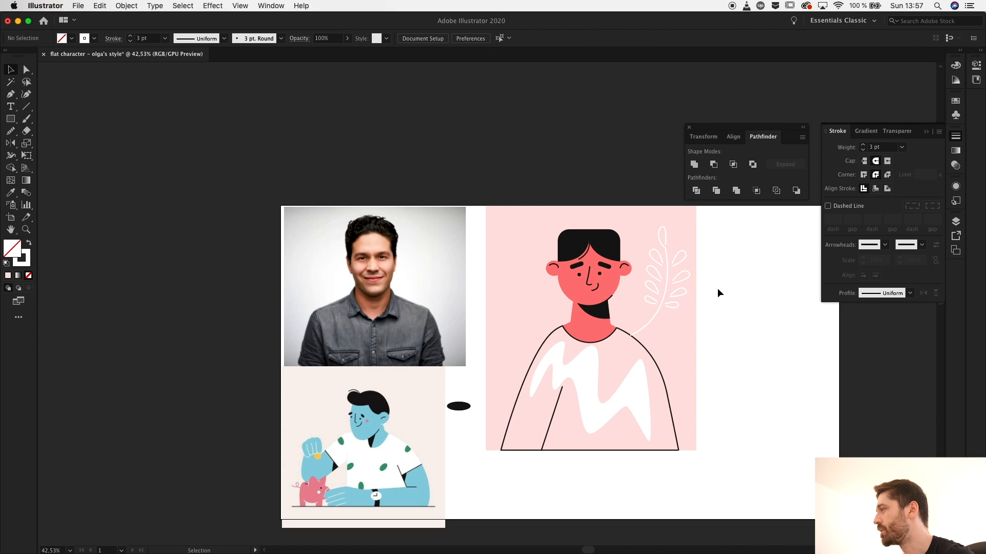
{"action": "right_click", "coordinate": [648, 351]}
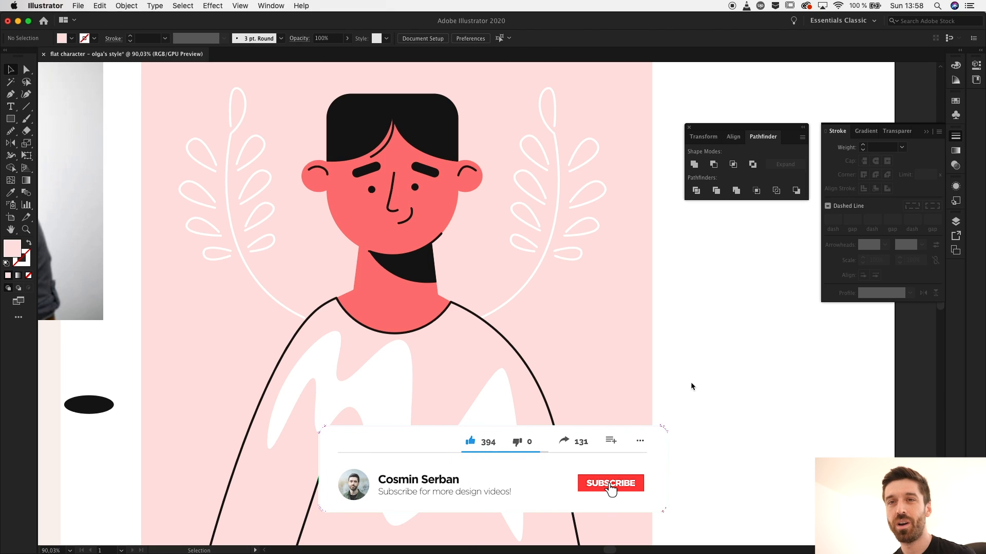
Place the reflected white leaf branch copy on the left side of the head
{"action": "left_click", "coordinate": [610, 484]}
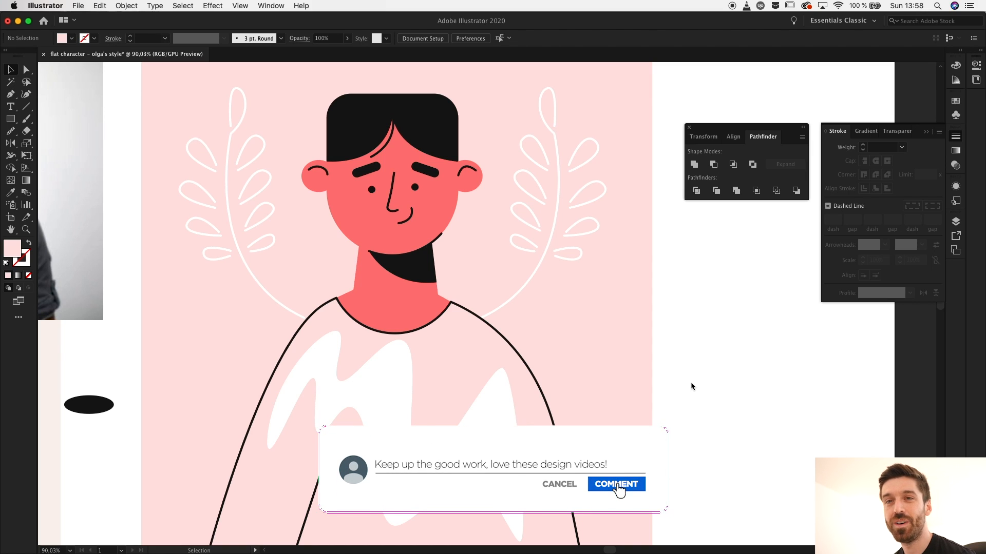
{"action": "left_click", "coordinate": [615, 483]}
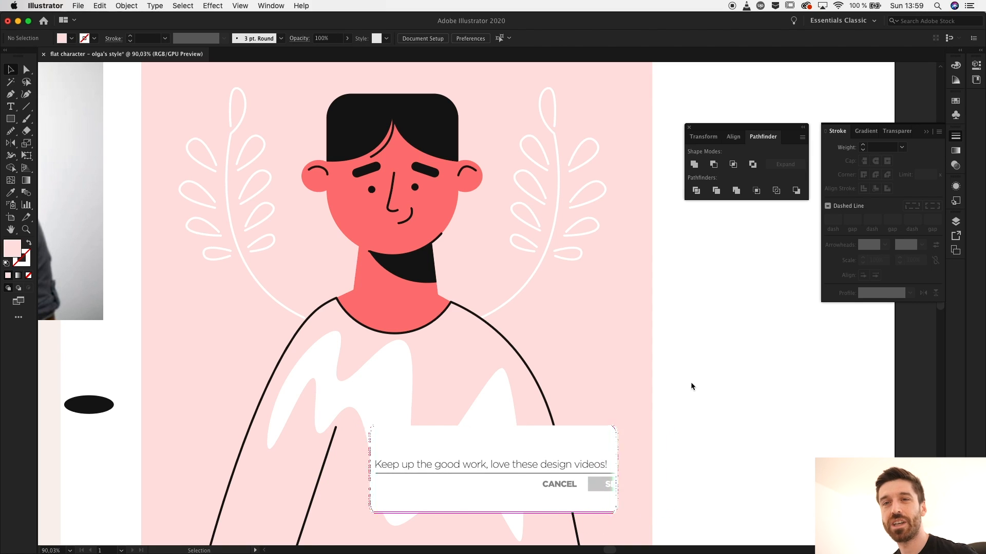